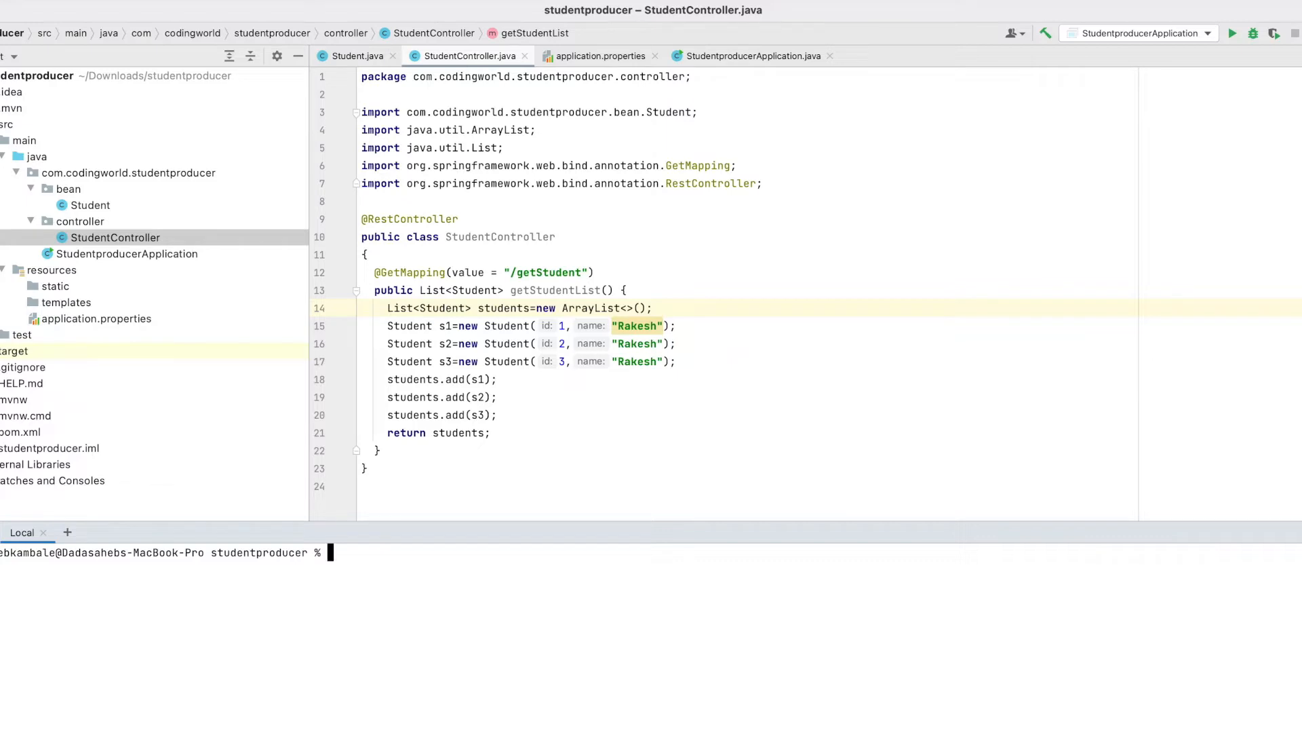
mouse_move(961, 141)
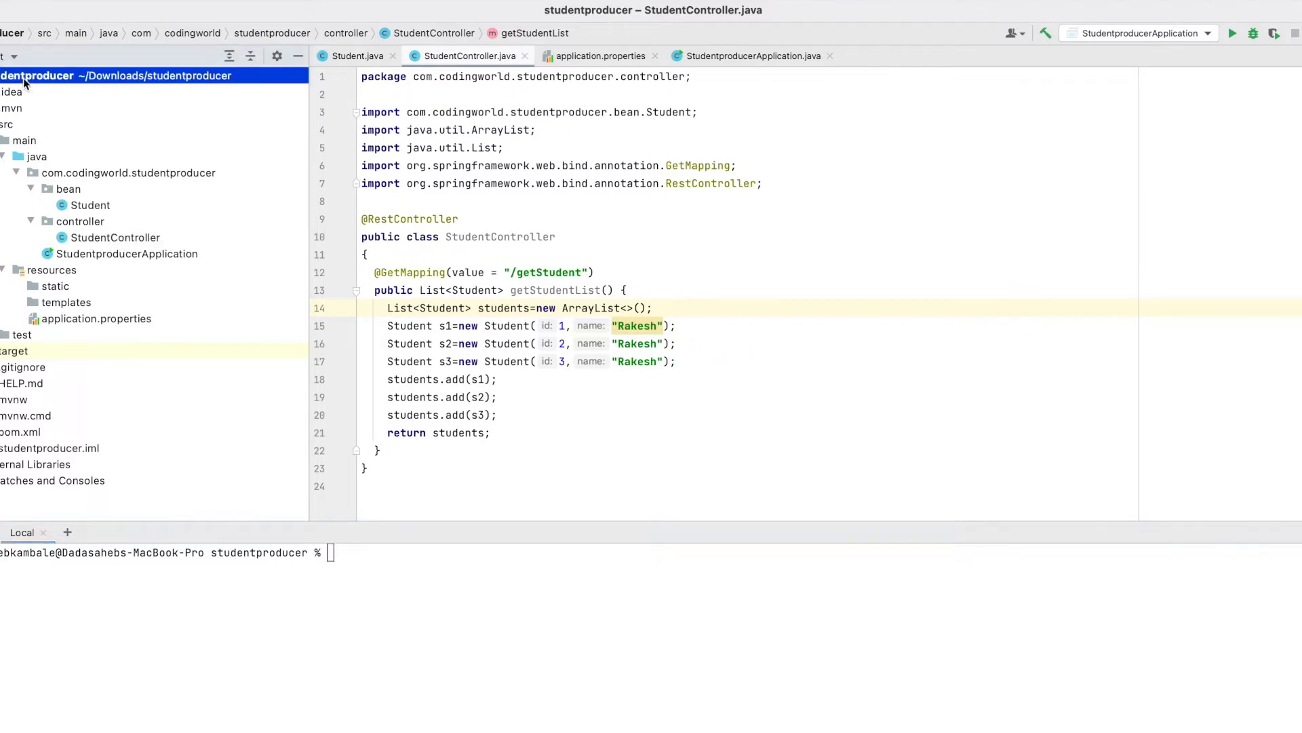
mouse_move(112, 237)
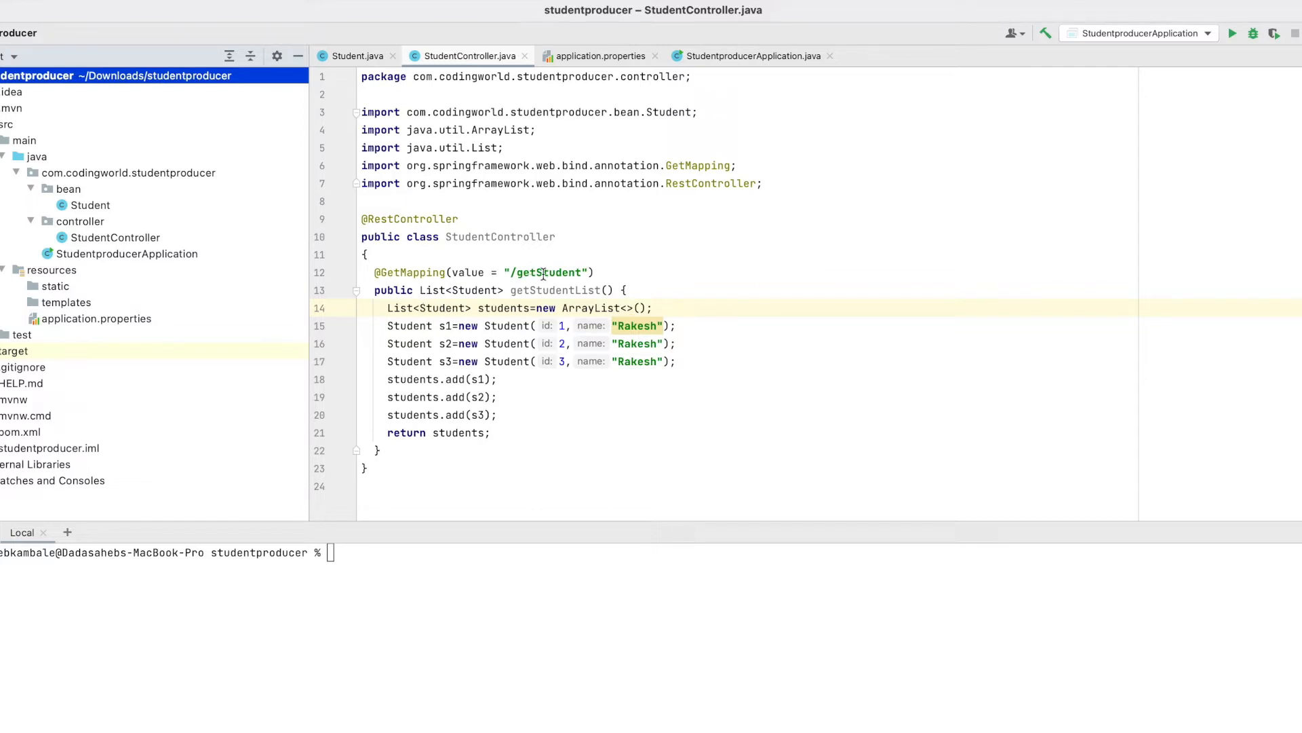
mouse_move(632, 288)
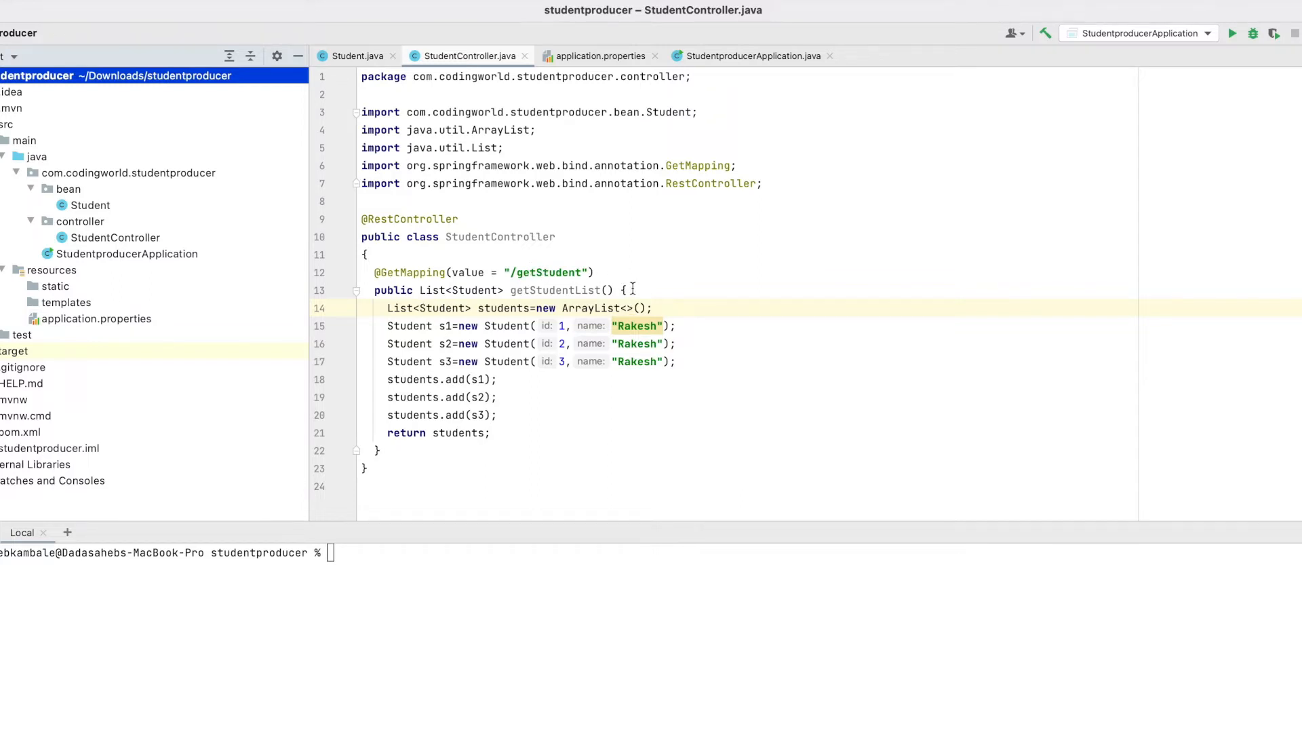
Review the producer's getStudentList method in StudentController and the Student class it returns
click(623, 289)
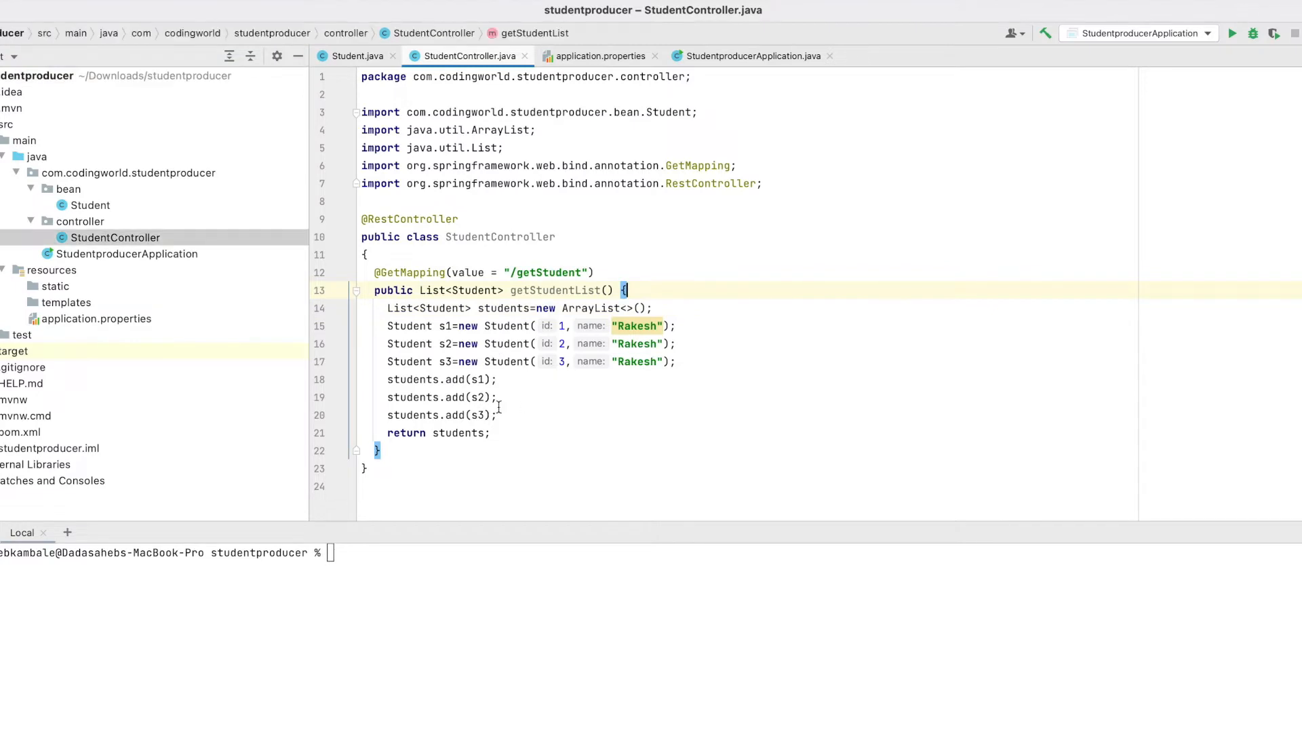
double_click(409, 325)
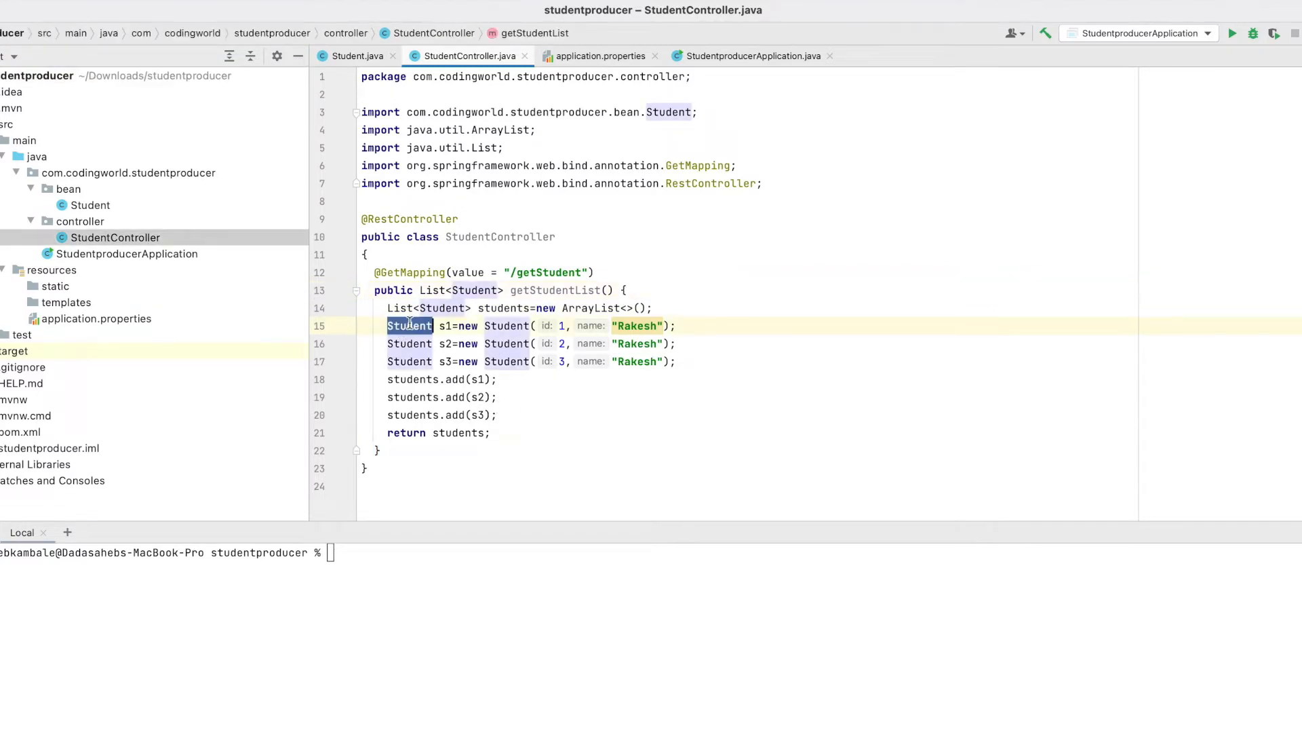
click(356, 56)
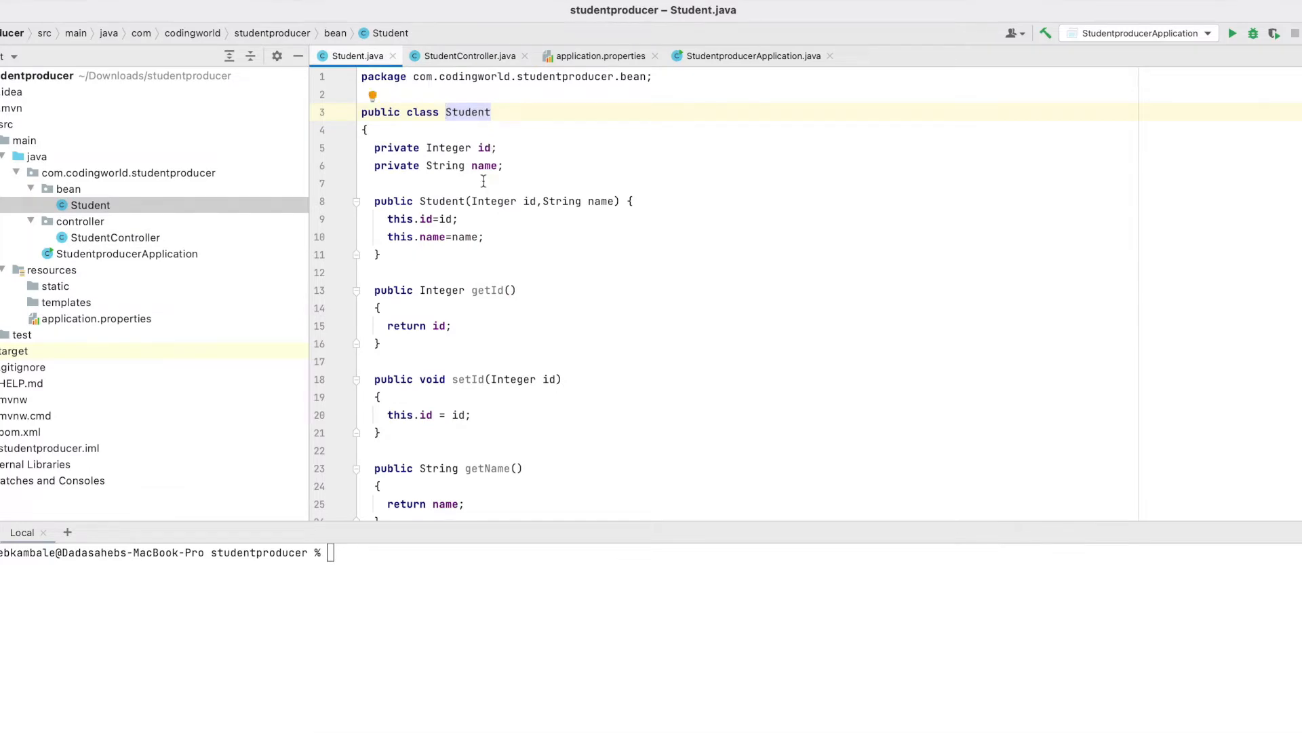
mouse_move(469, 56)
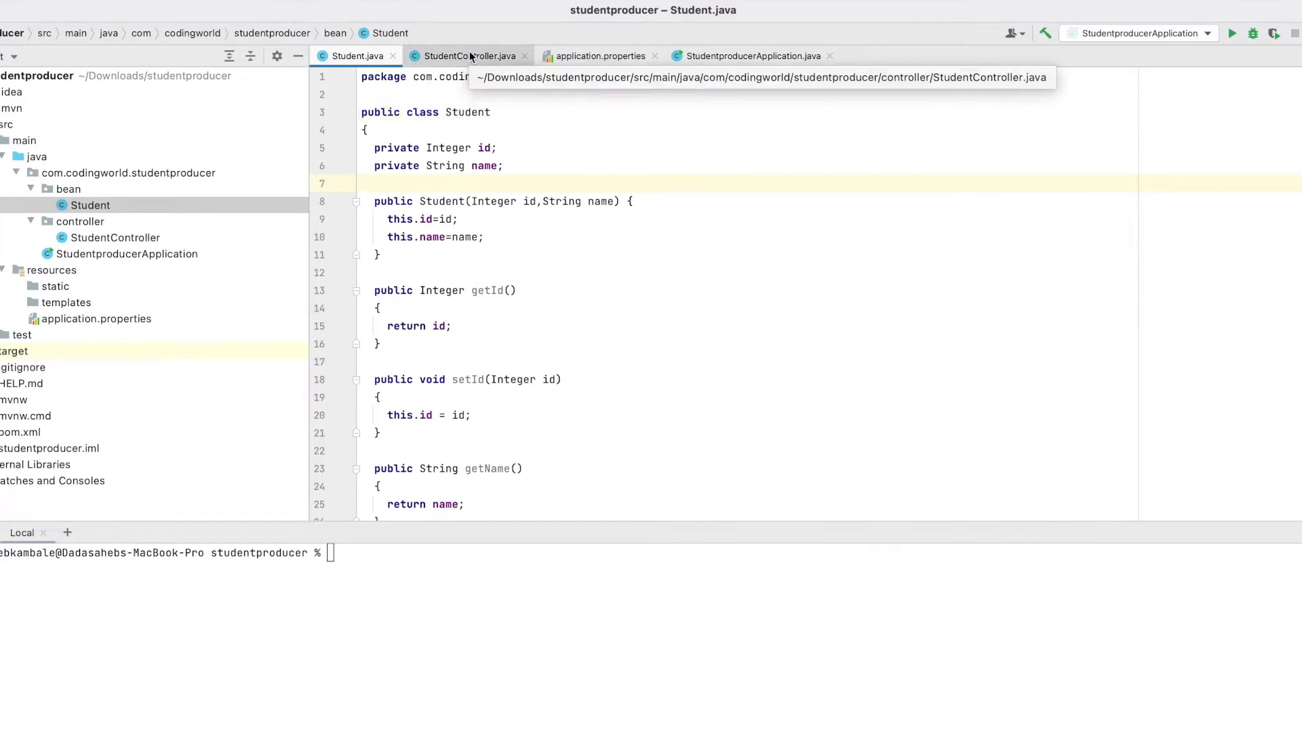
click(467, 55)
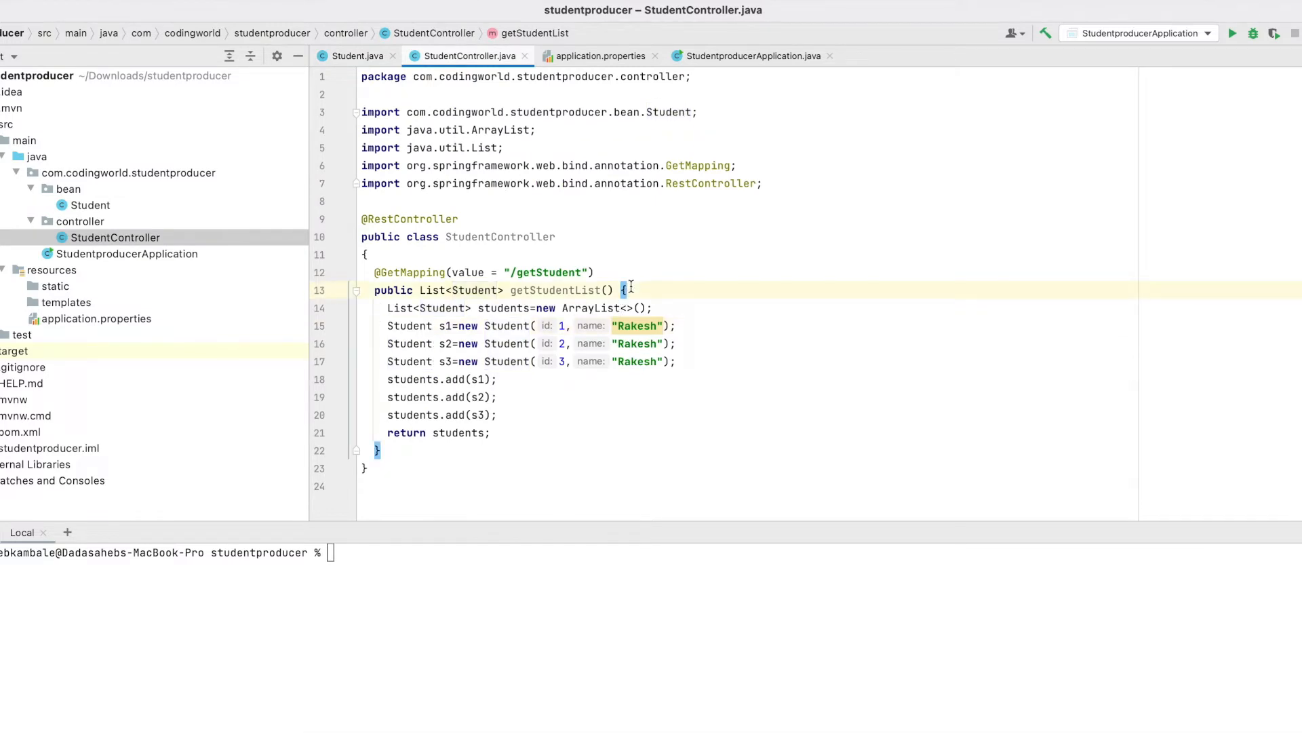
double_click(555, 290)
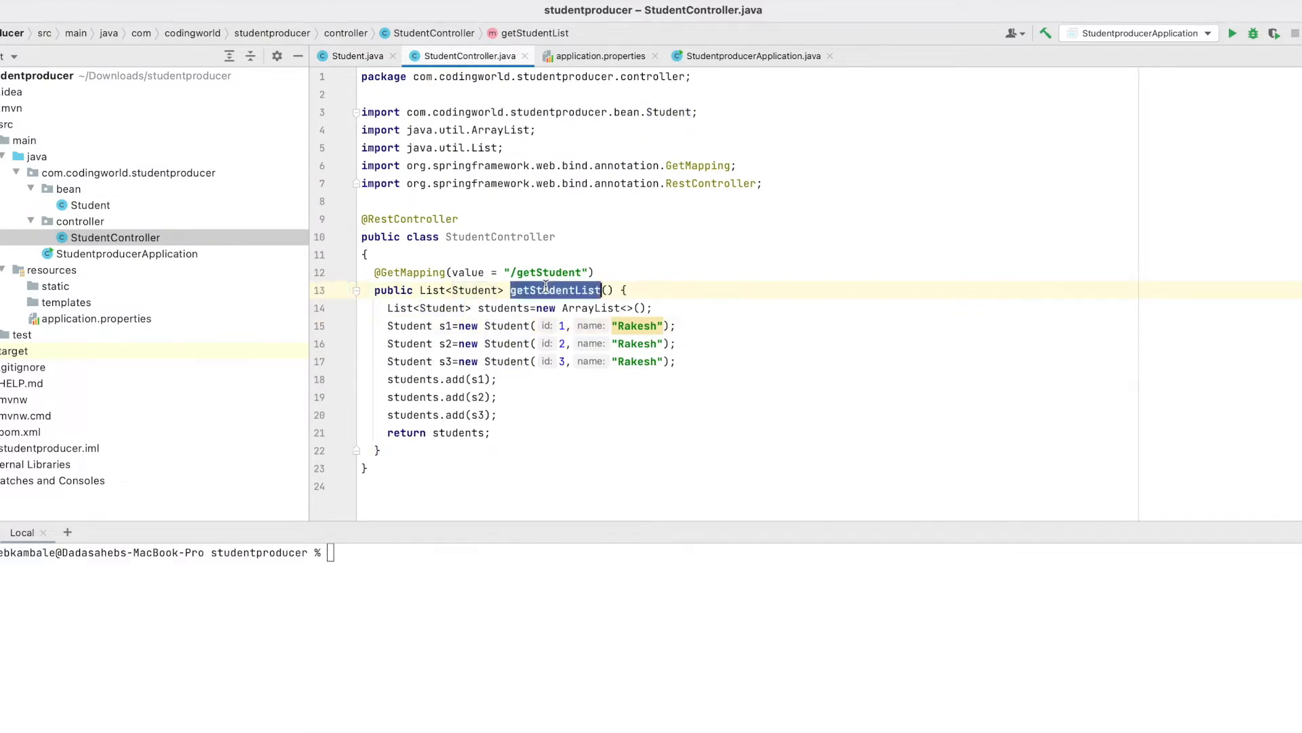
click(622, 289)
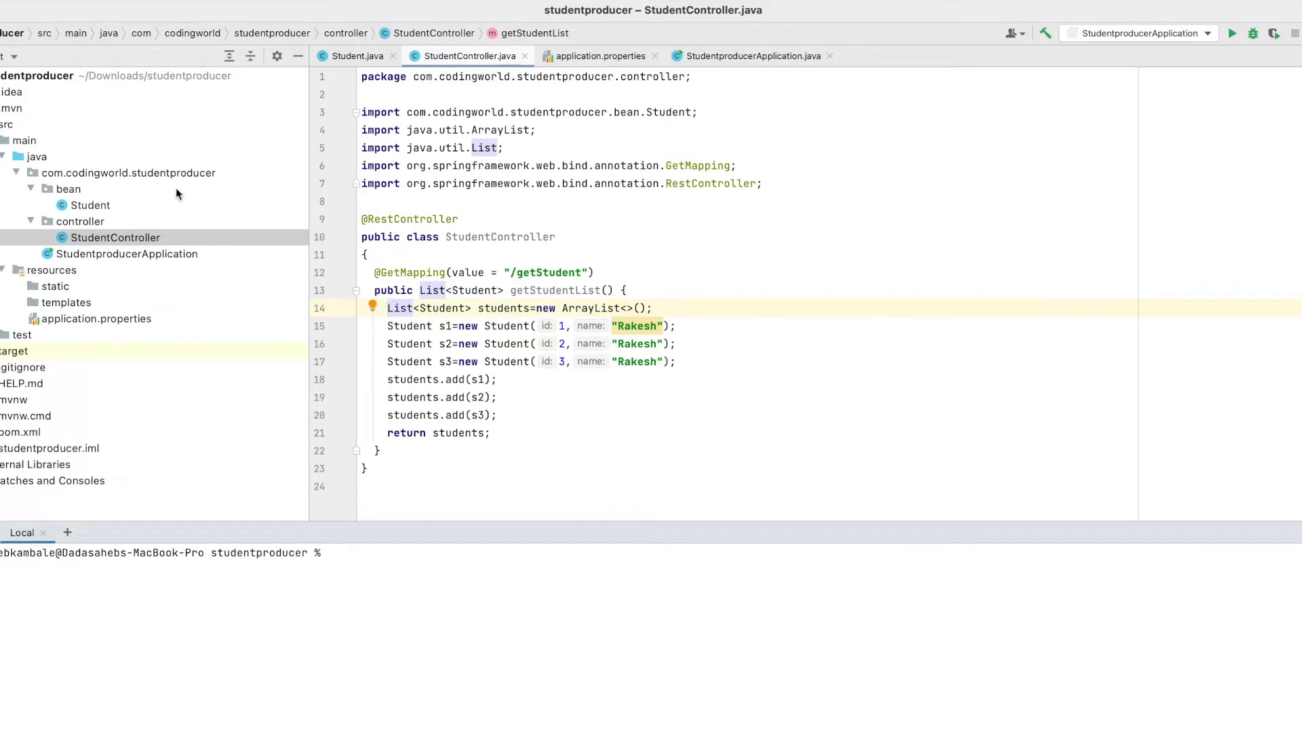
Run the StudentproducerApplication main class to start the producer service
click(126, 255)
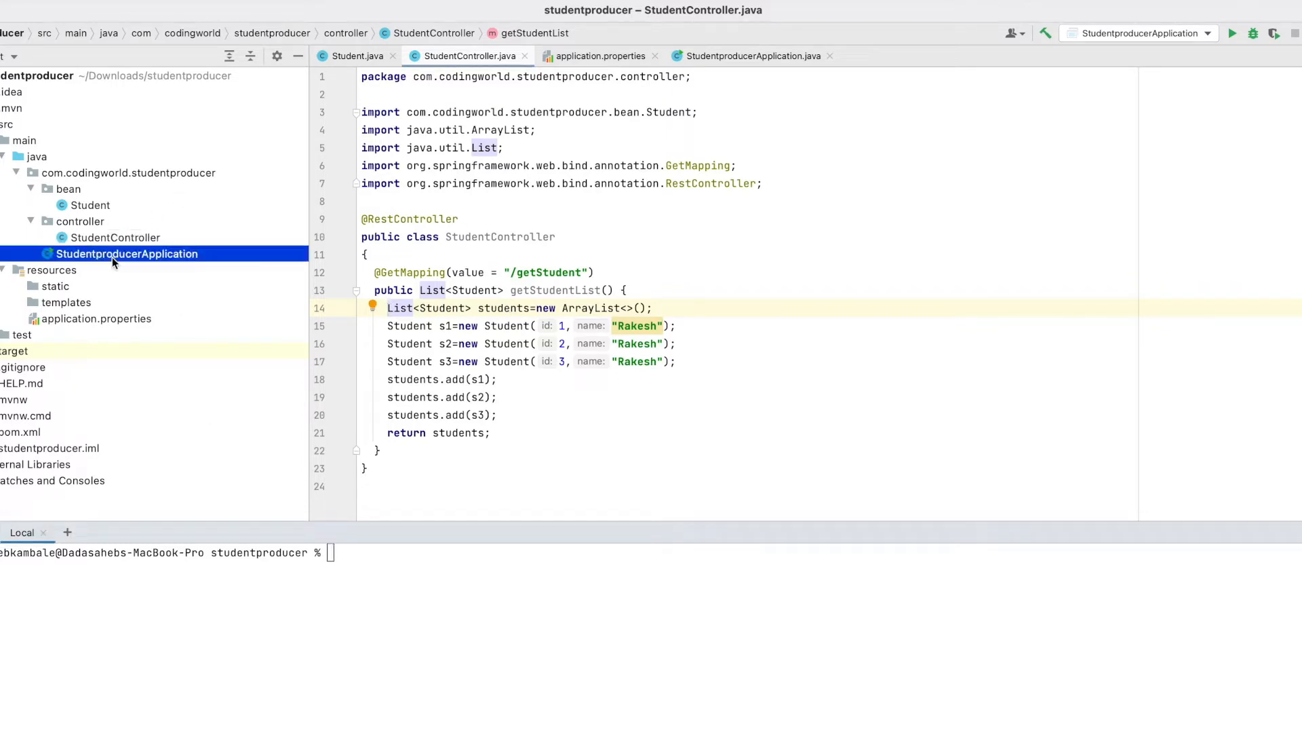
double_click(126, 253)
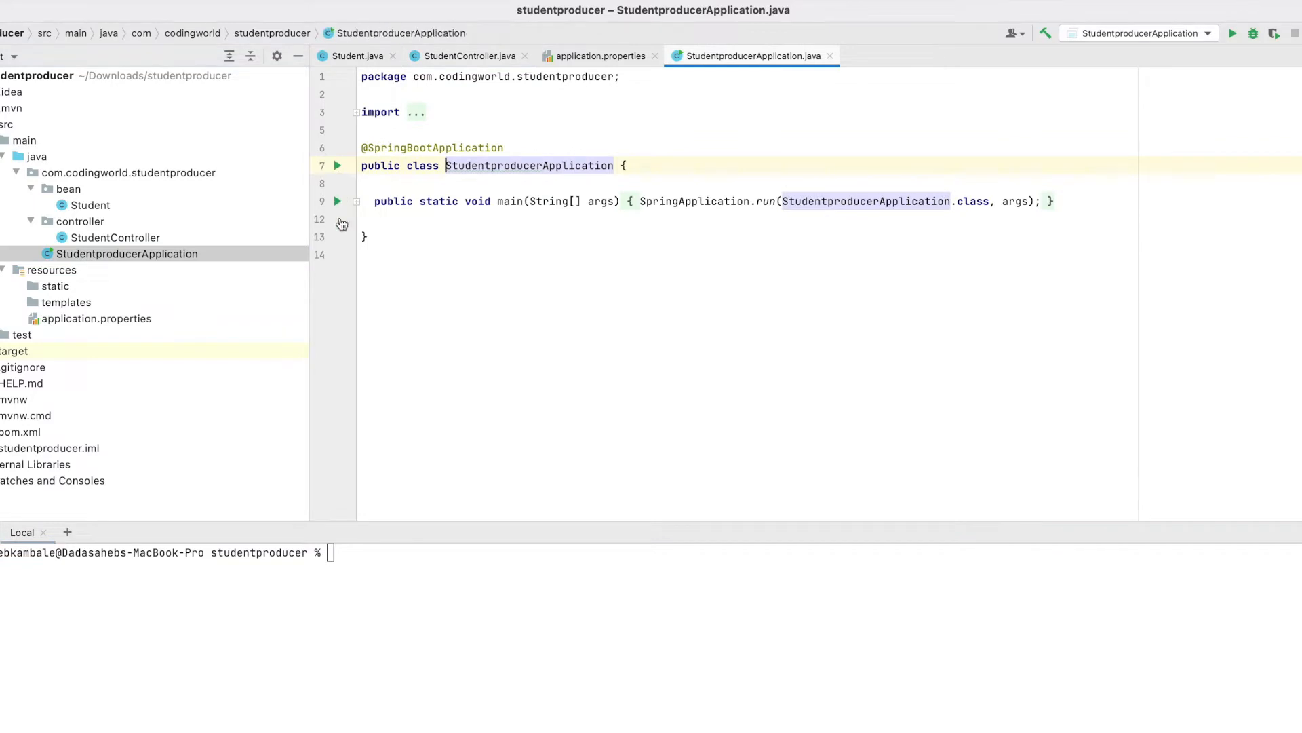
click(337, 201)
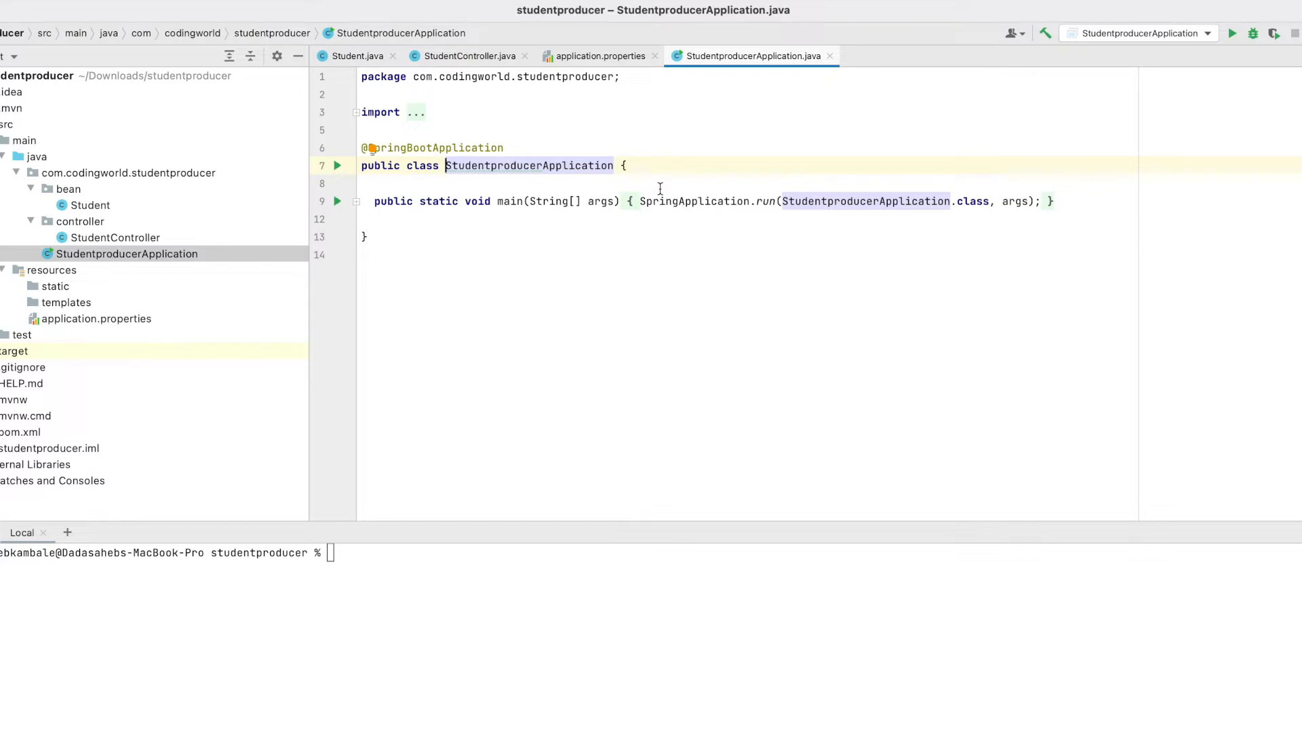
mouse_move(548, 205)
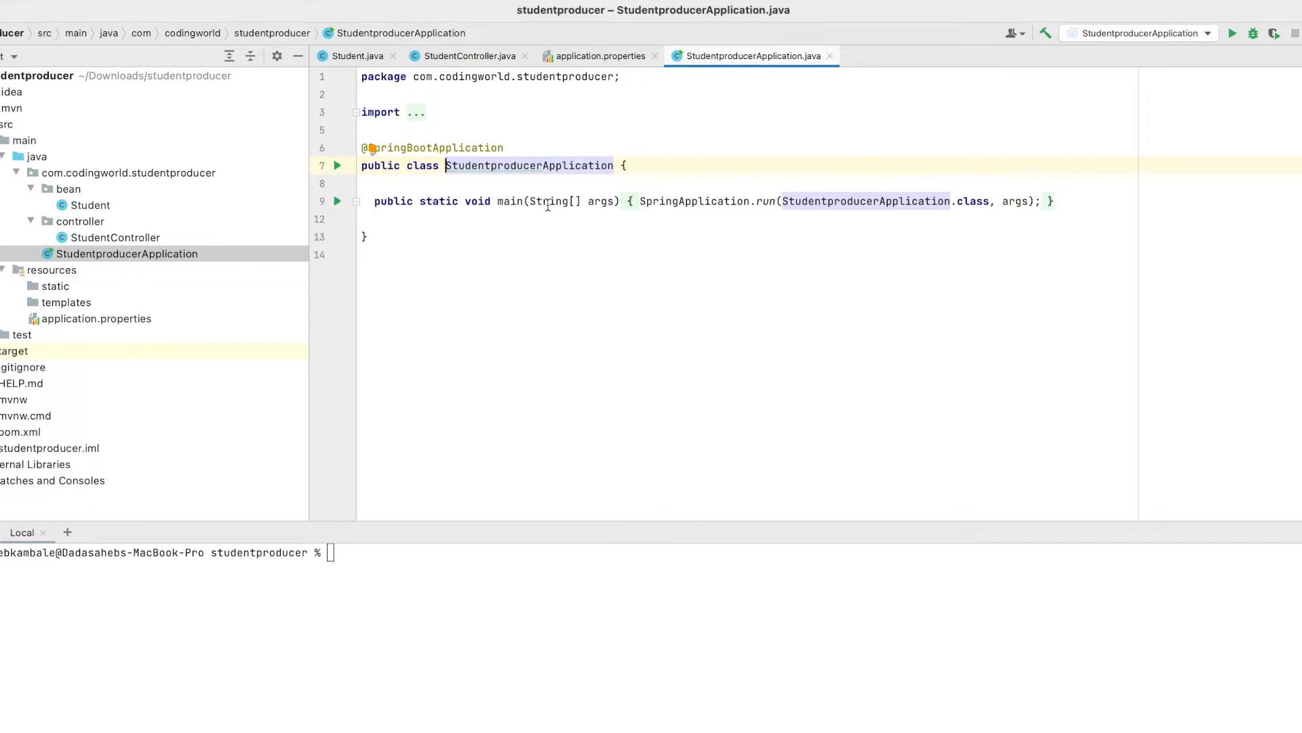
click(338, 165)
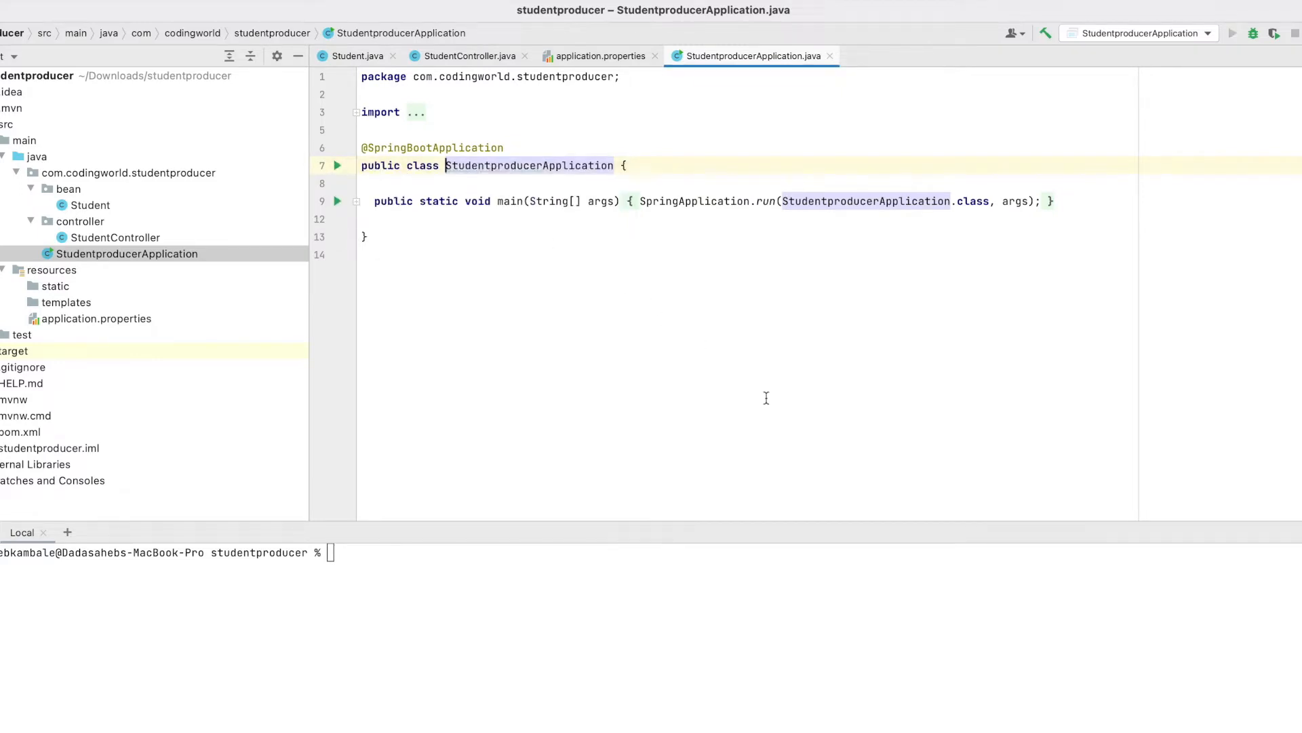
mouse_move(615, 574)
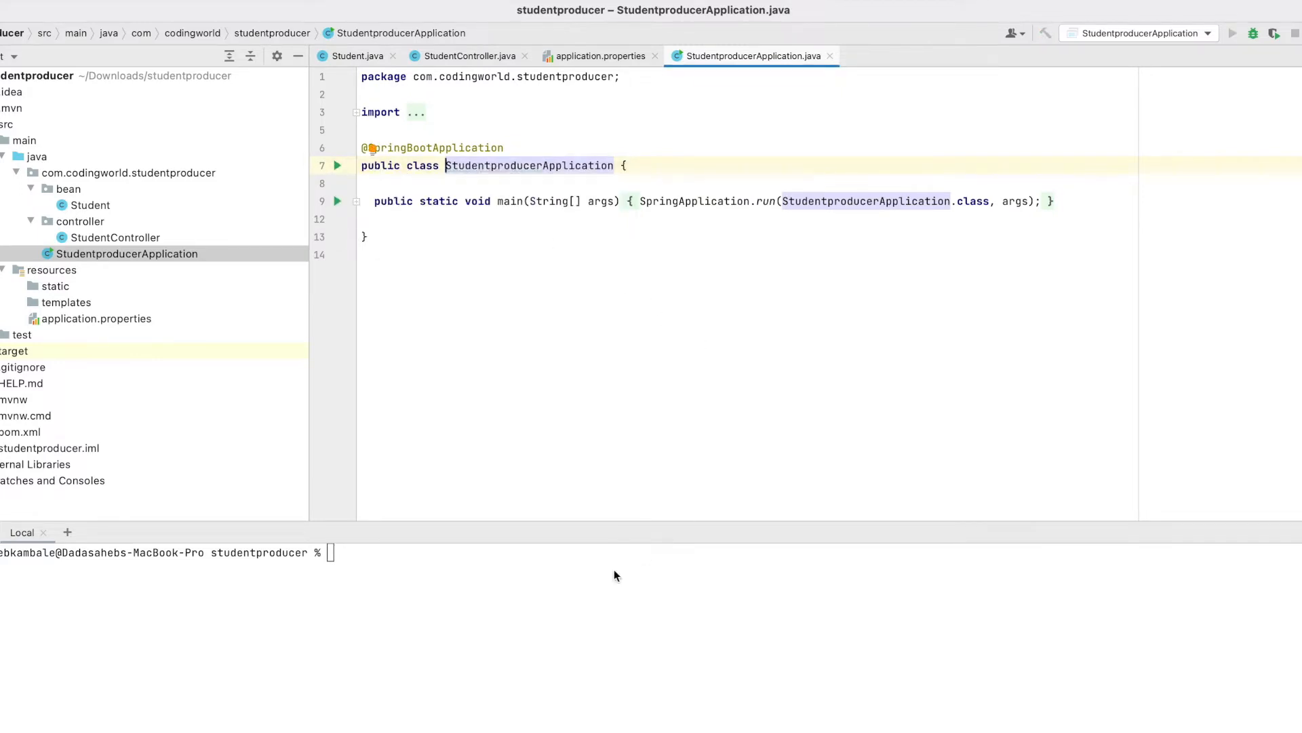
Check application.properties to confirm the producer runs on server.port=8012
click(597, 56)
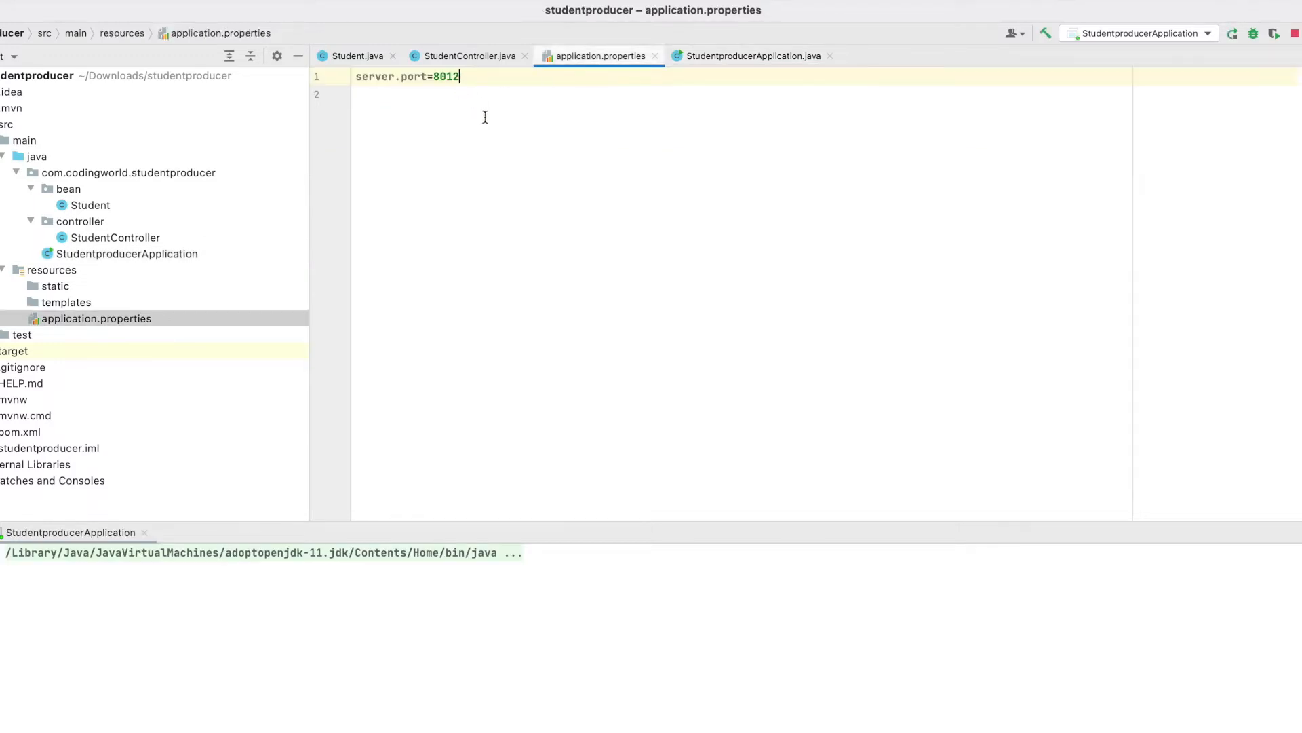
double_click(446, 77)
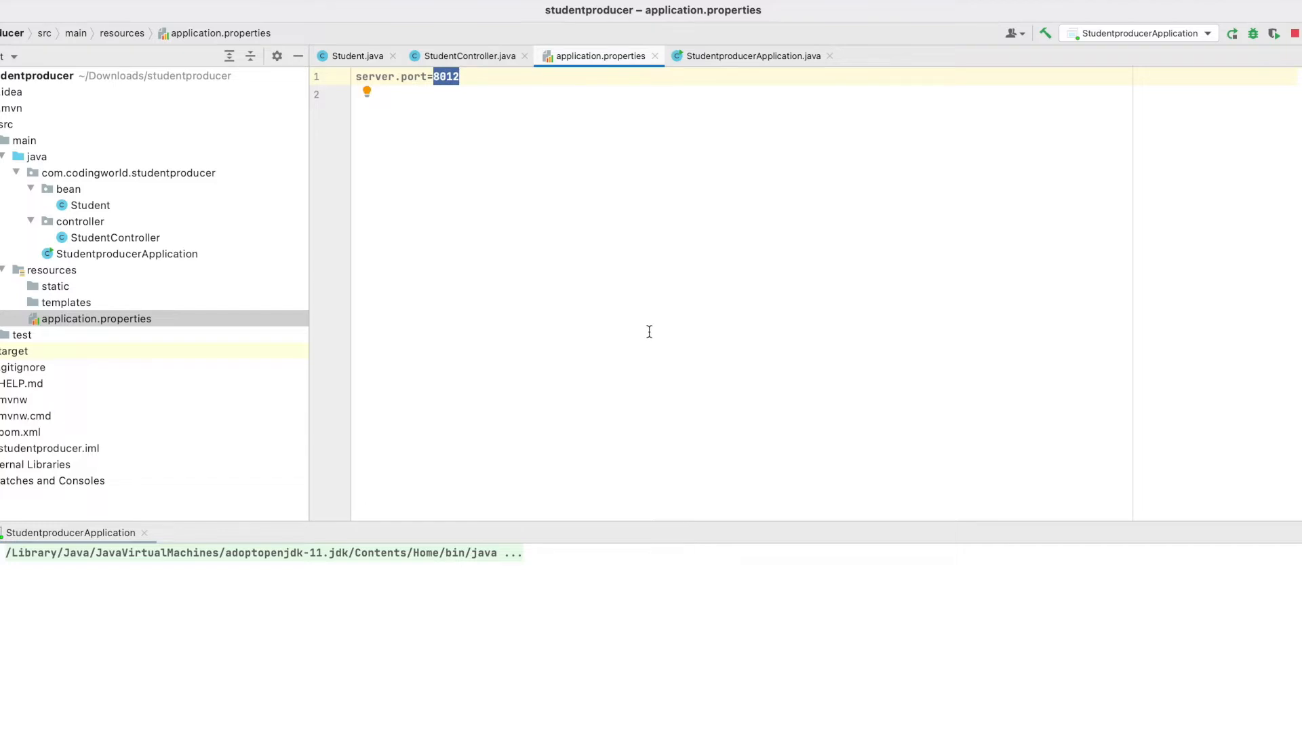
click(1232, 33)
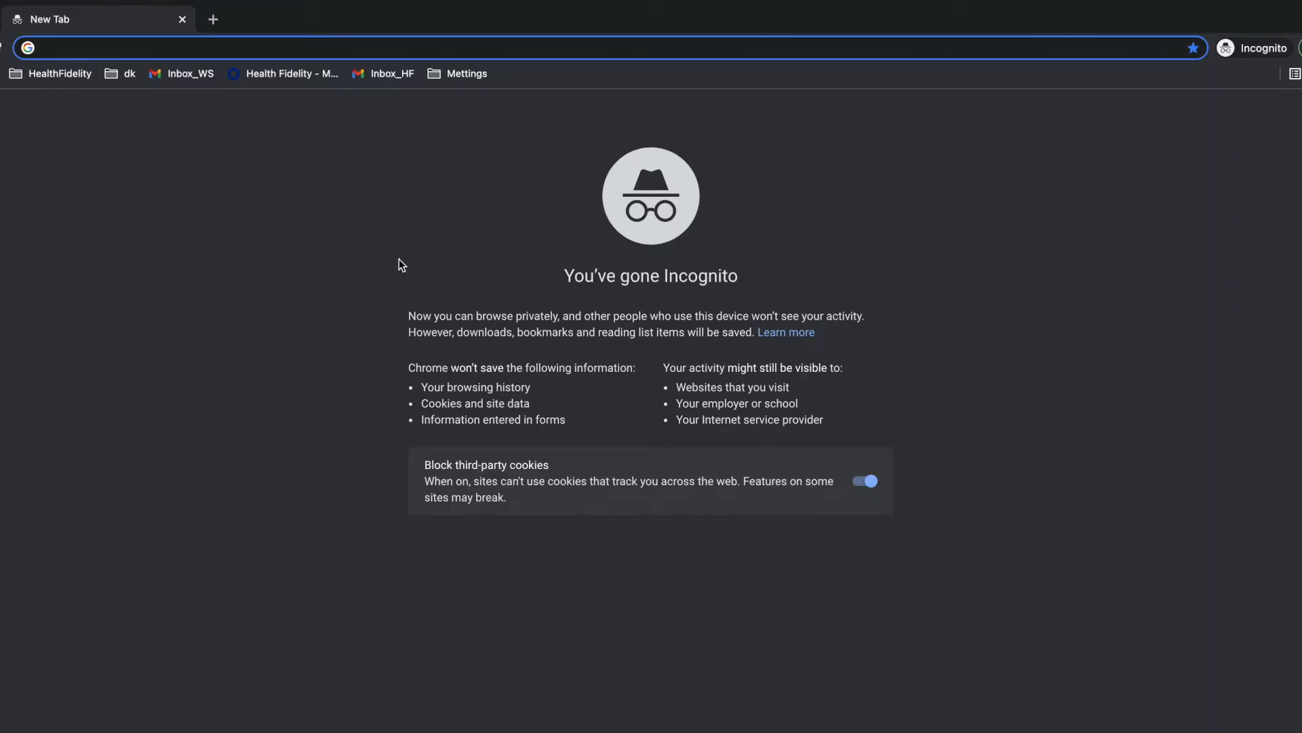
Enter a localhost URL in a new incognito Chrome tab to reach the running service
text(localhost:900)
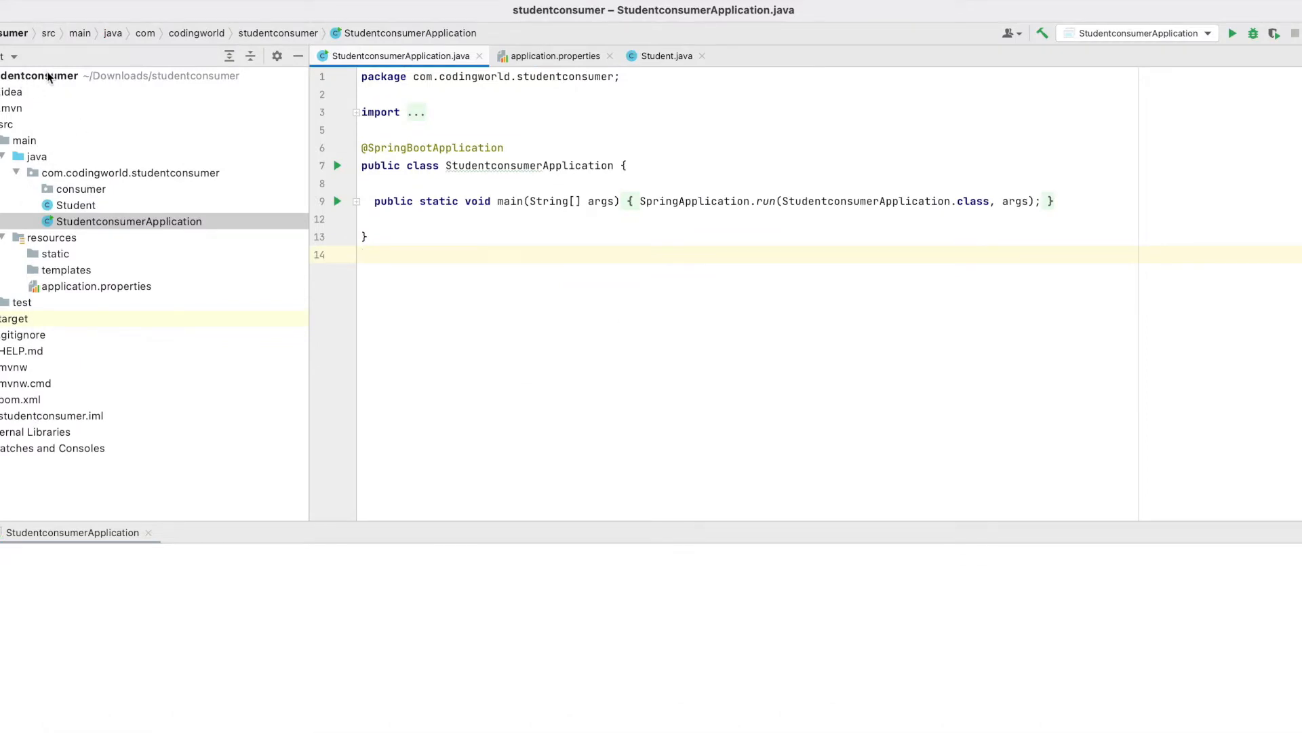
mouse_move(73, 217)
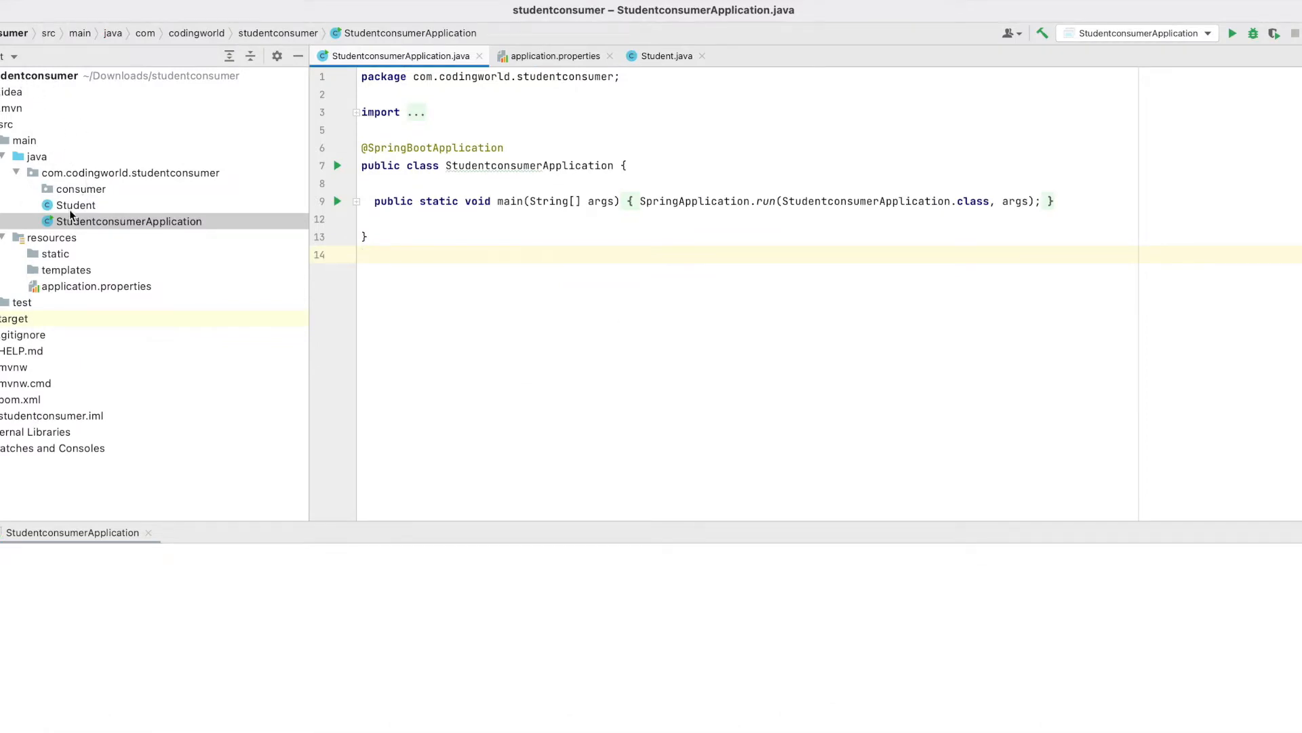
Review the consumer Student class with id/name fields, constructors, getters and setters, then select the consumer package
click(75, 205)
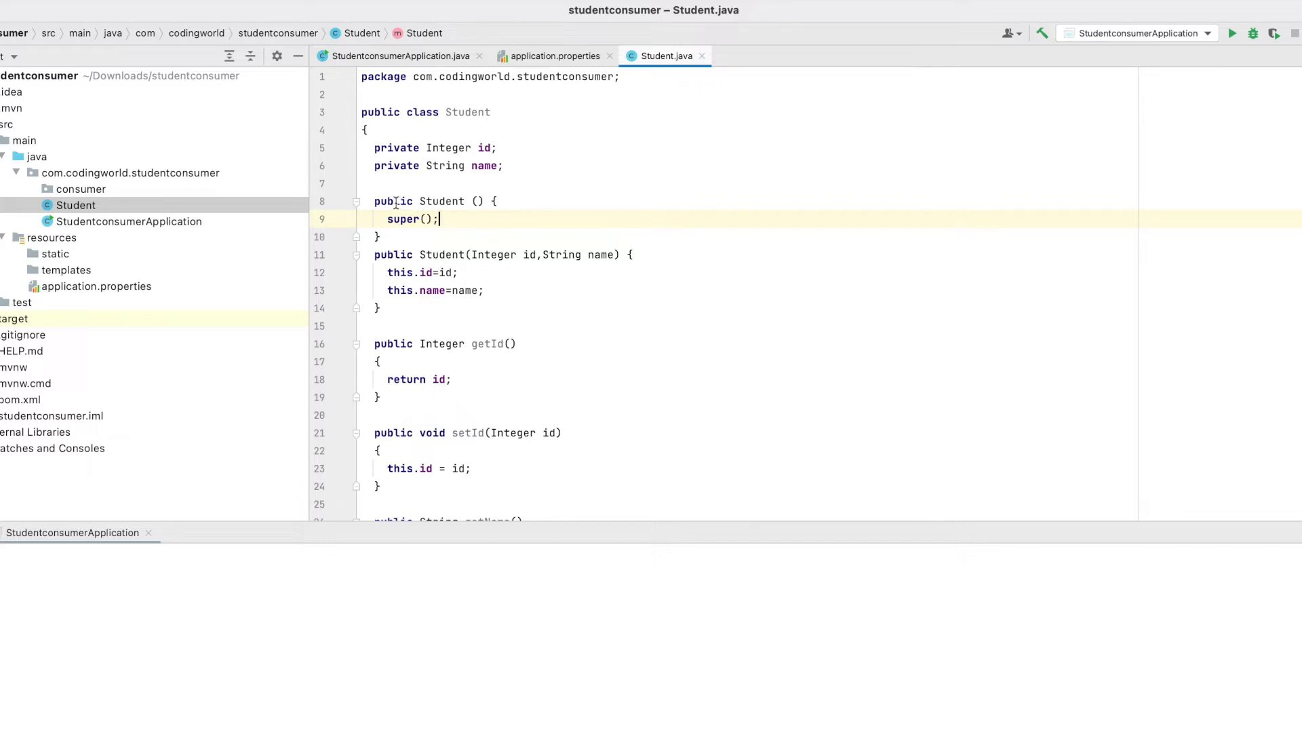
double_click(441, 201)
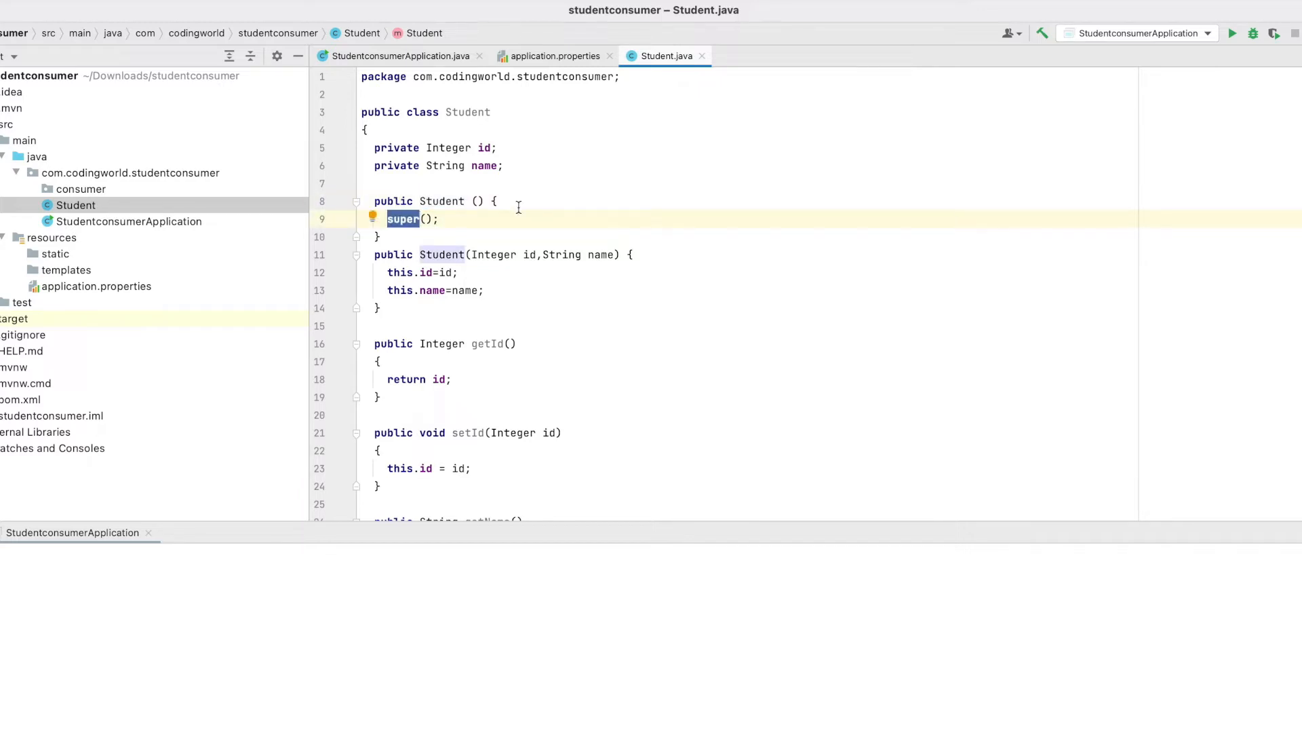
scroll(down, 3)
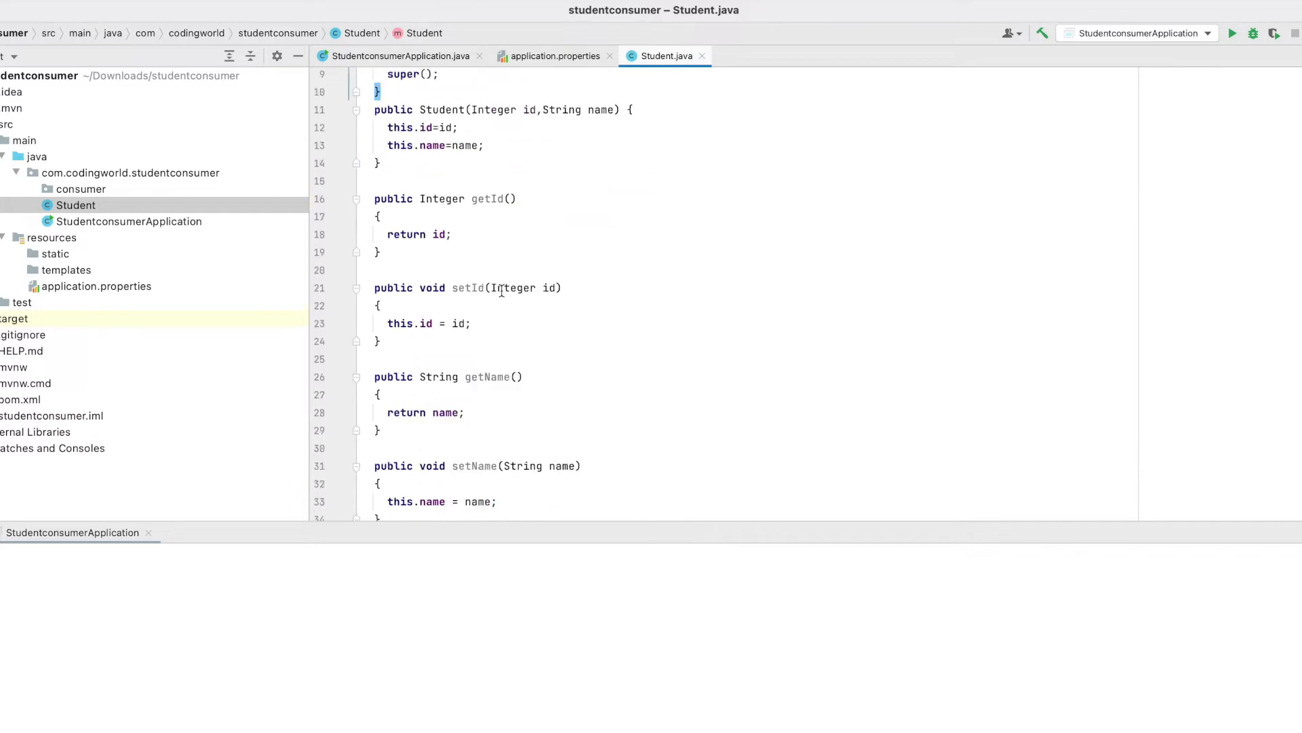
scroll(down, 3)
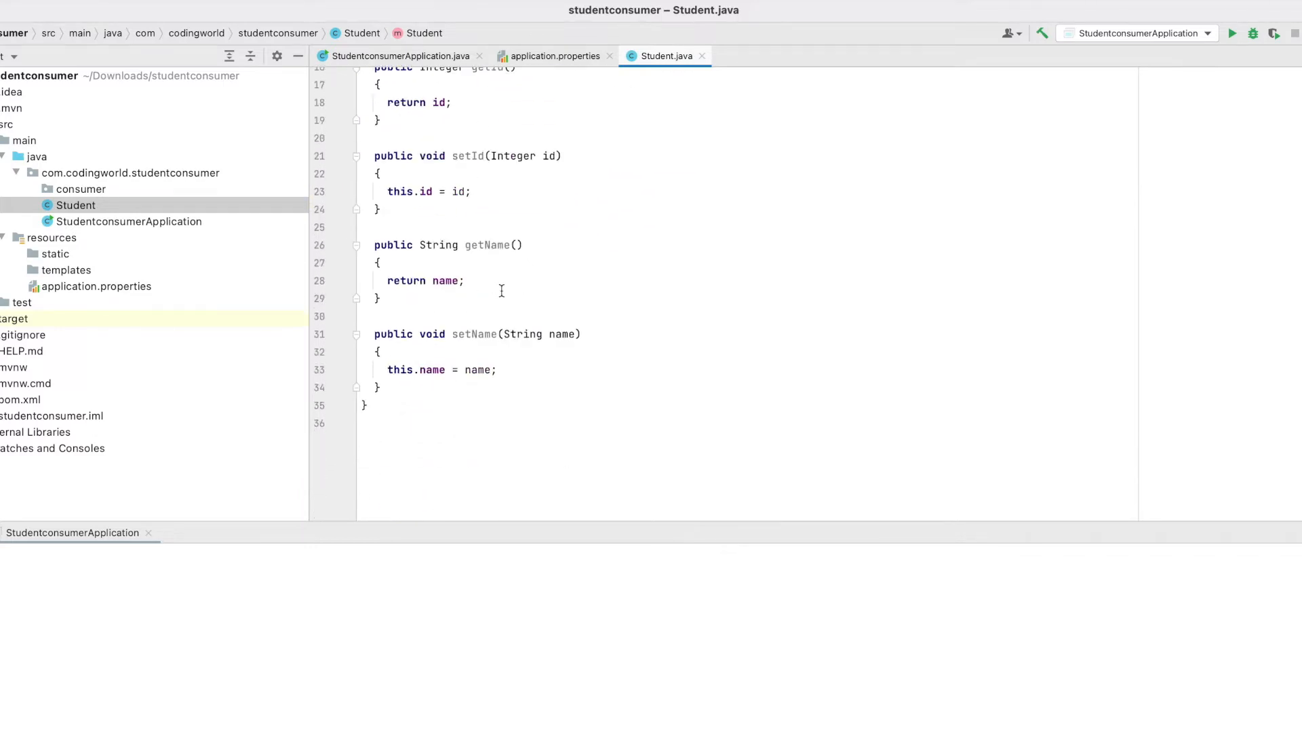
scroll(up, 3)
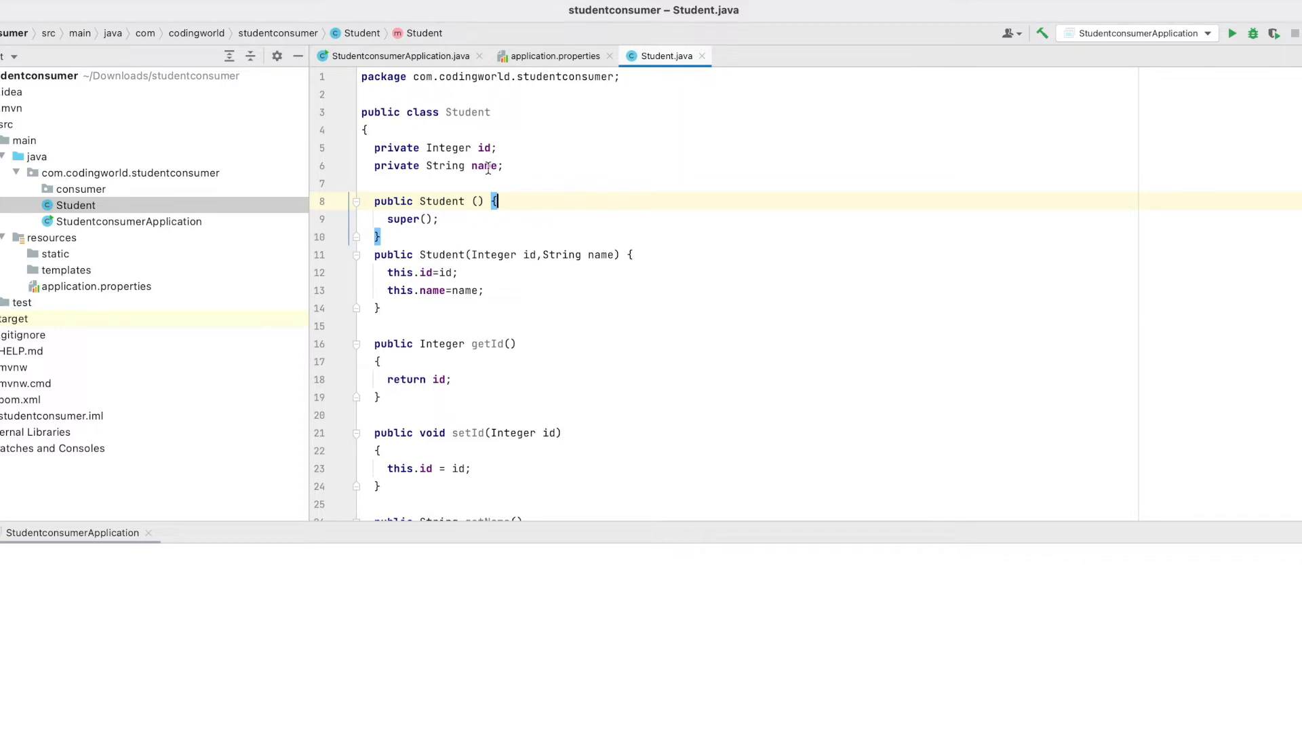
click(81, 188)
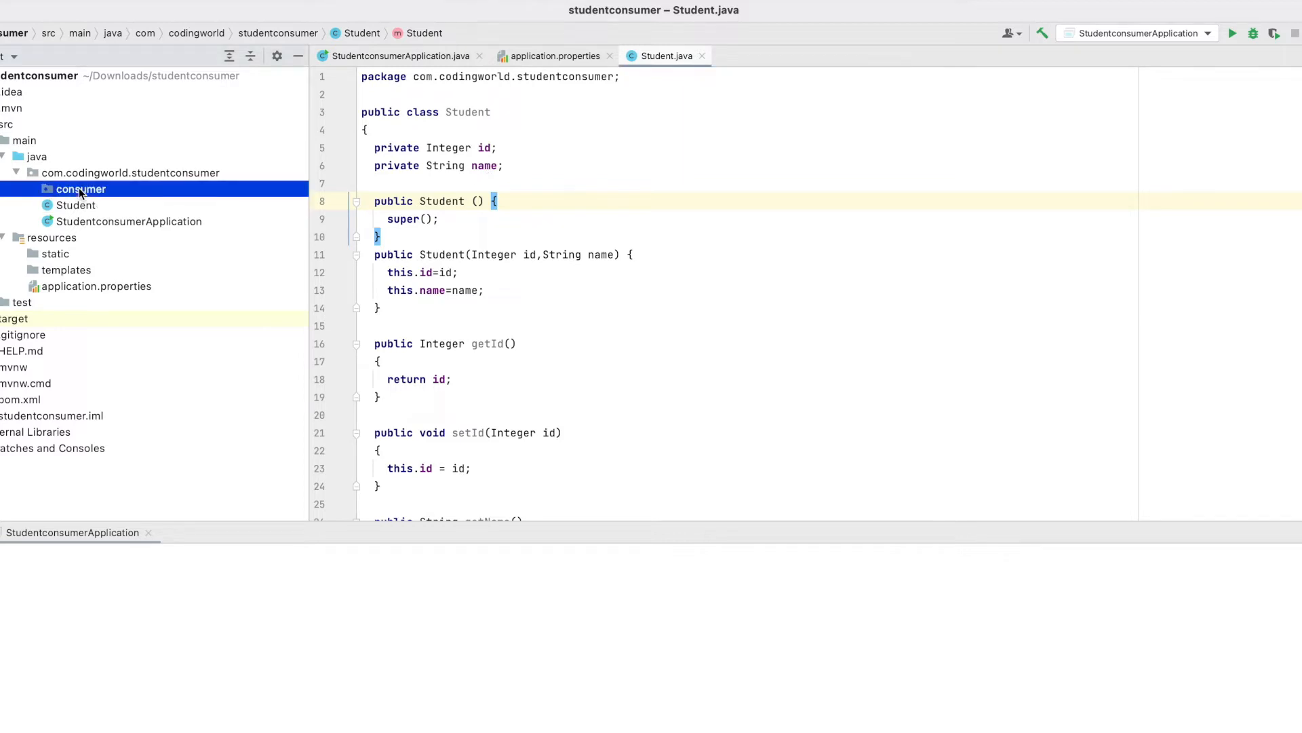
Create a new Java class named StudentConsumer in the consumer package
right_click(81, 189)
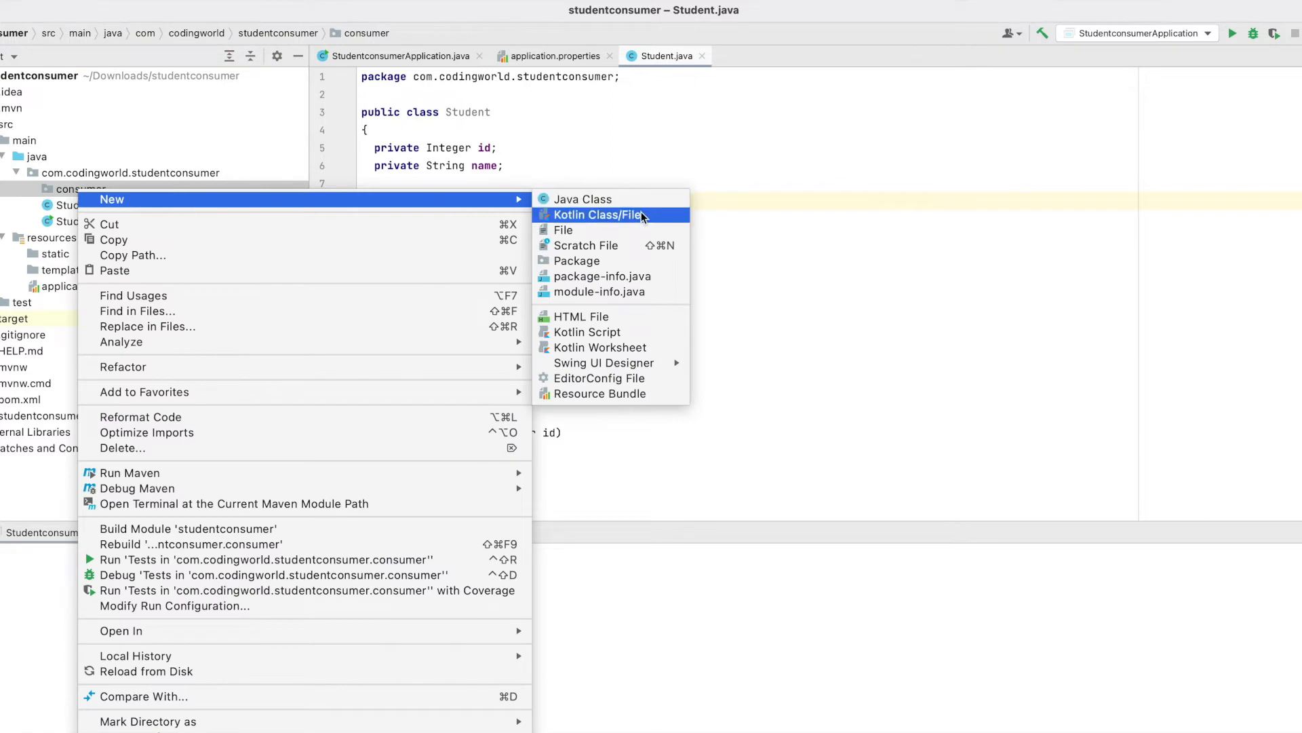
mouse_move(583, 199)
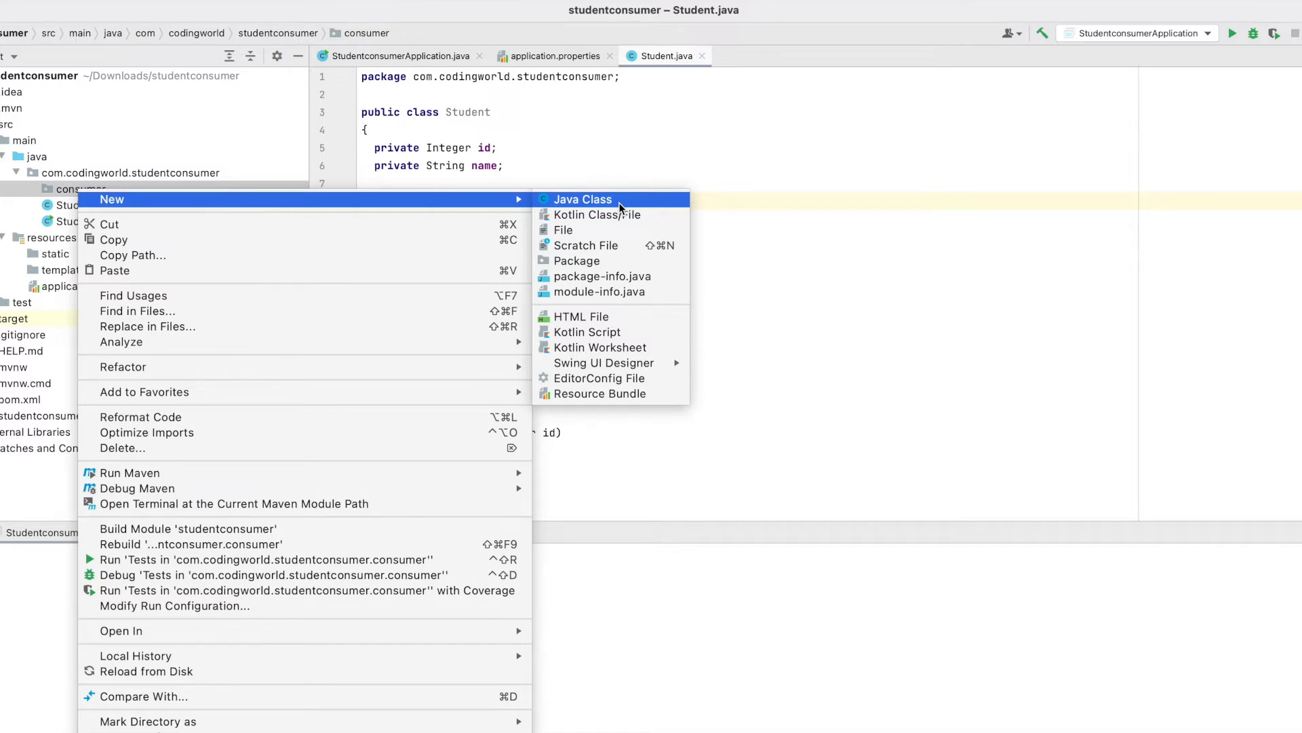
click(582, 199)
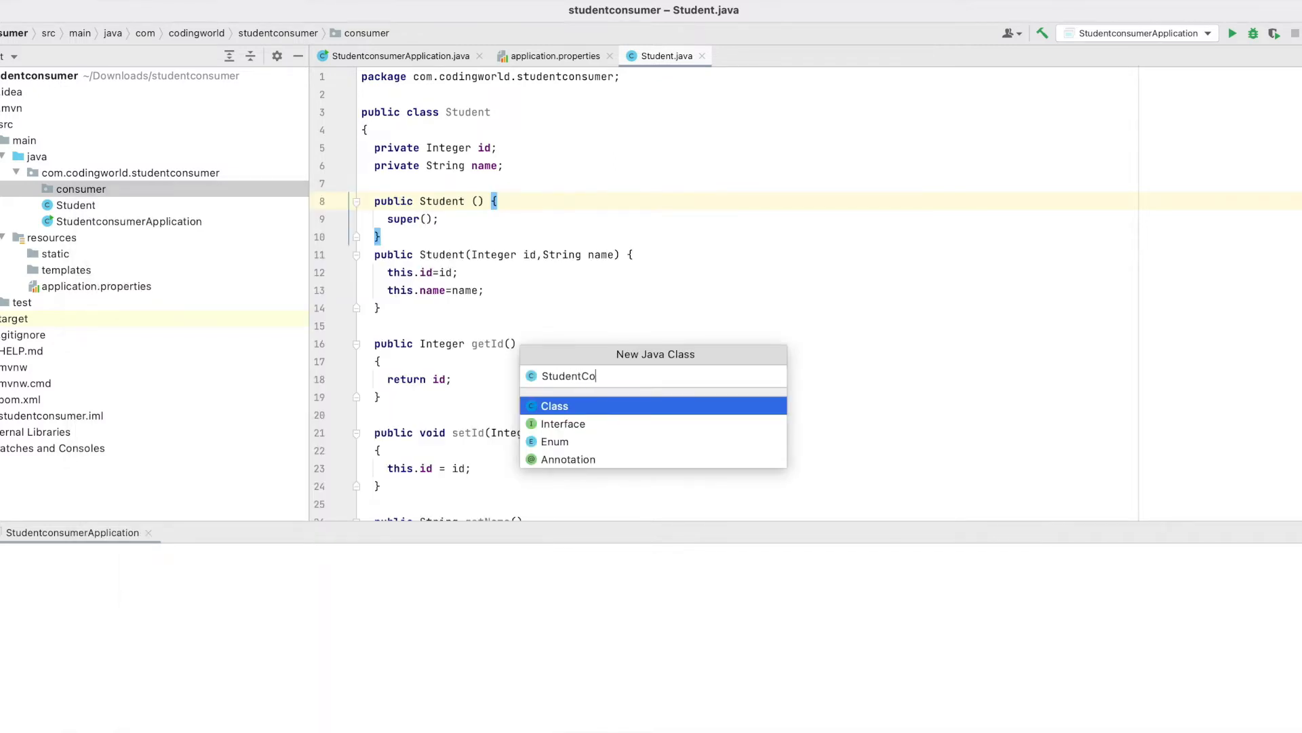
key(Enter)
text(@Service)
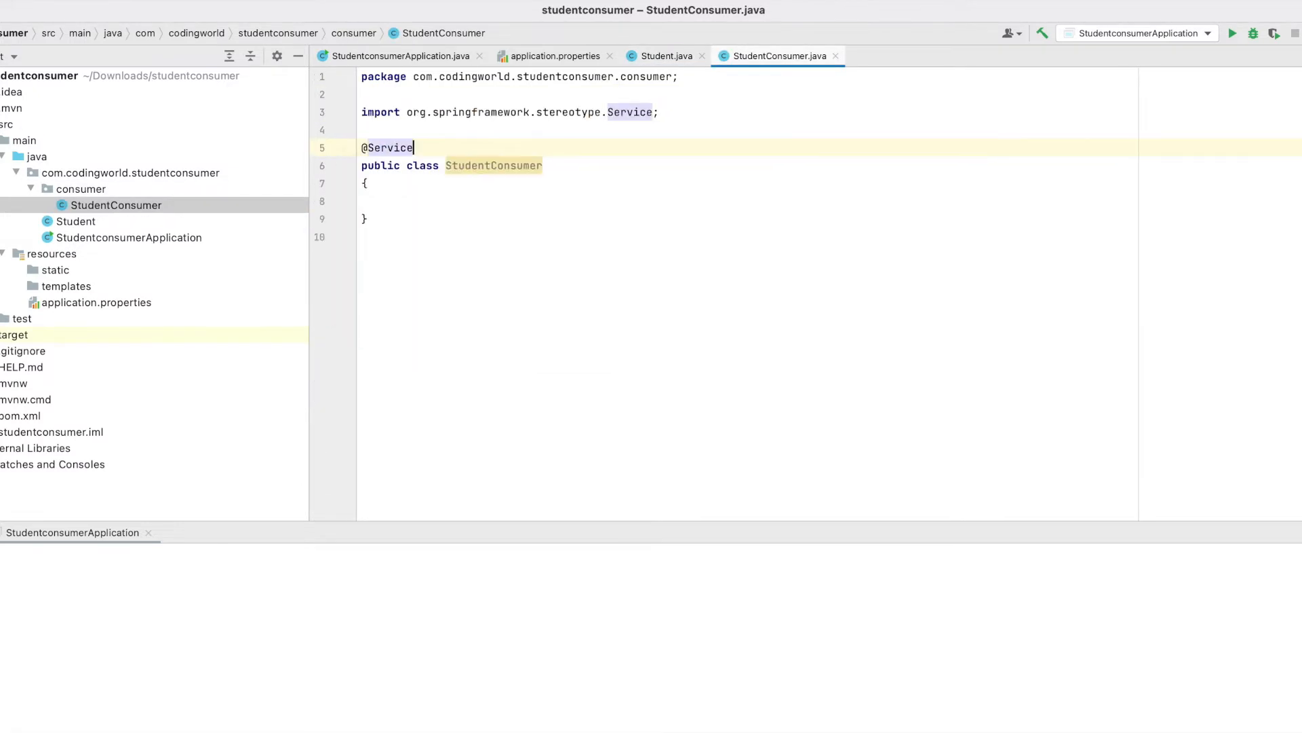
click(431, 201)
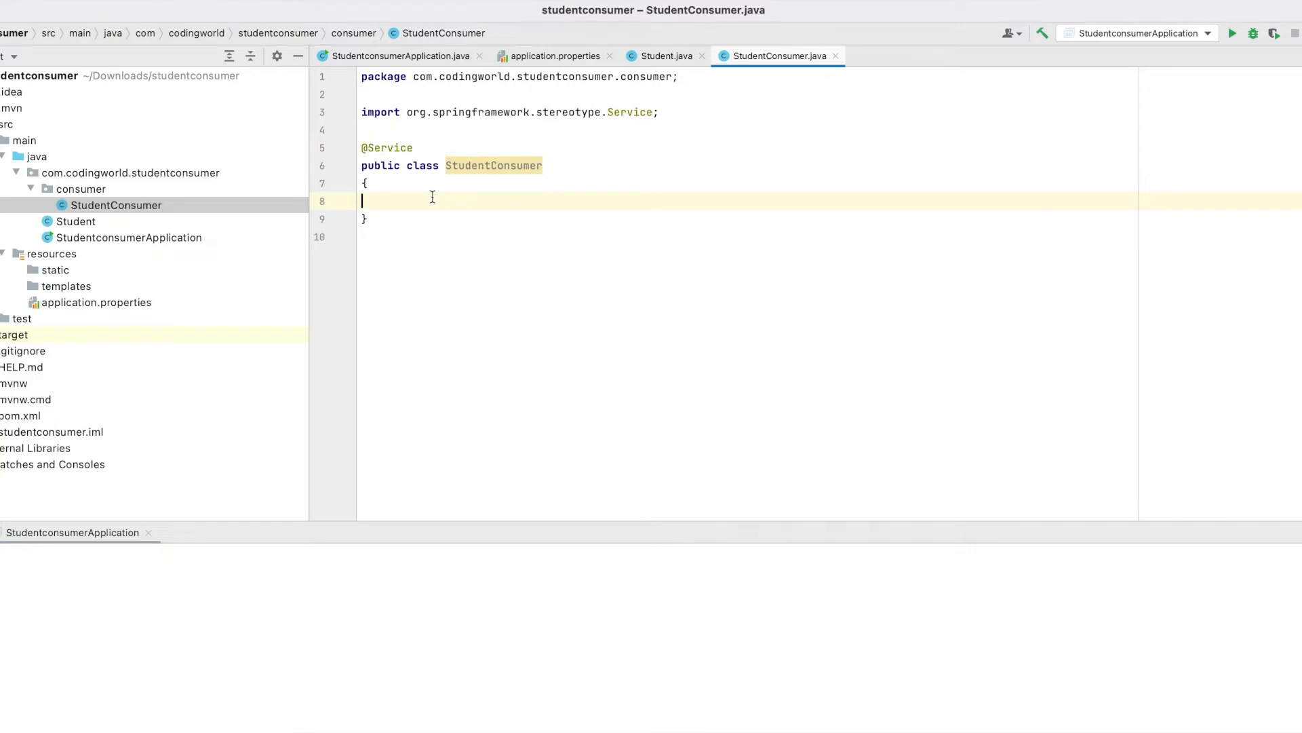
key(enter)
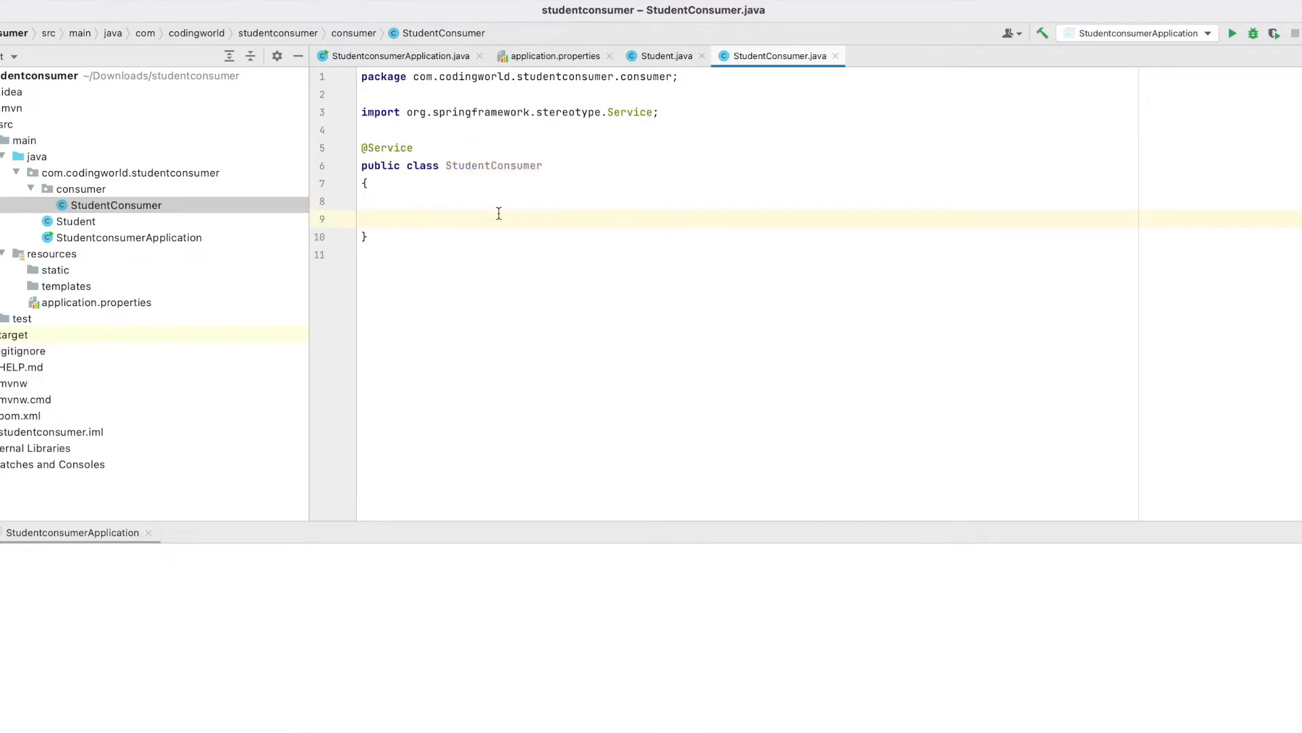
text(public)
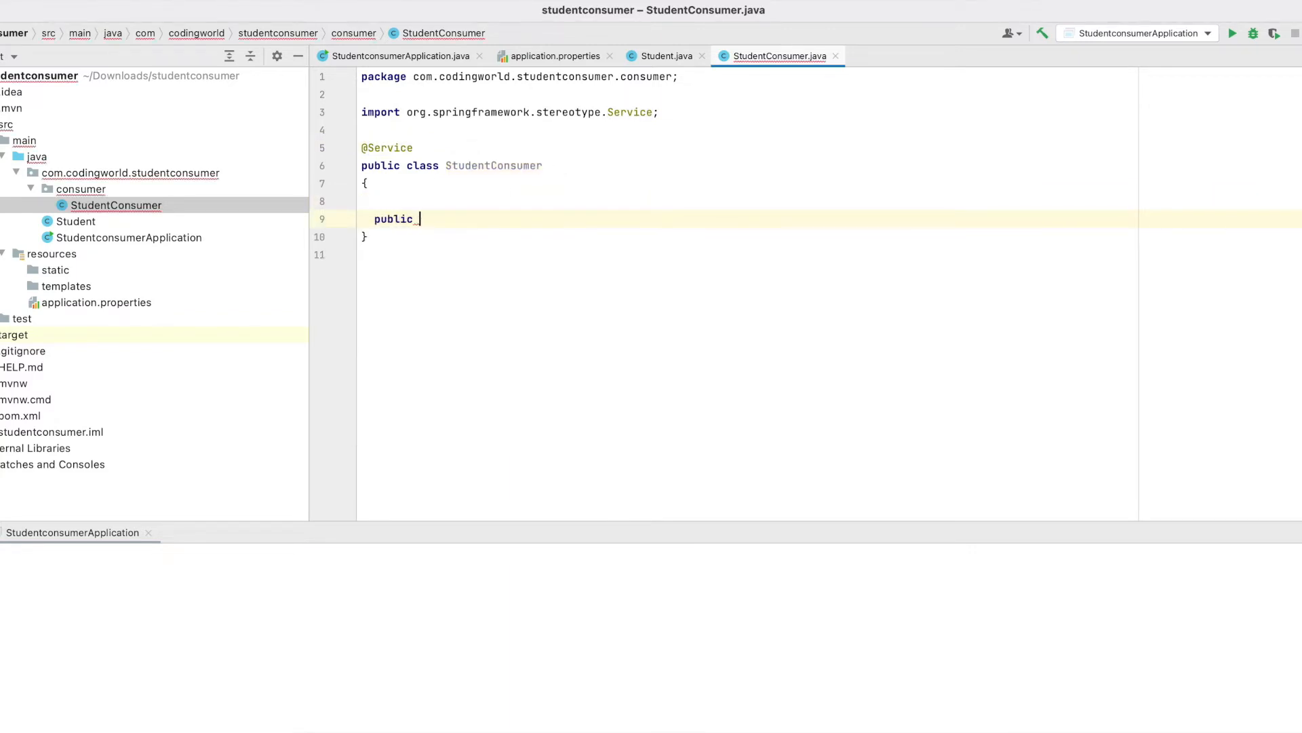
text(void consu)
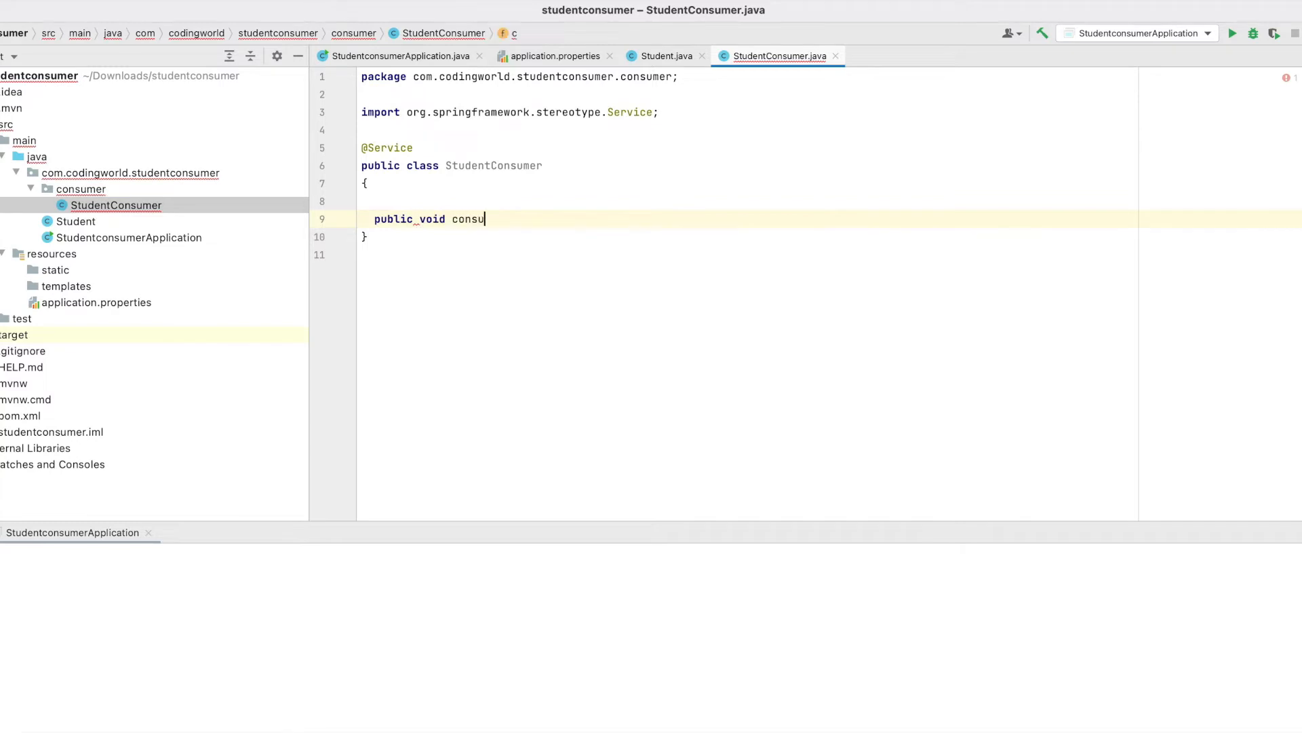
text(mer())
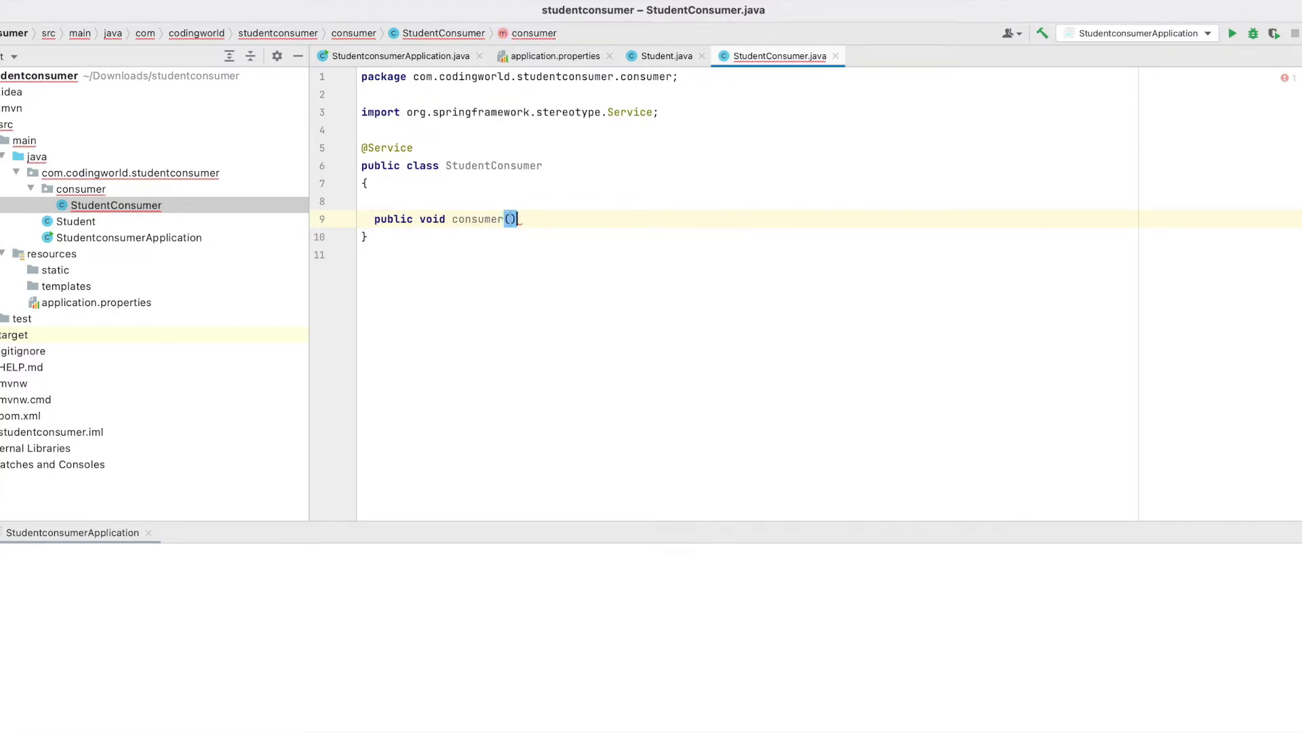
text({)
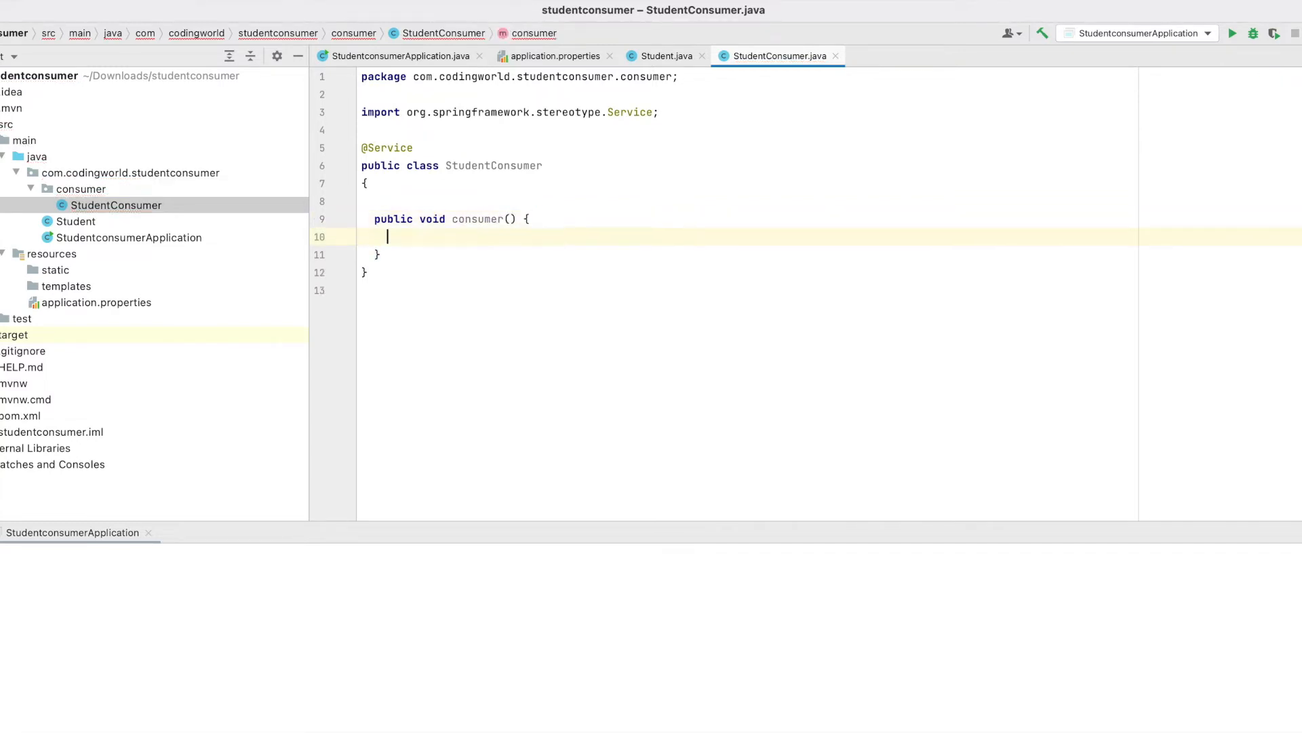
text(@PostConstruct)
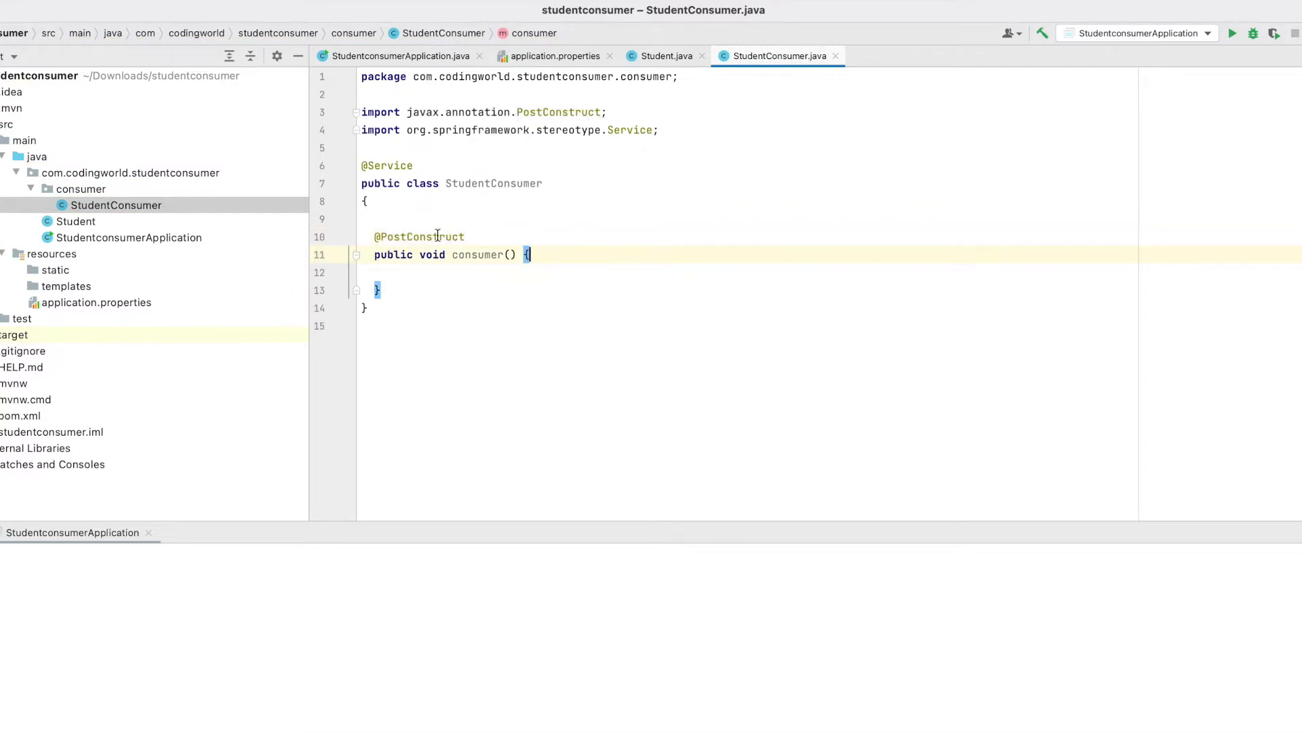
key(enter)
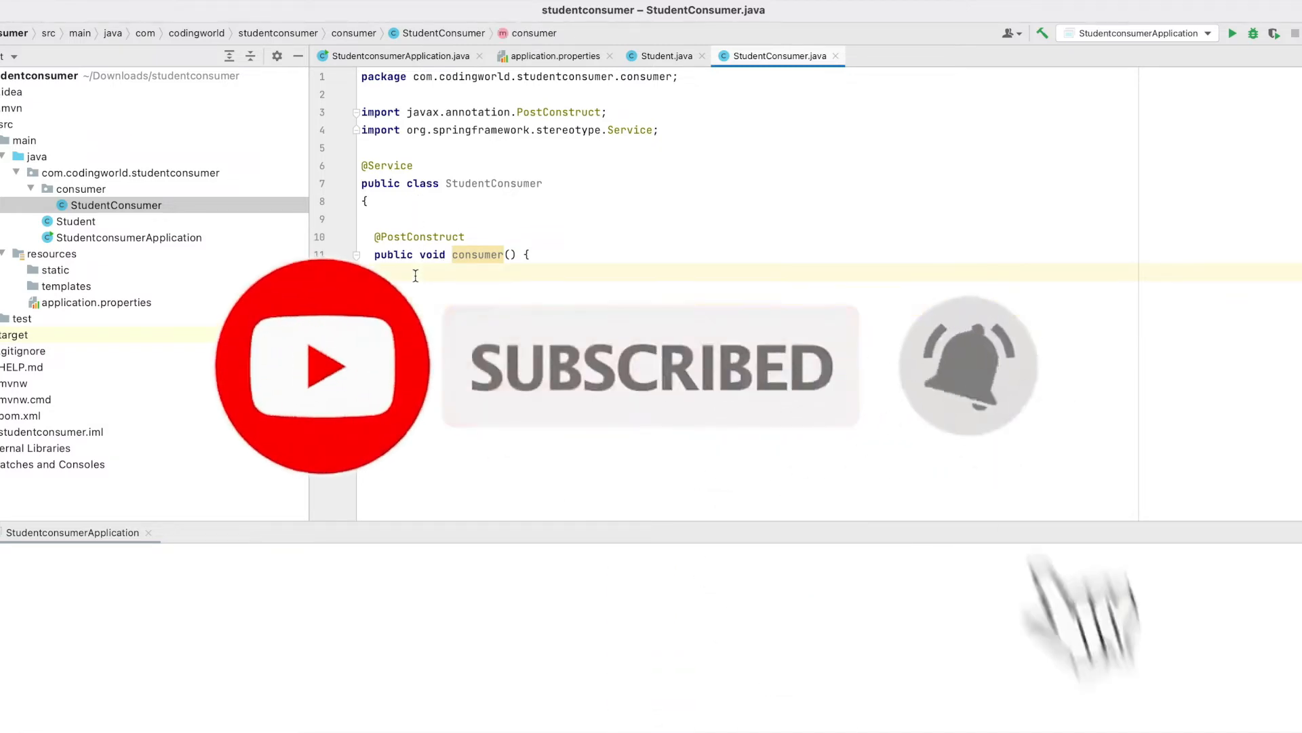
text(stTempla)
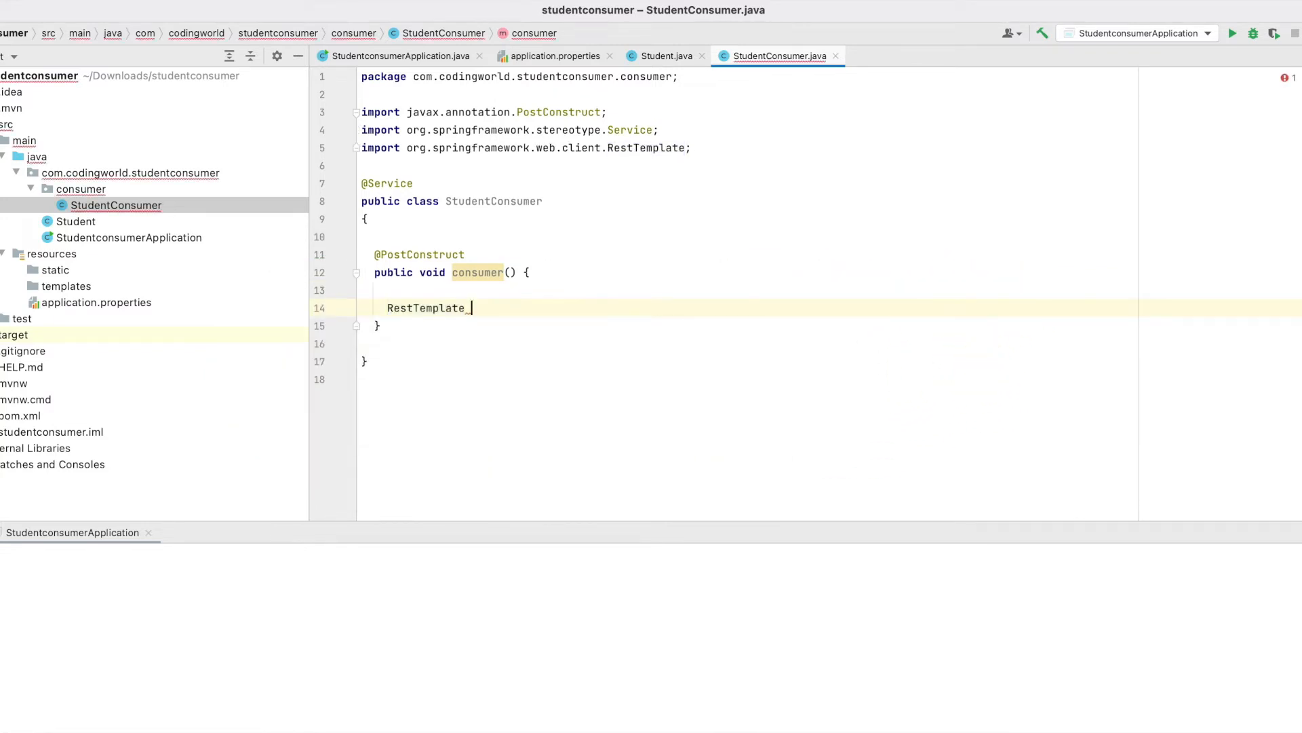
text(template=new RestTemplate();)
text(template.exchange()
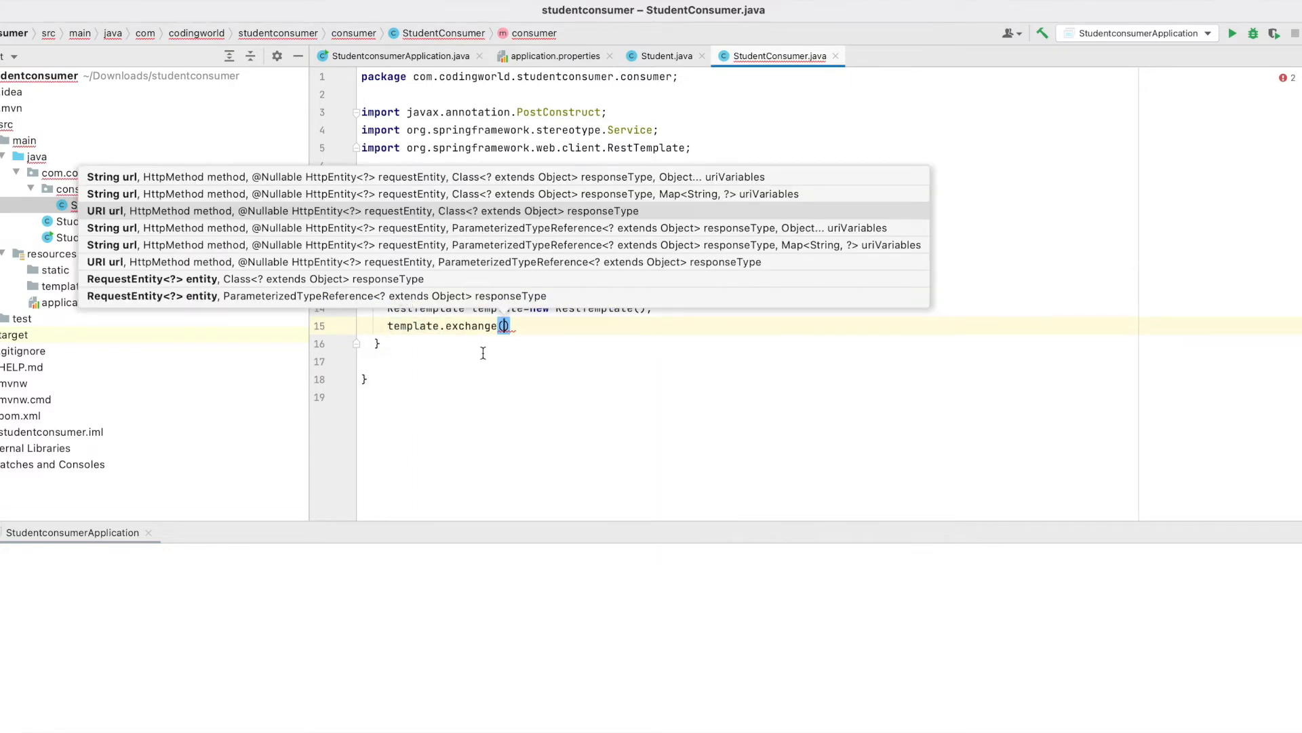
text(String url = "http://localhost:8012/getStudent";)
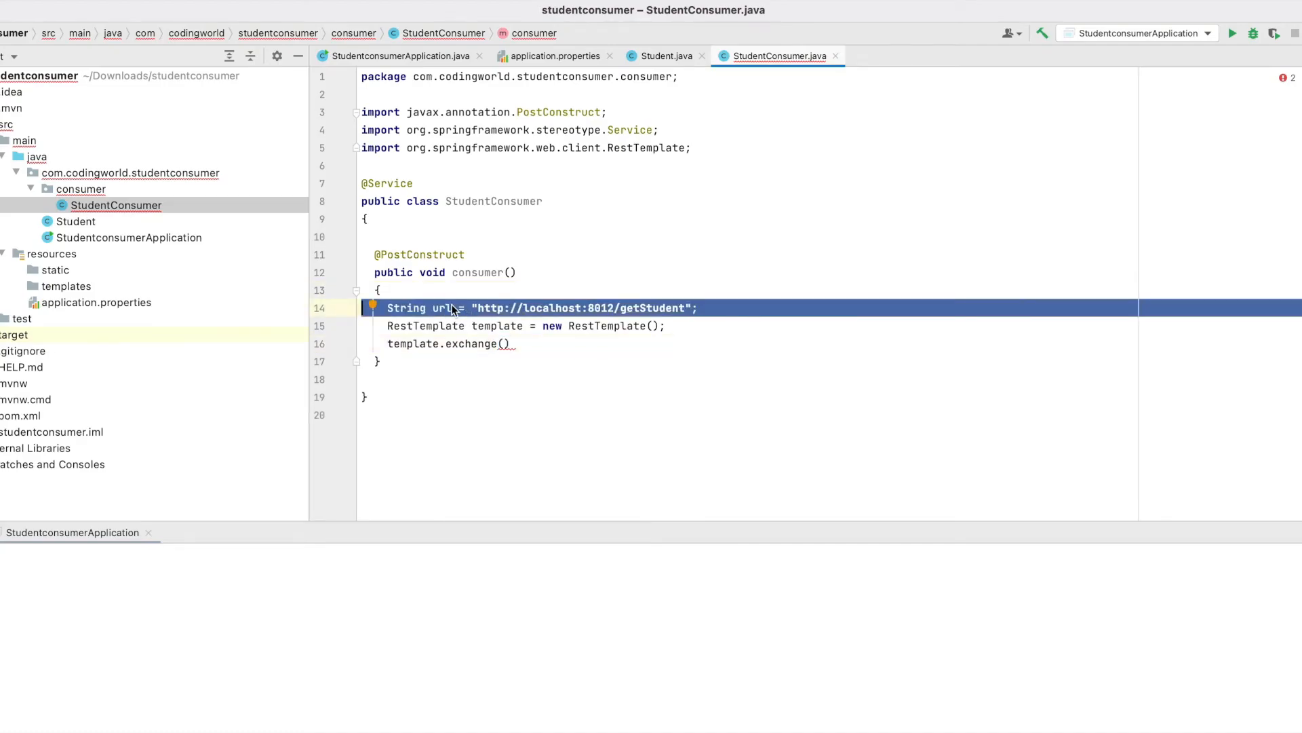
double_click(442, 308)
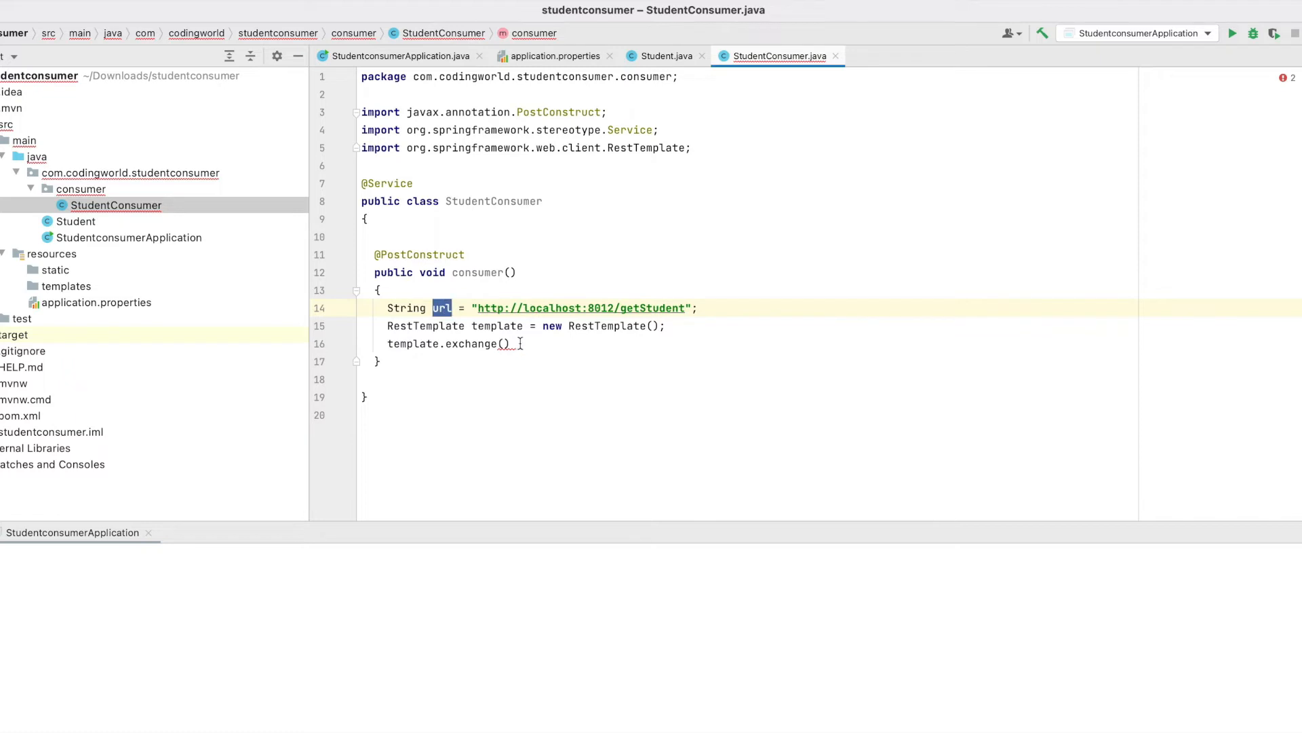
text(url)
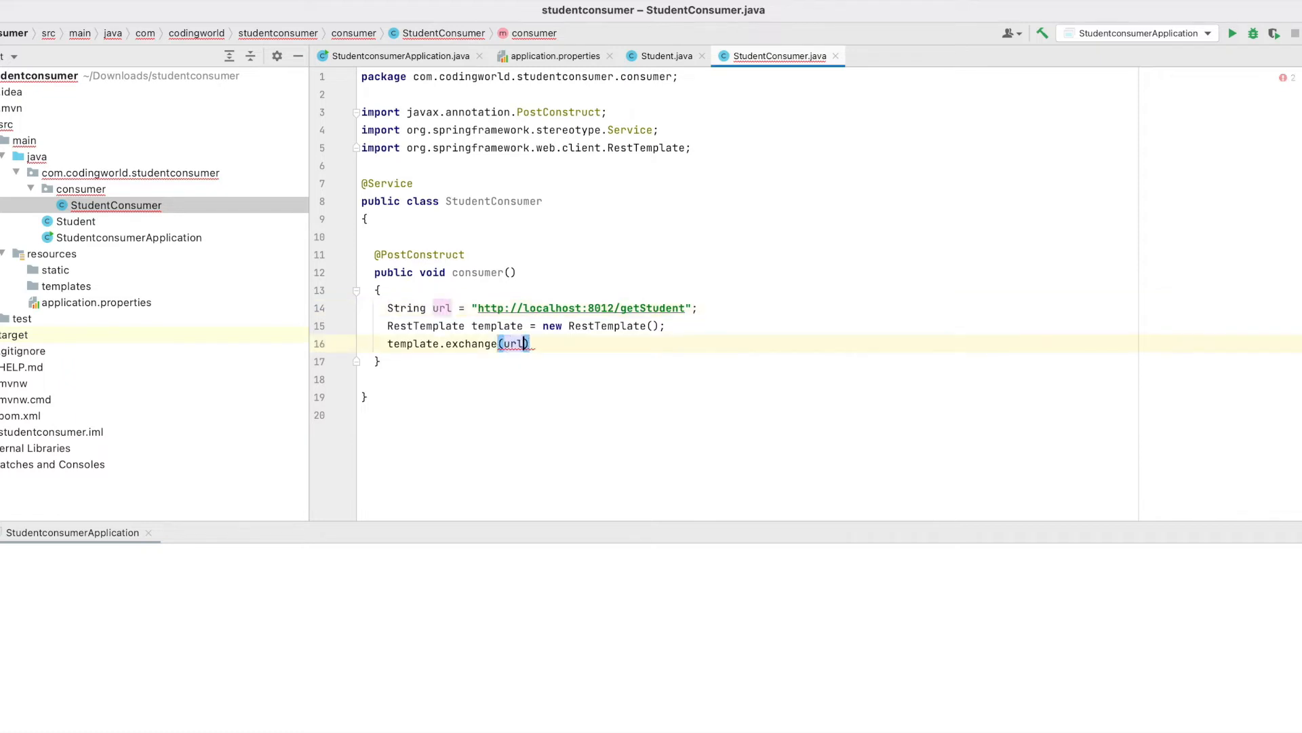
Begin template.exchange(url, HttpMethod.GET, HttpEntity.EMPTY, new ParameterizedTypeReference...)
text(,HH)
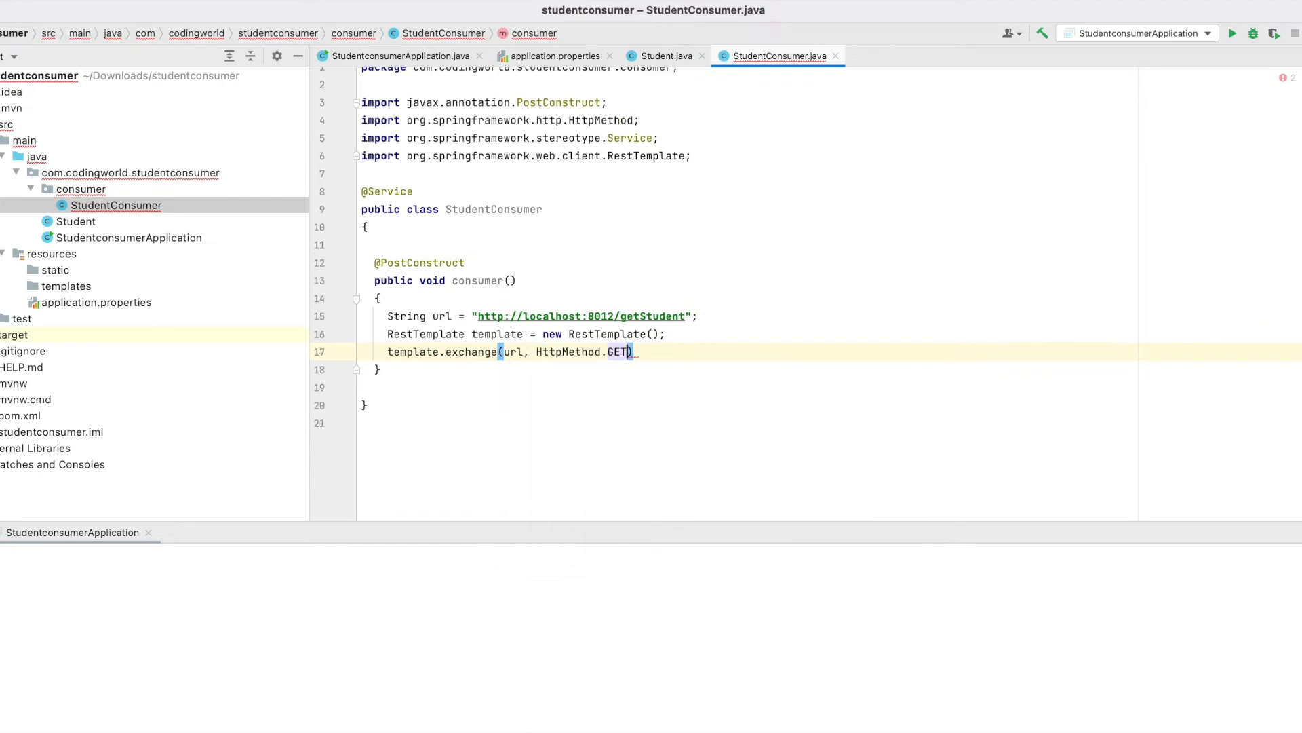
text(,)
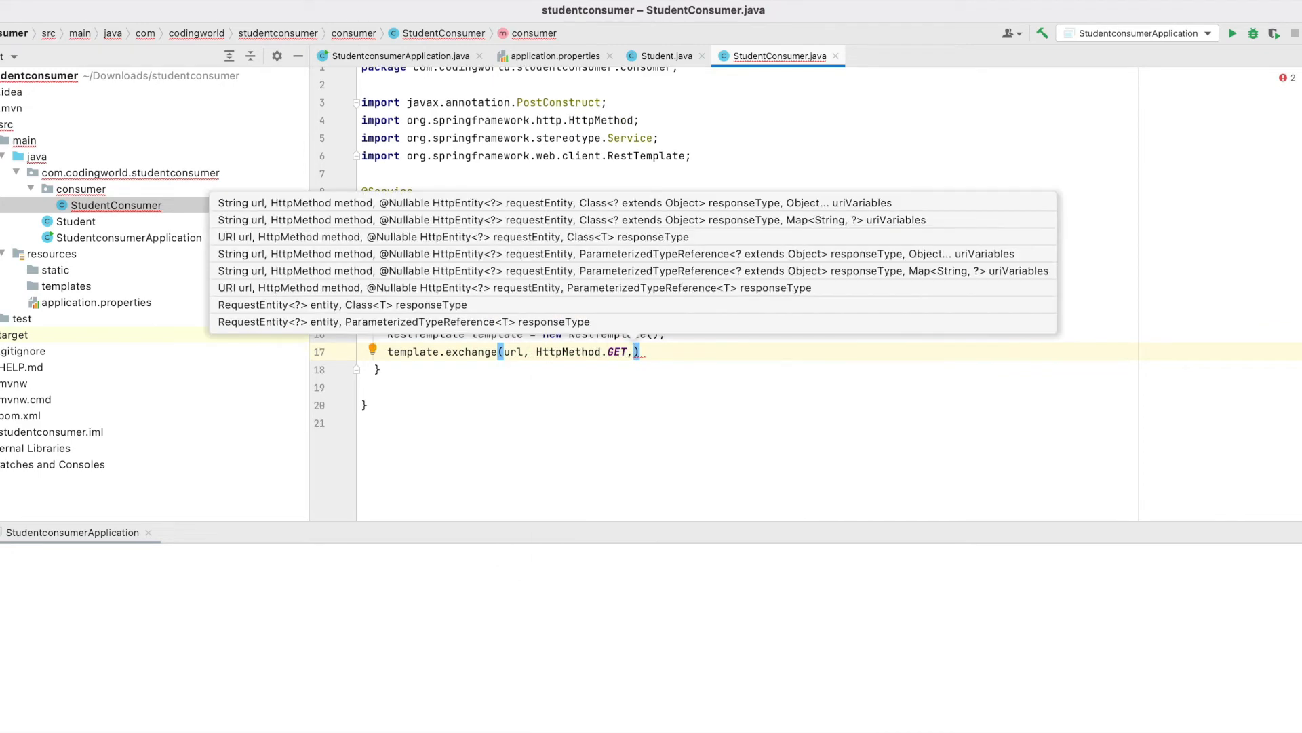
text(HttpEntity.EMPTY,)
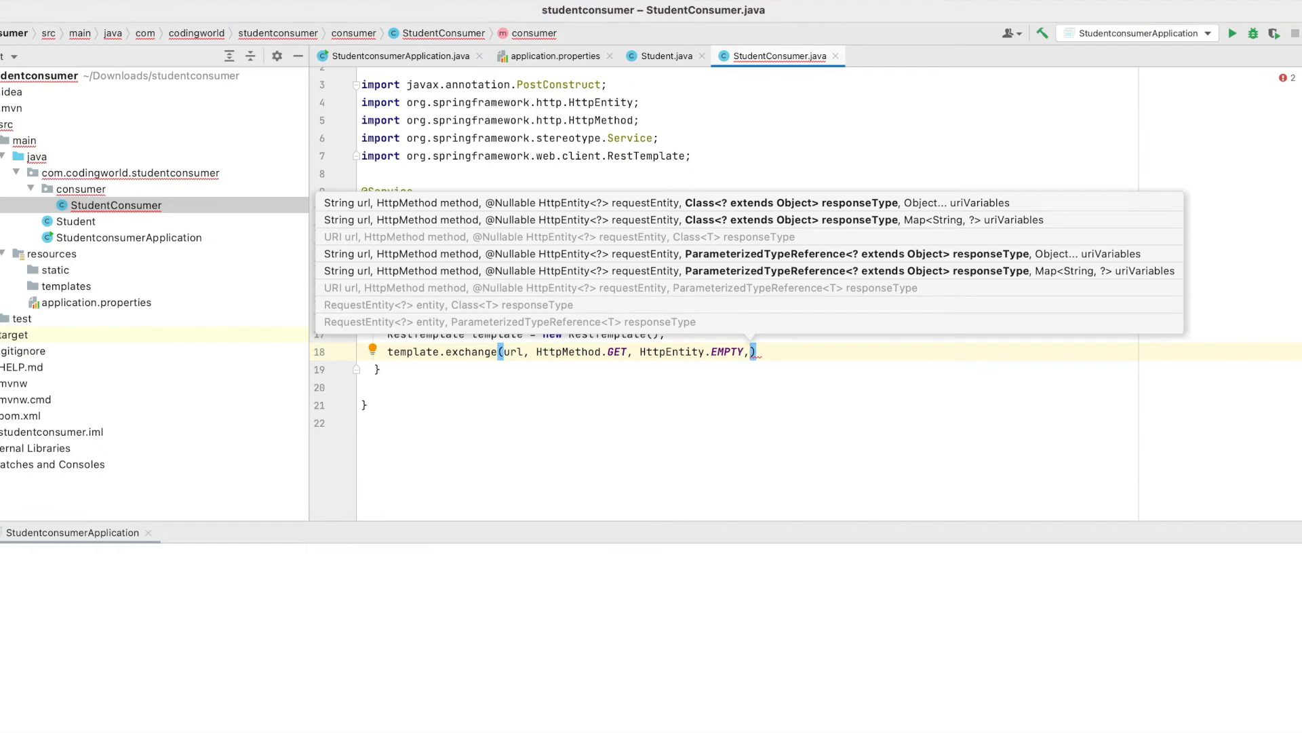
text(new ParameterizedTypeReference<List<>>()
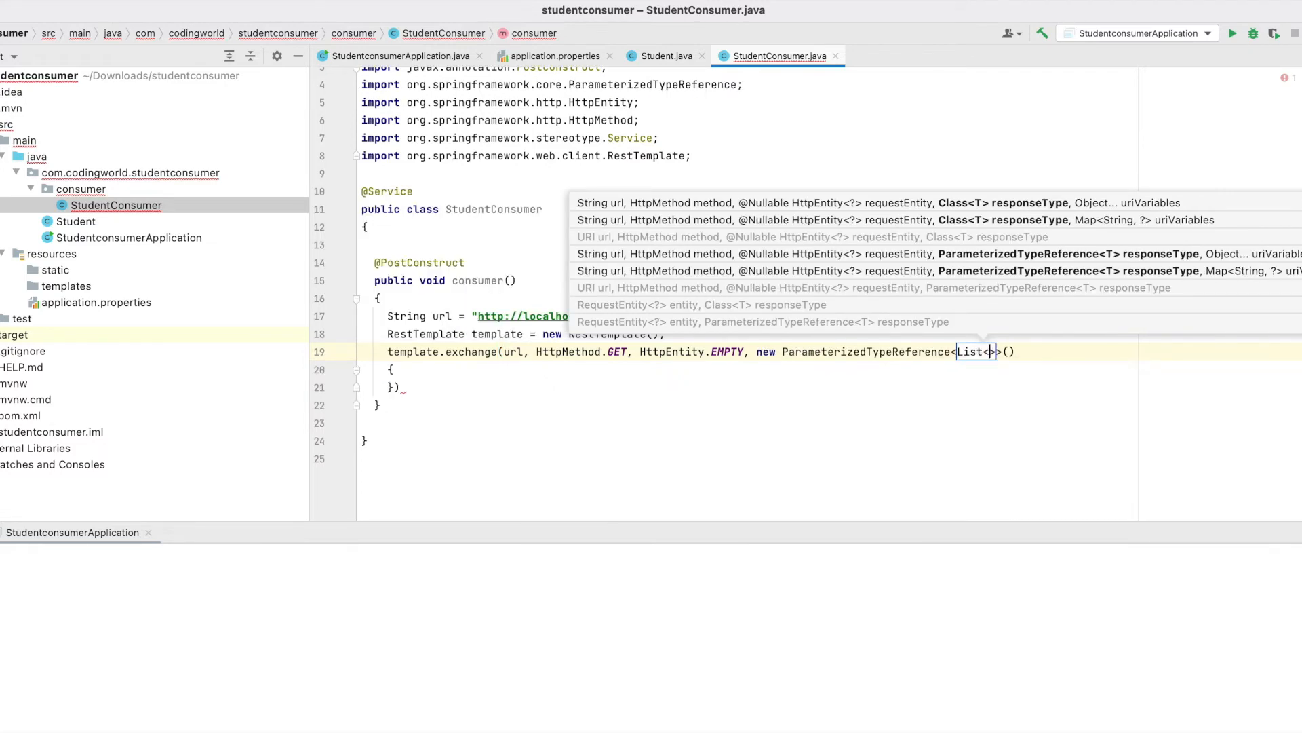
Complete the List<Student> type reference and assign the result to ResponseEntity<List<Student>> students
text(Student>>()
click(750, 387)
text(;)
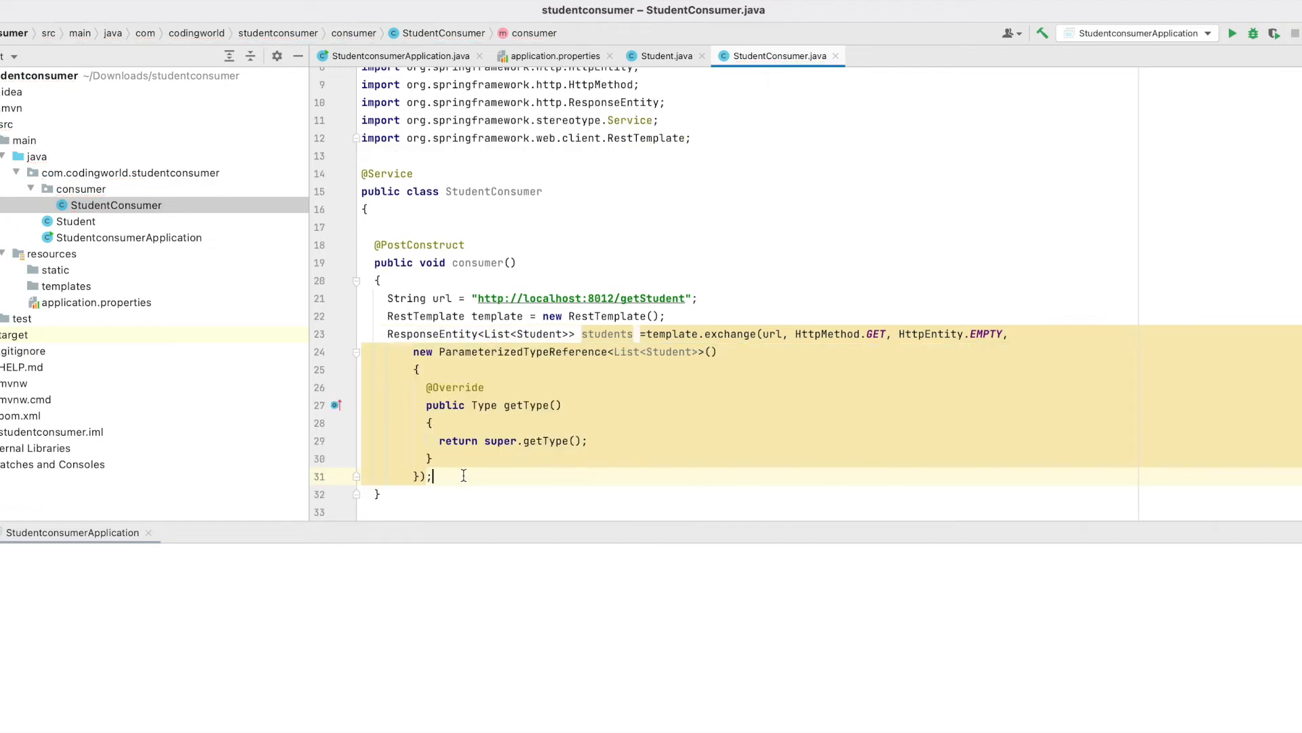
double_click(607, 334)
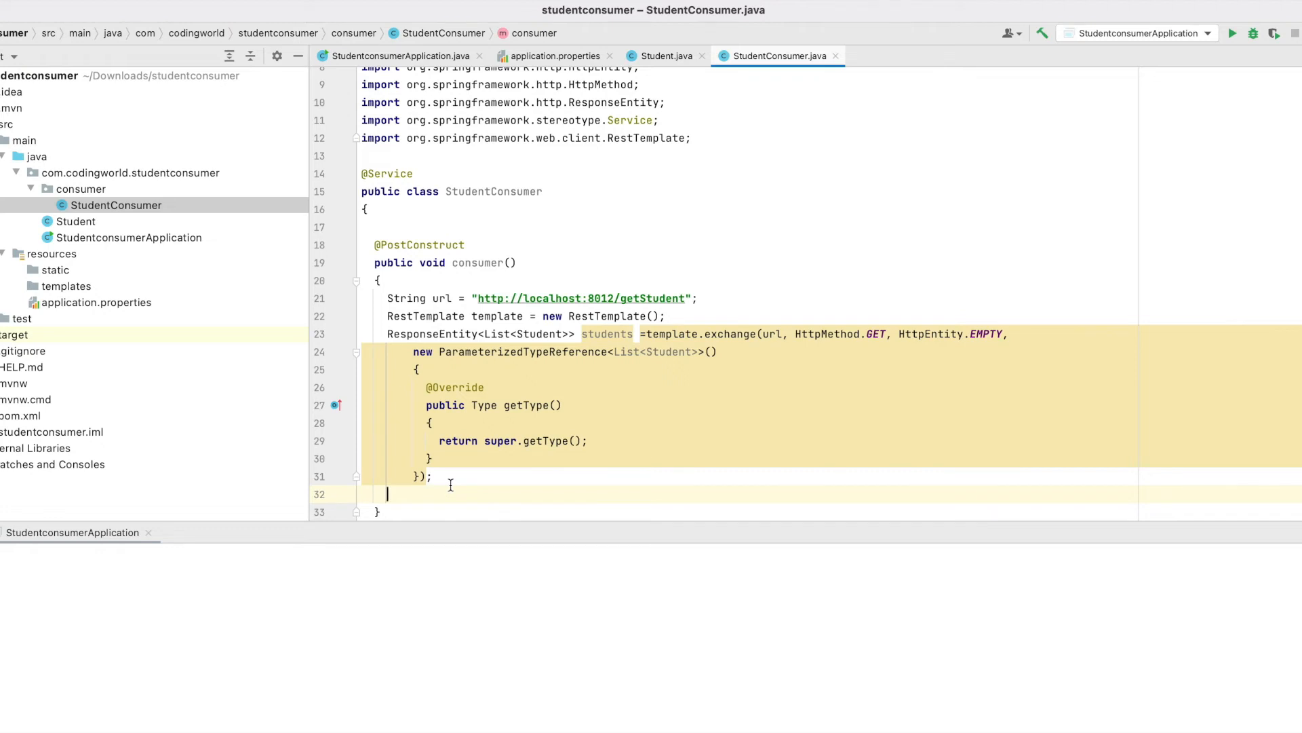
Store students.getBody() in List<Student> list and print "Size:"+list.size()
text(List<>)
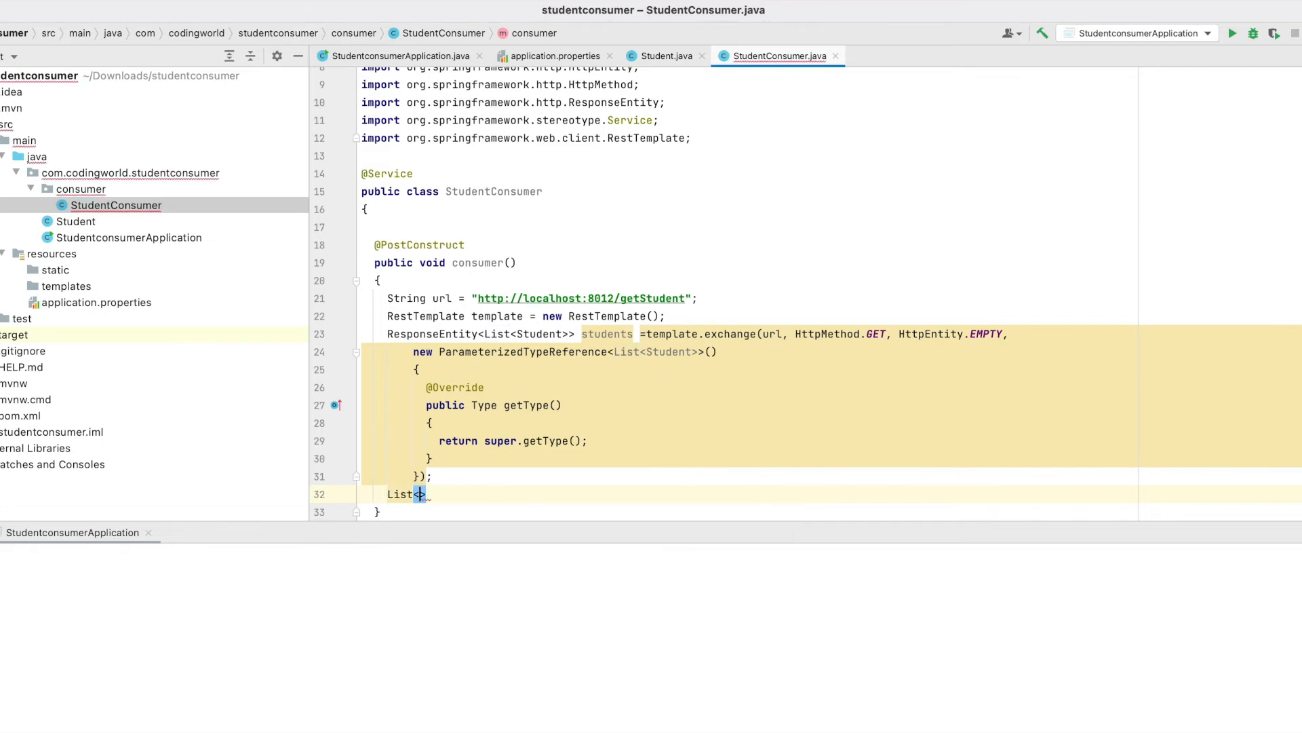
text(Student)
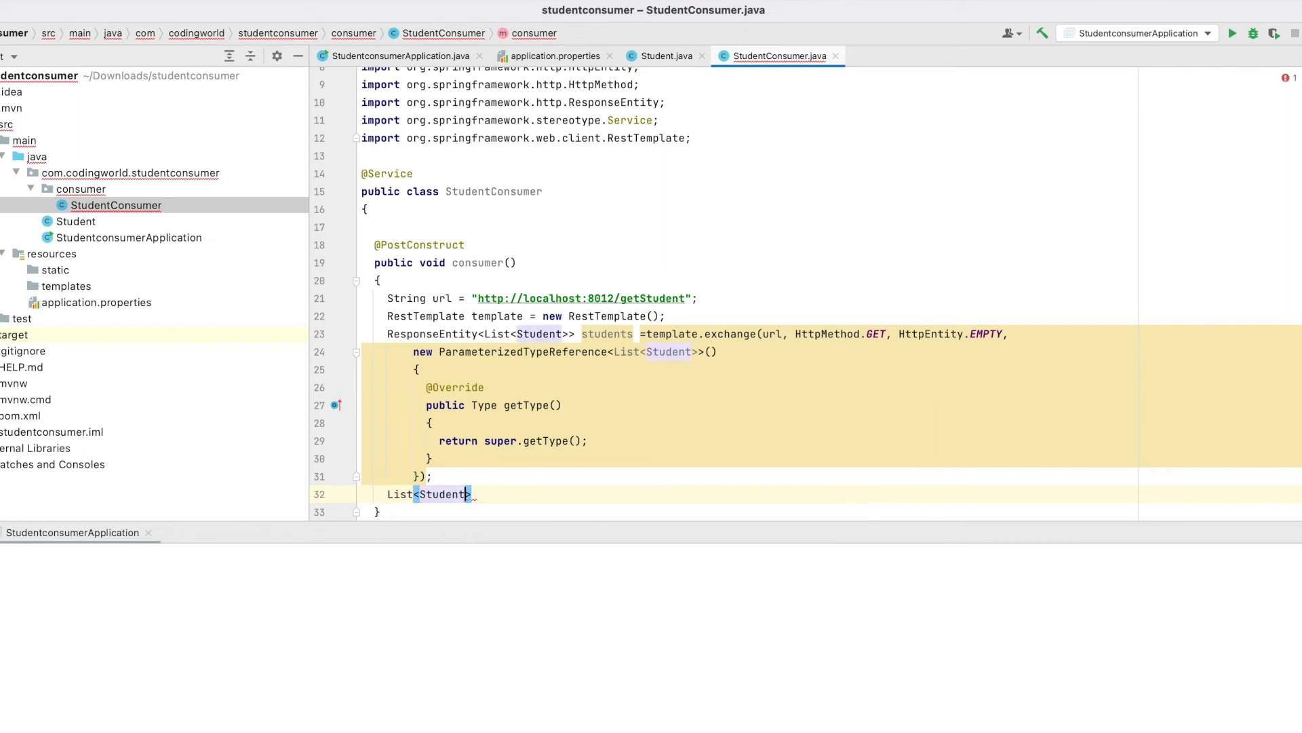
text(list=)
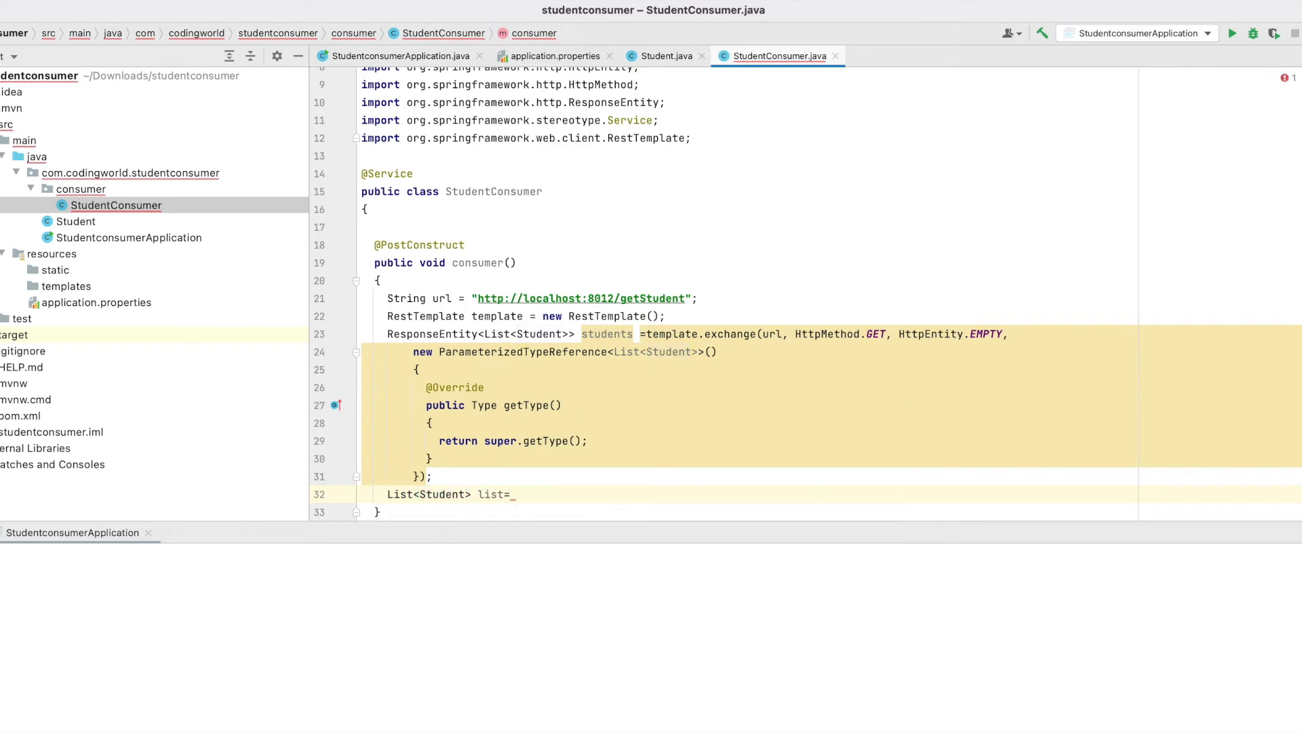
text(students)
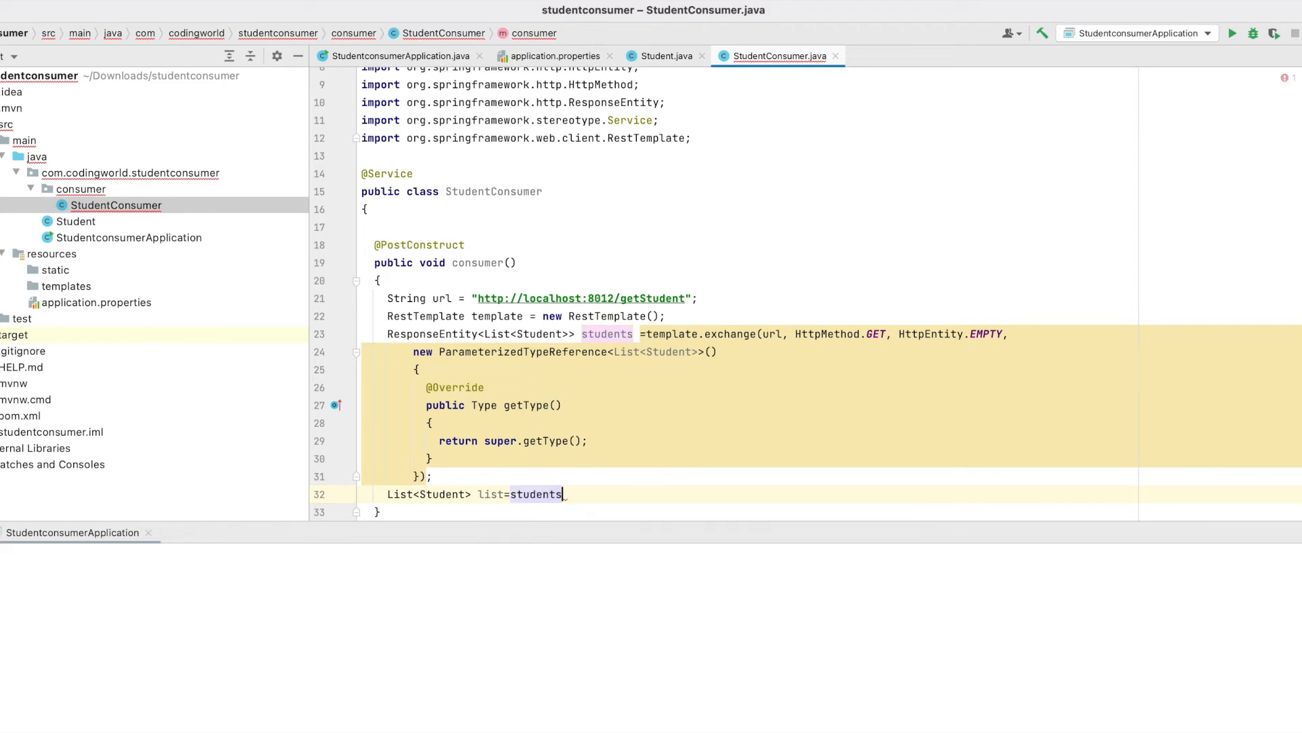
text(.getBody();)
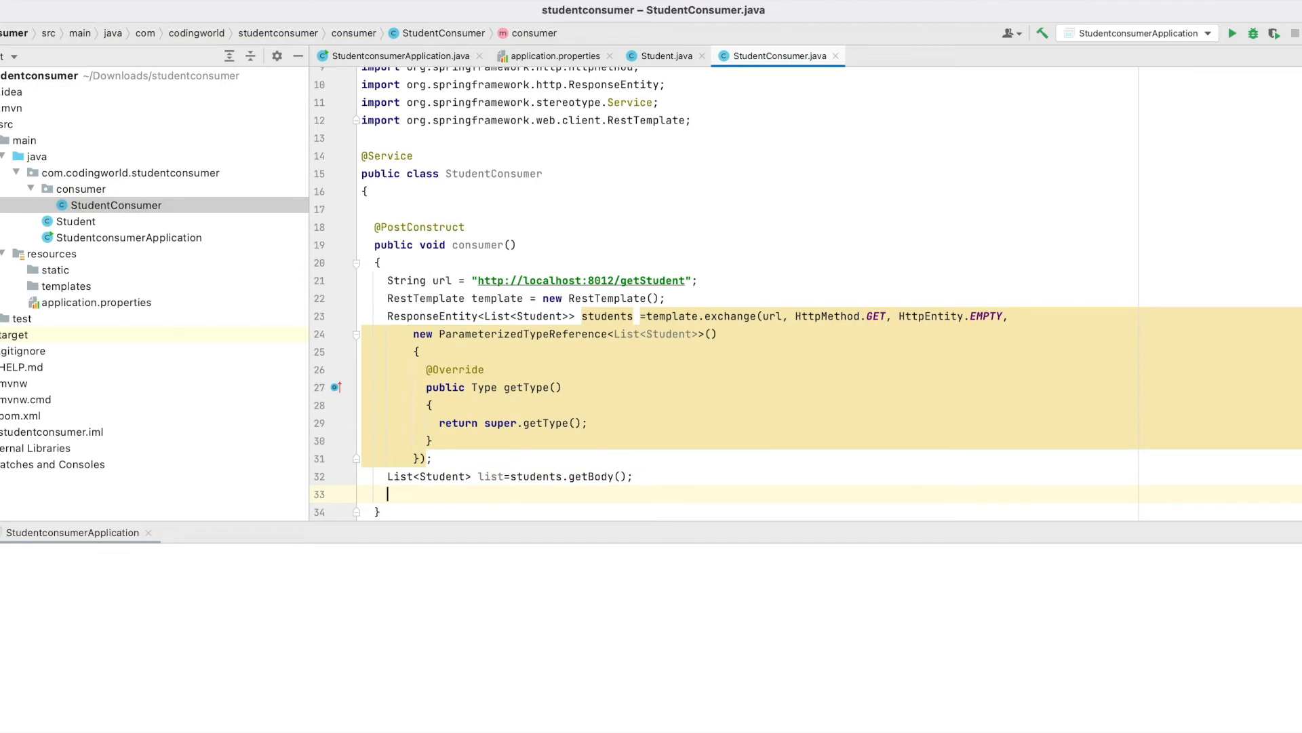
text(System.out.println("Size:"+l);)
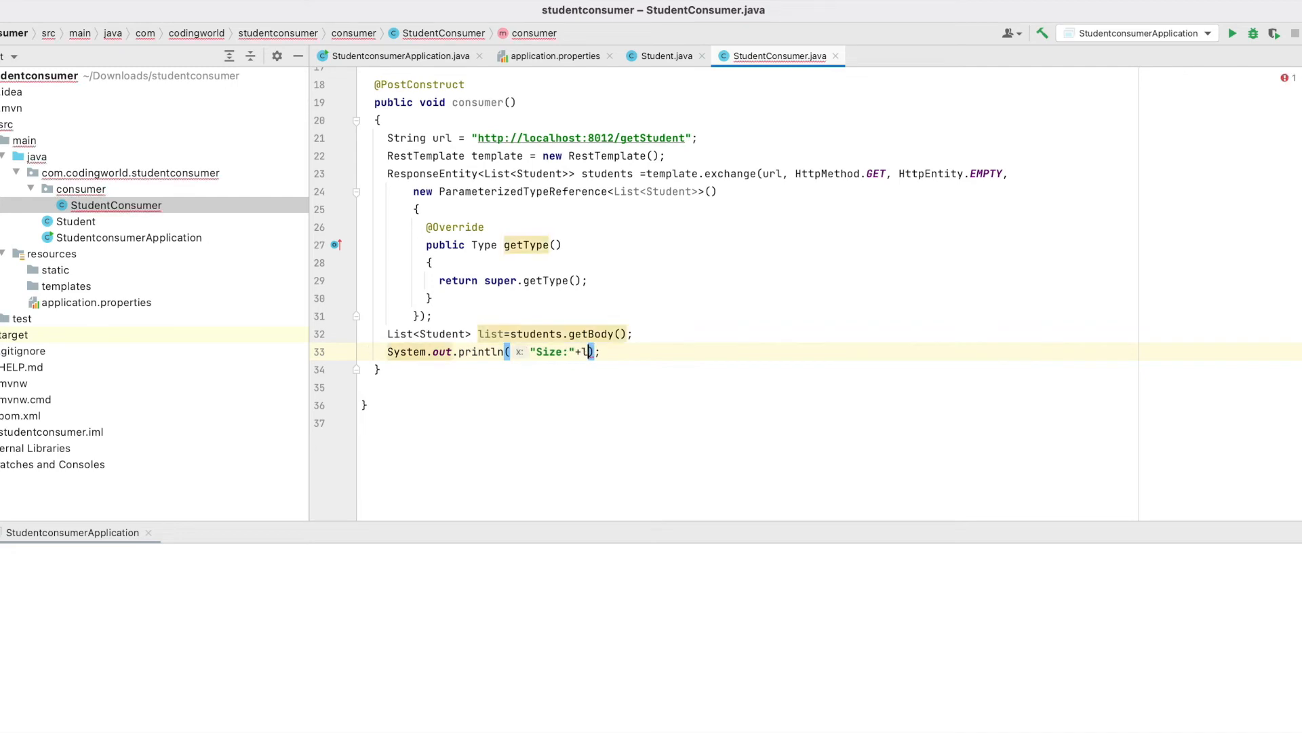
text(ist.size()))
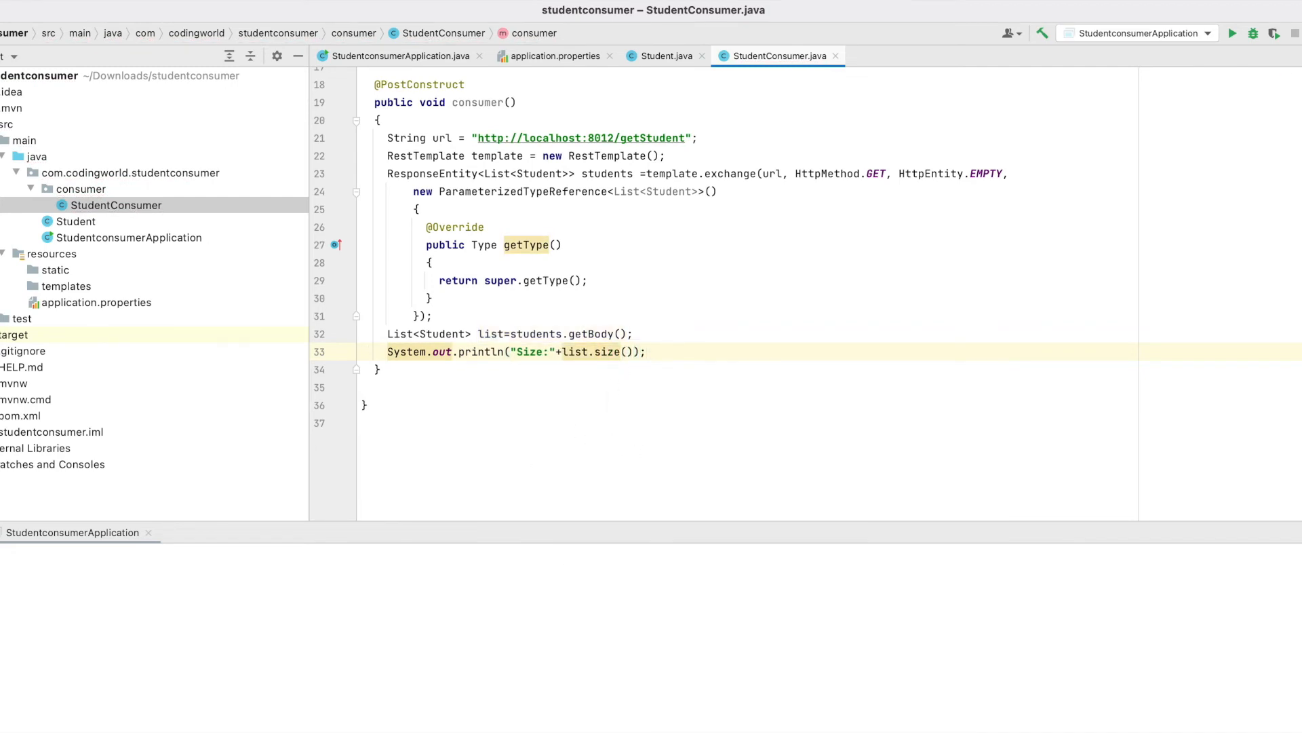
key(enter)
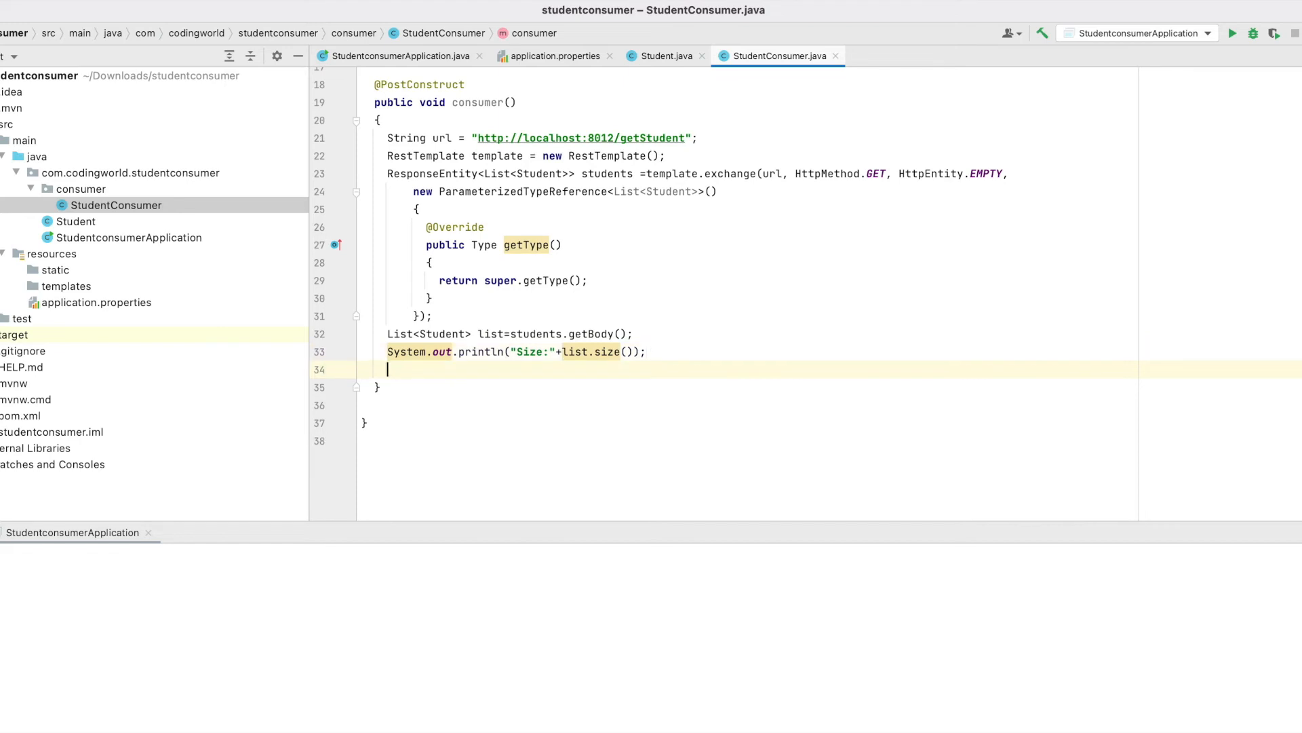
Add an if(list.size()>0) block with for(Student st:list) printing each student
text(if(list>0) {)
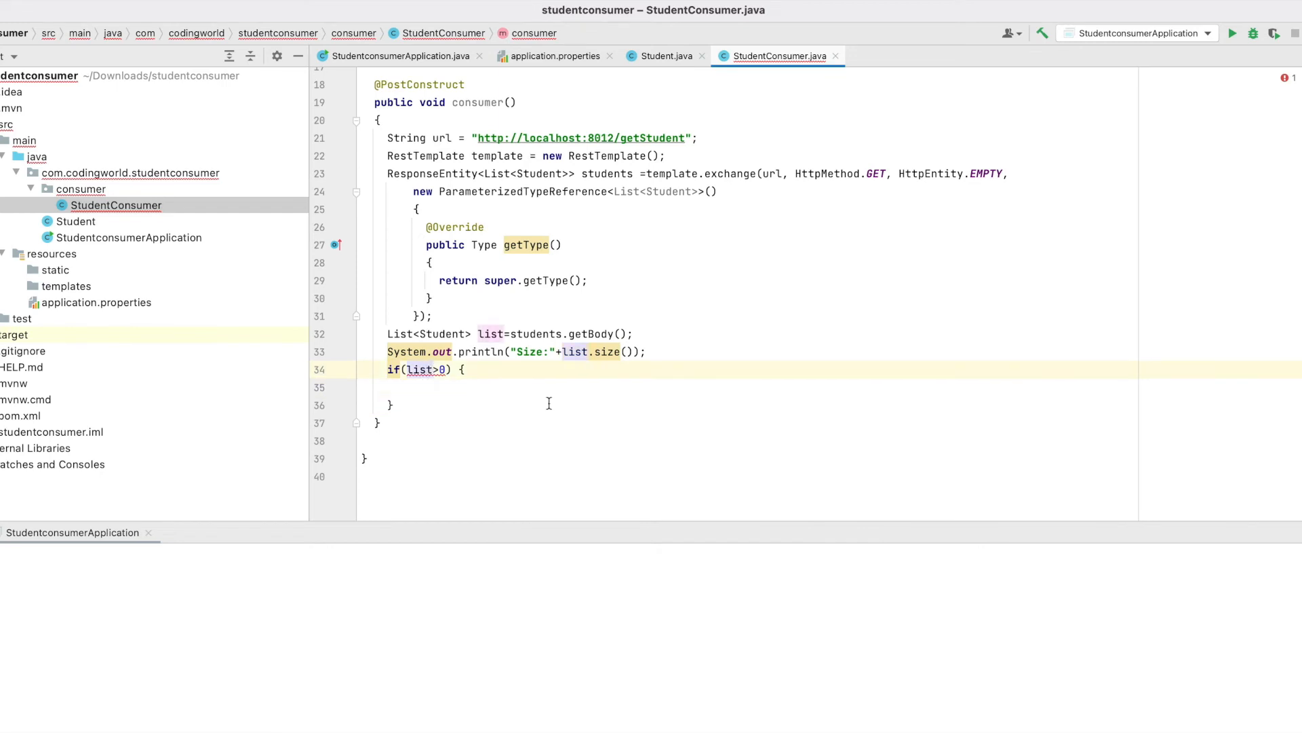
text(for(Sud)
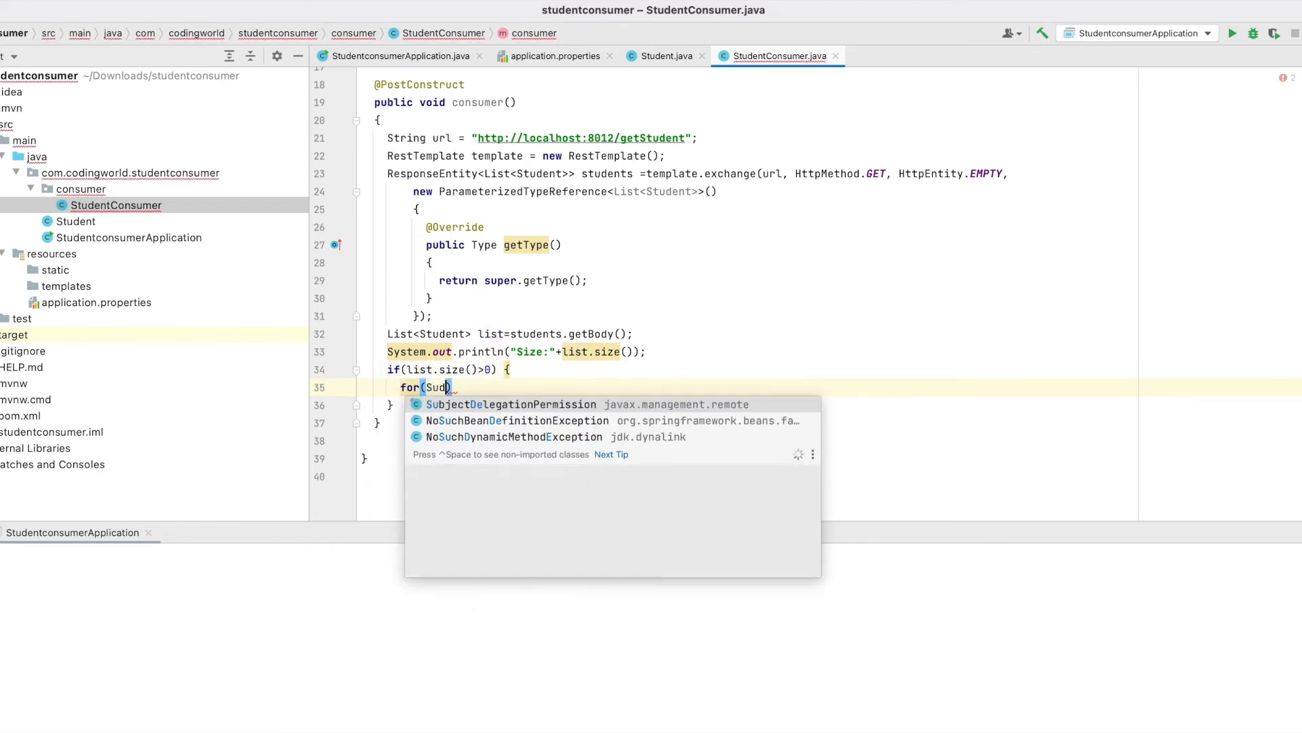
text(Student st:list)
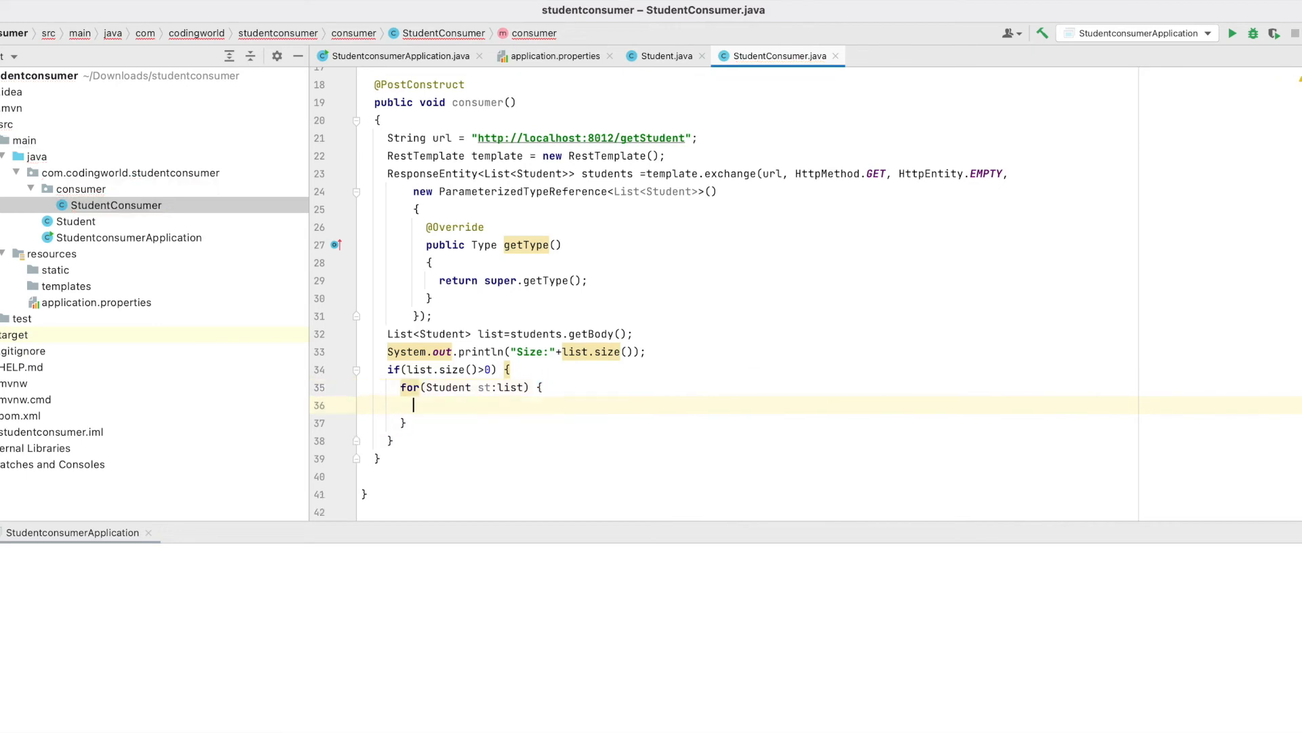
text(System)
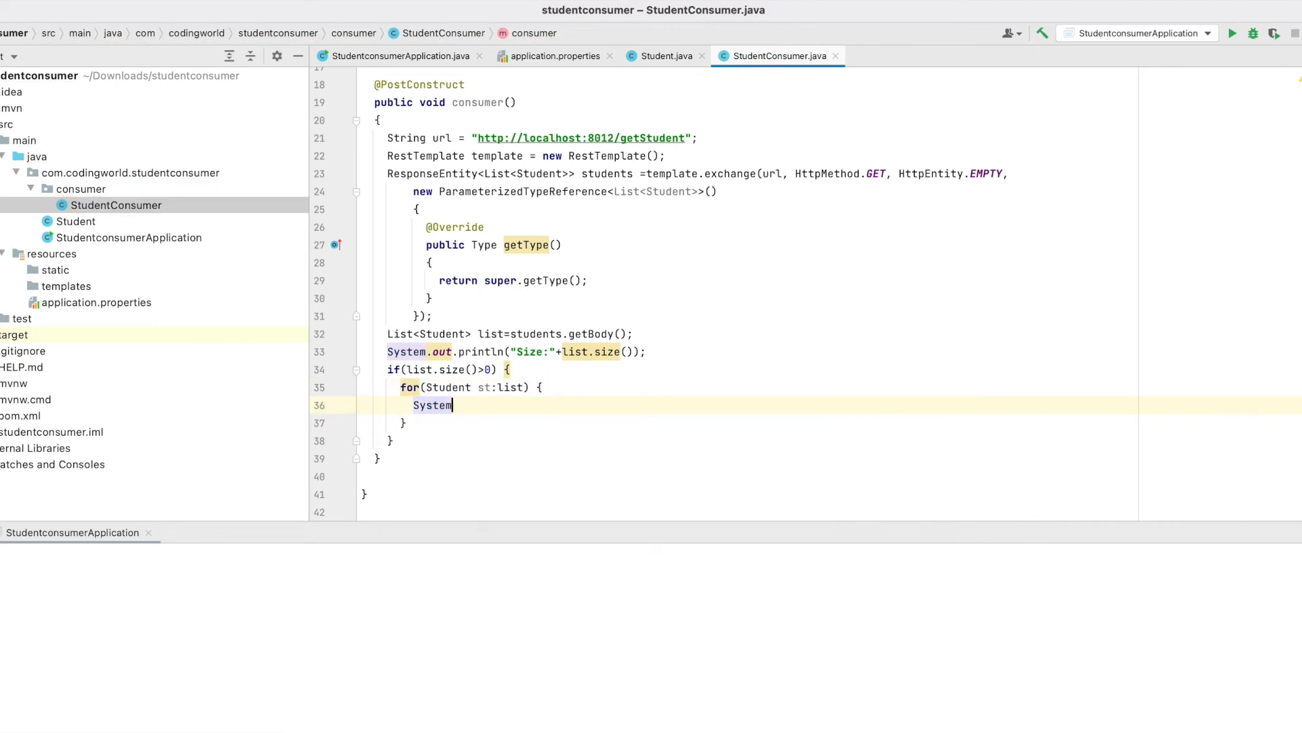
text(.ou)
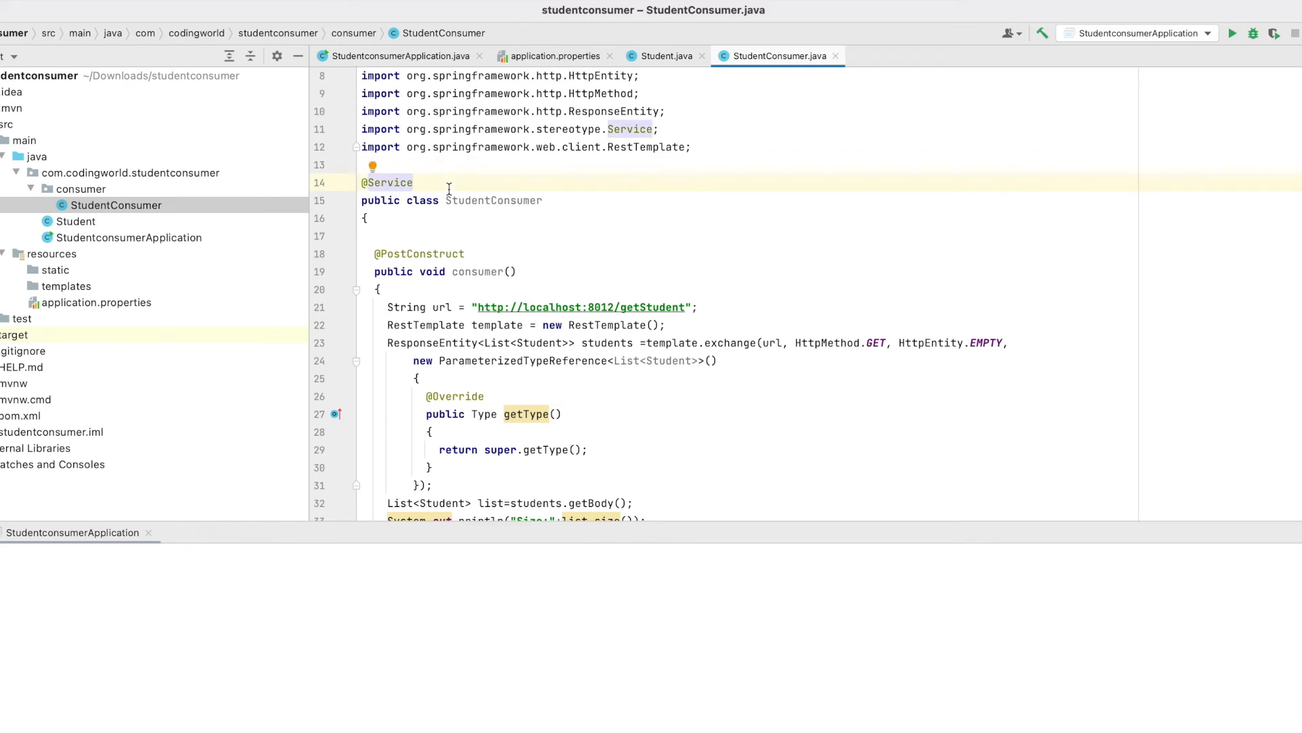
double_click(492, 200)
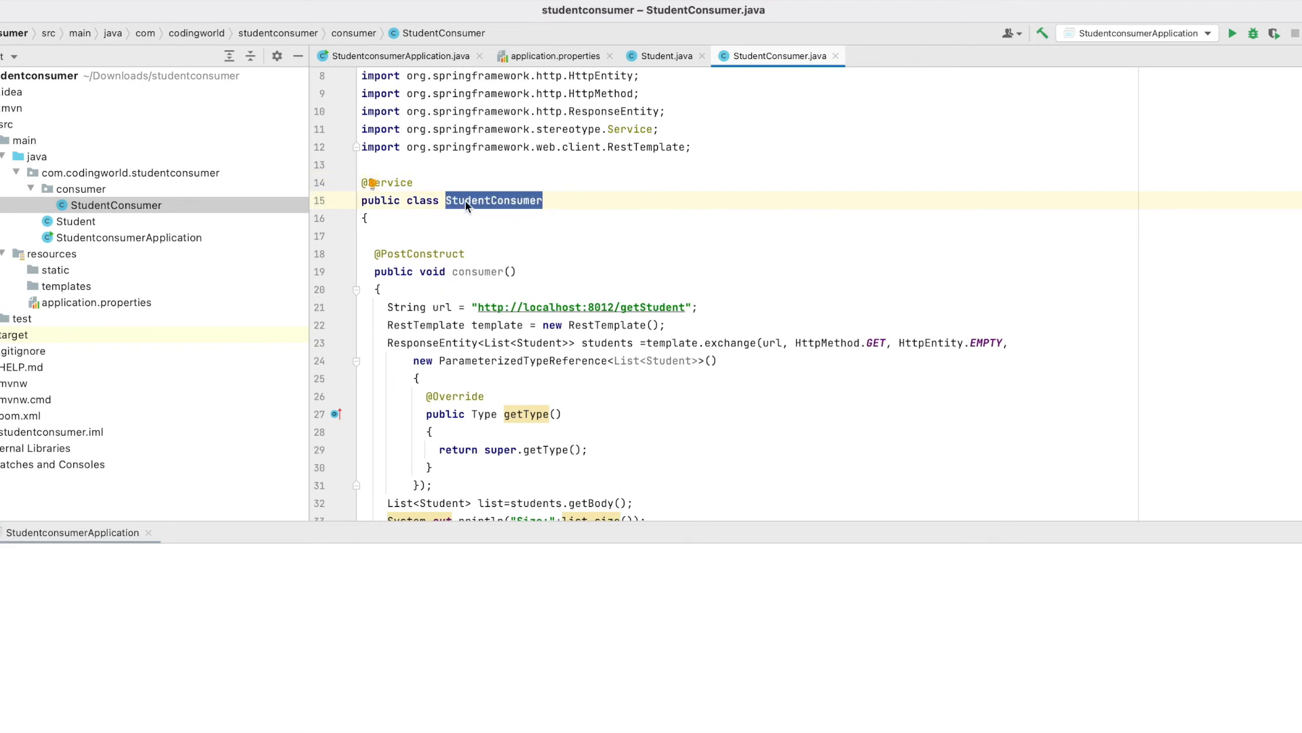
double_click(478, 271)
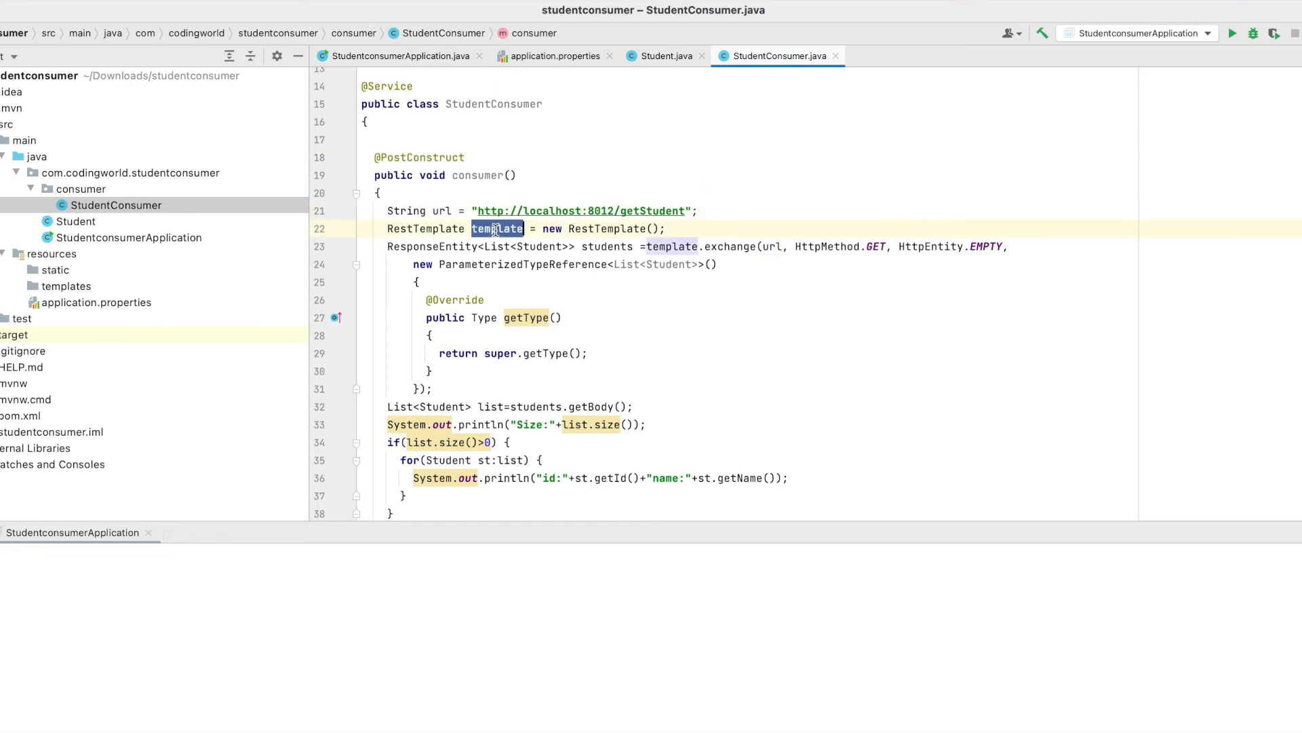
scroll(down, 3)
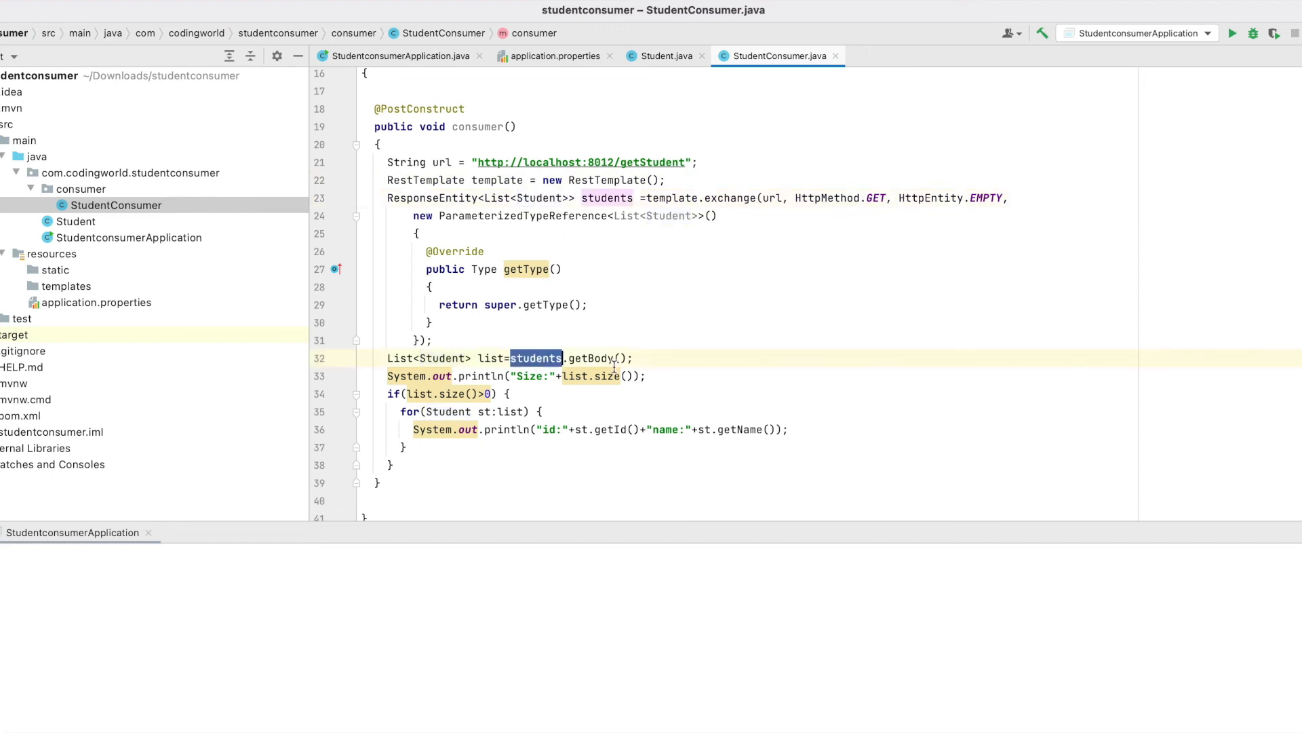
click(591, 358)
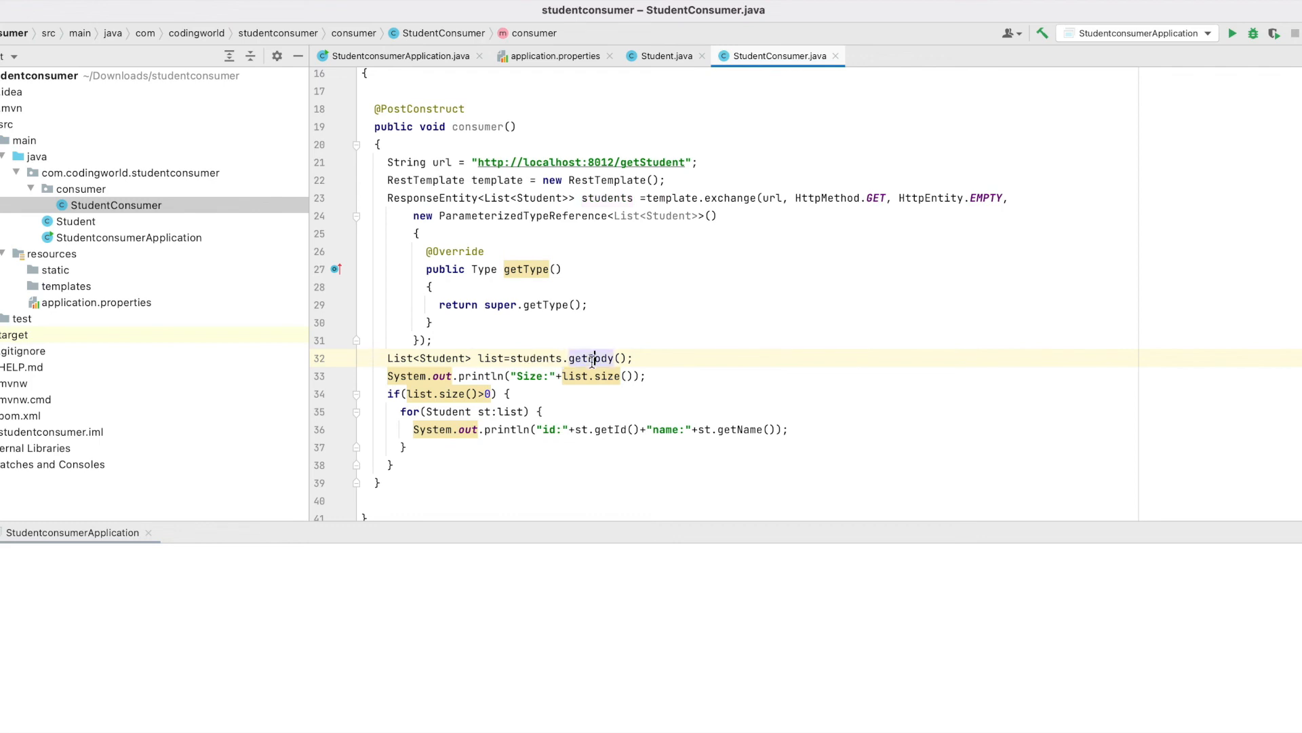
double_click(589, 358)
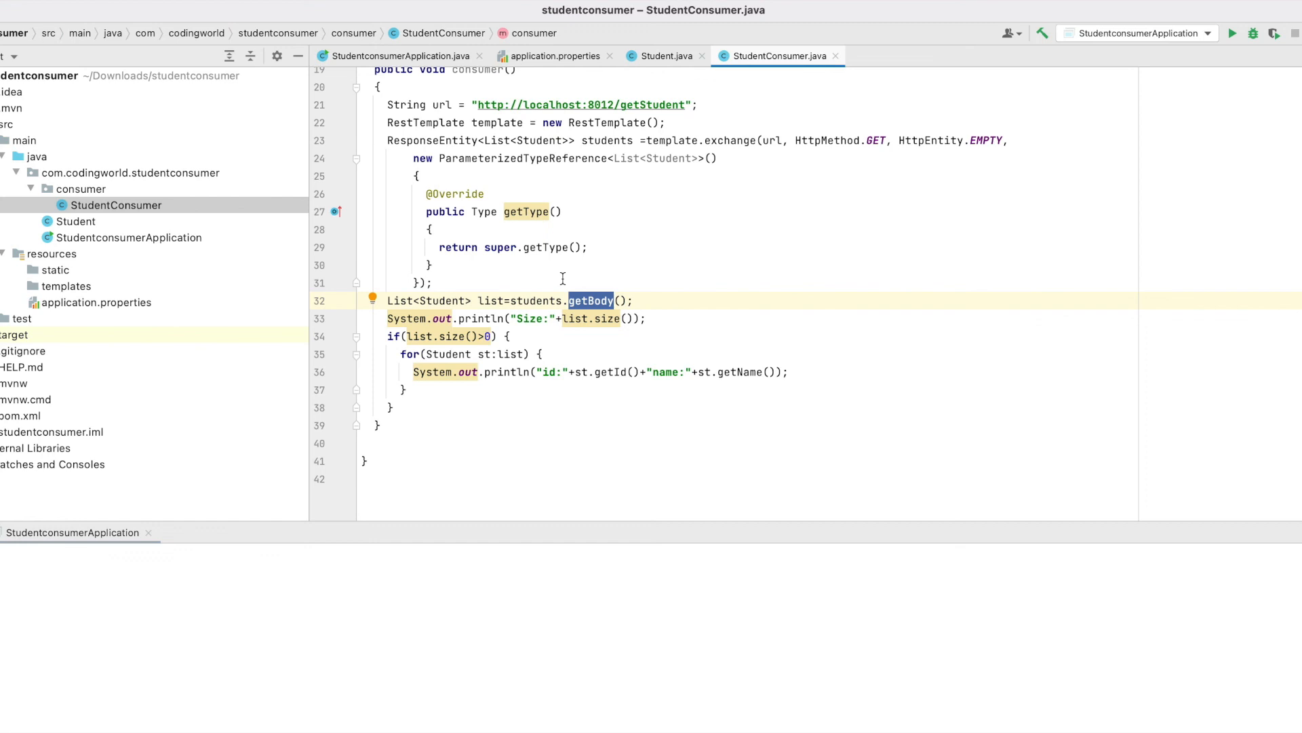
mouse_move(679, 248)
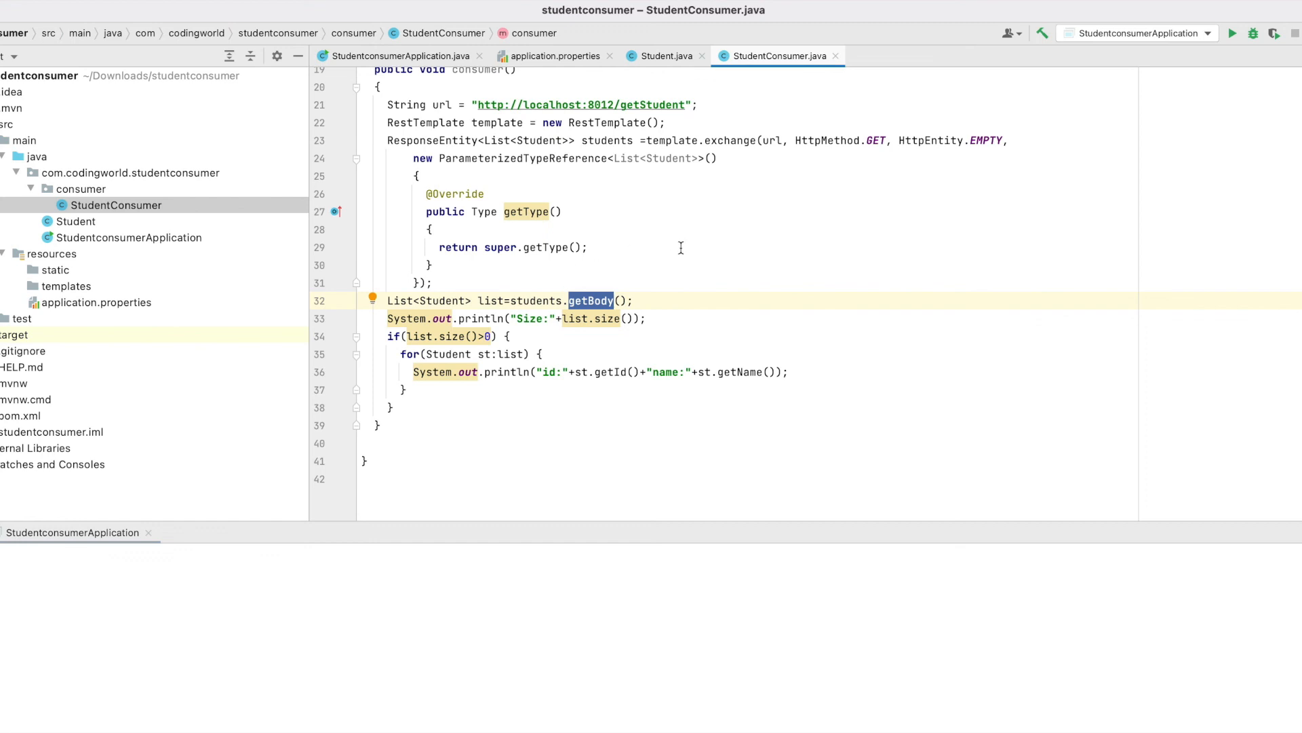
Run the consumer application and verify the console prints Size:3 and three Rakesh student records
click(1233, 34)
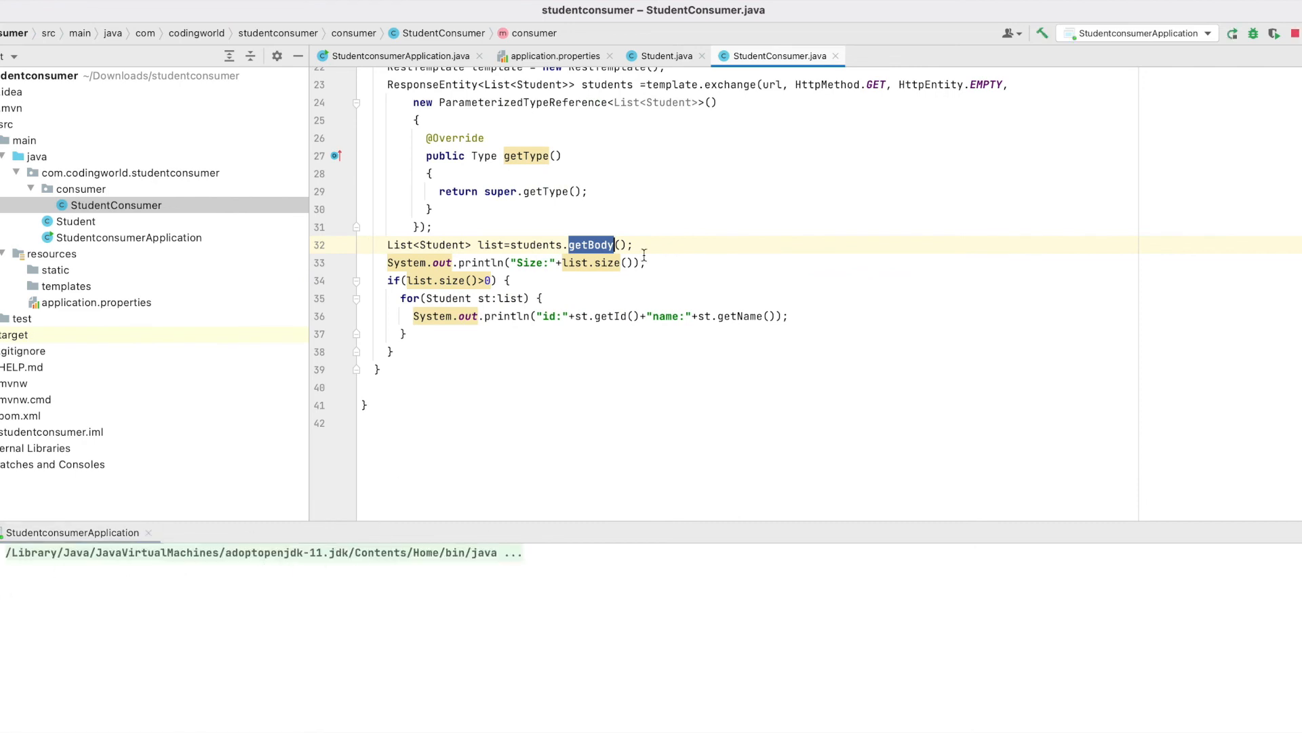
mouse_move(148, 241)
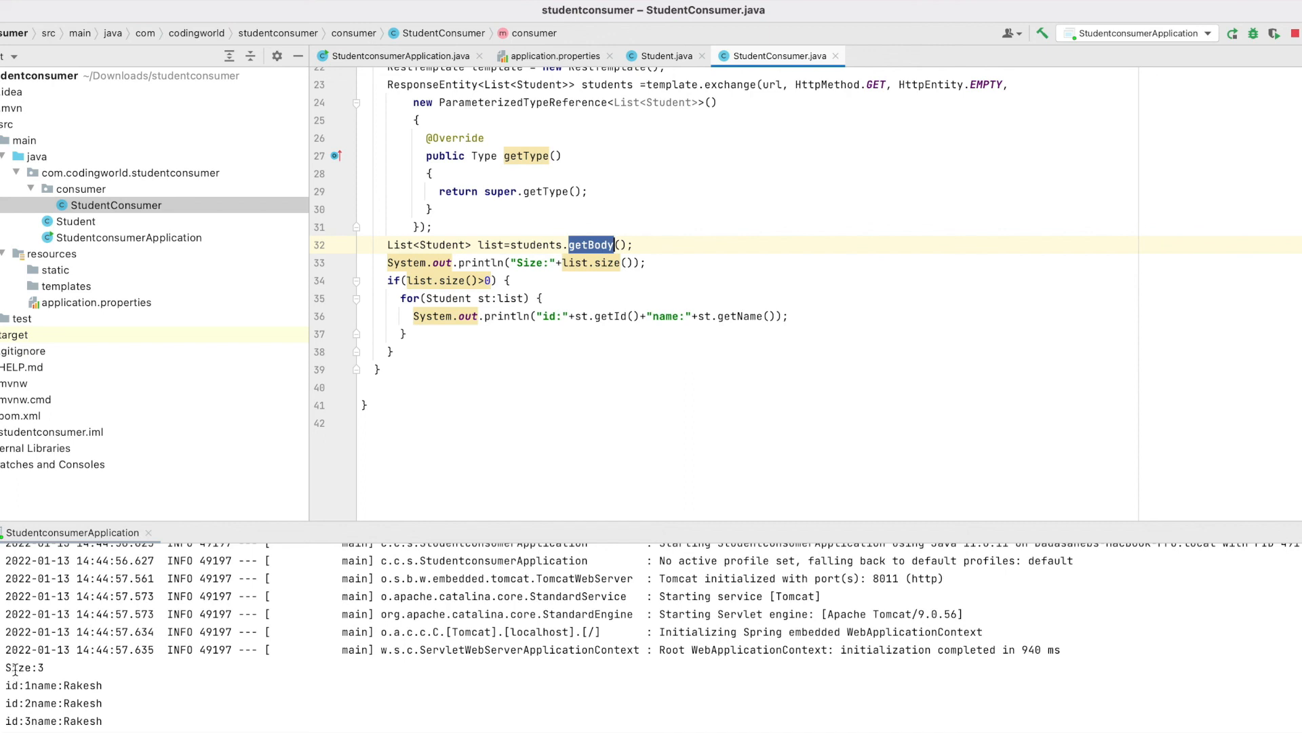
double_click(18, 667)
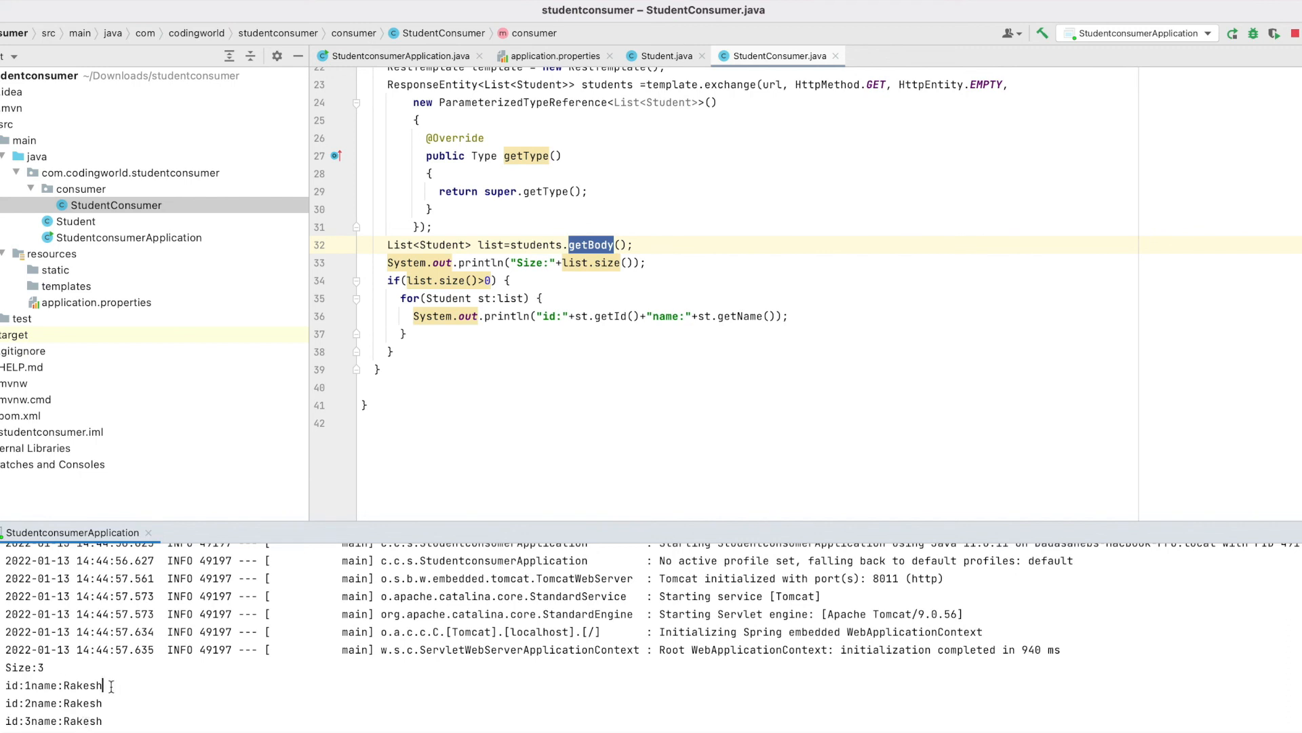
double_click(81, 684)
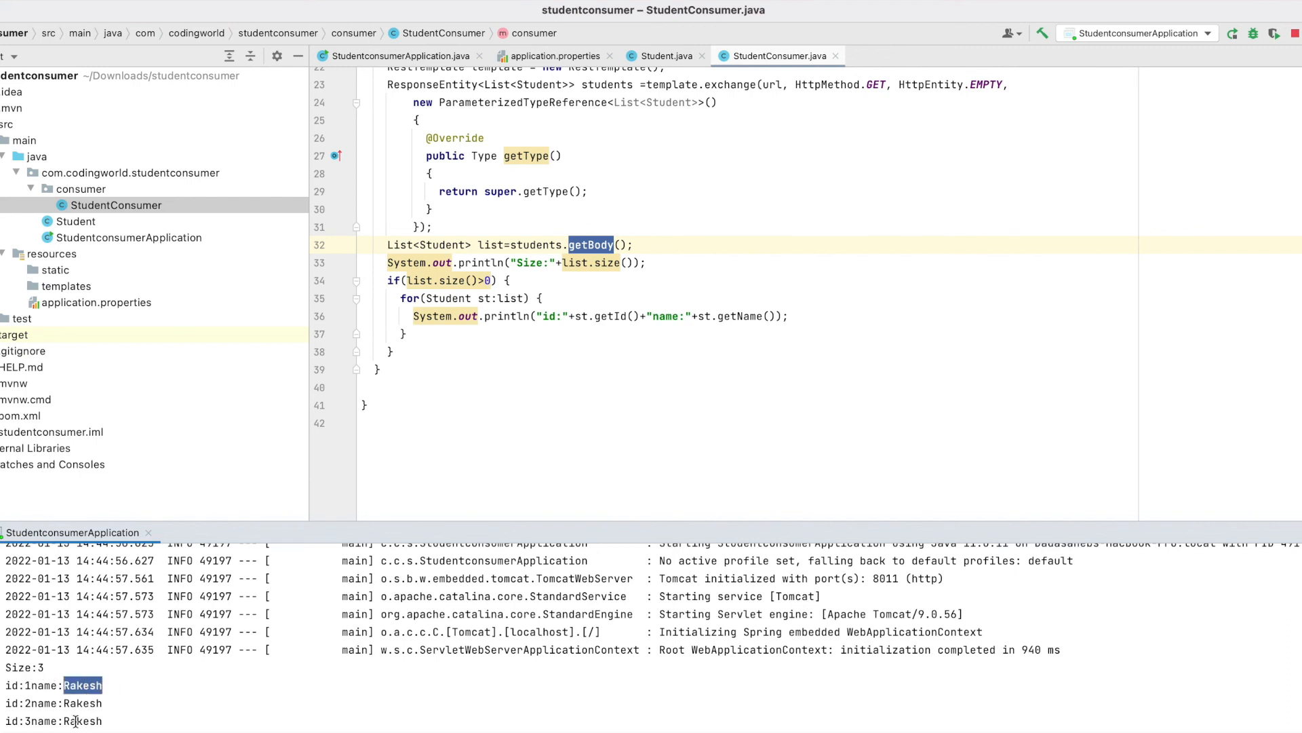